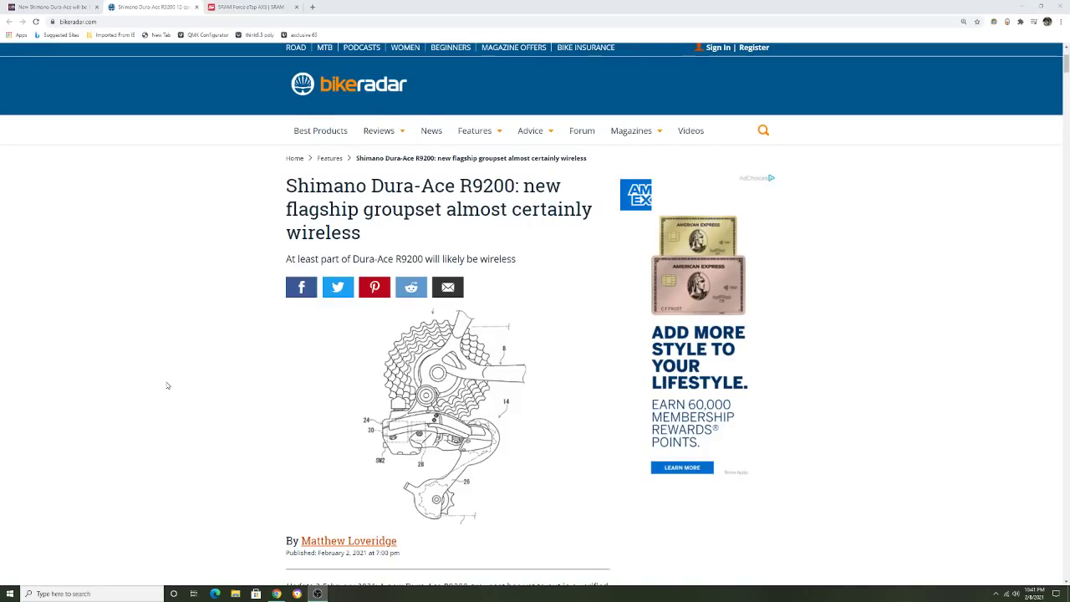
mouse_move(175, 365)
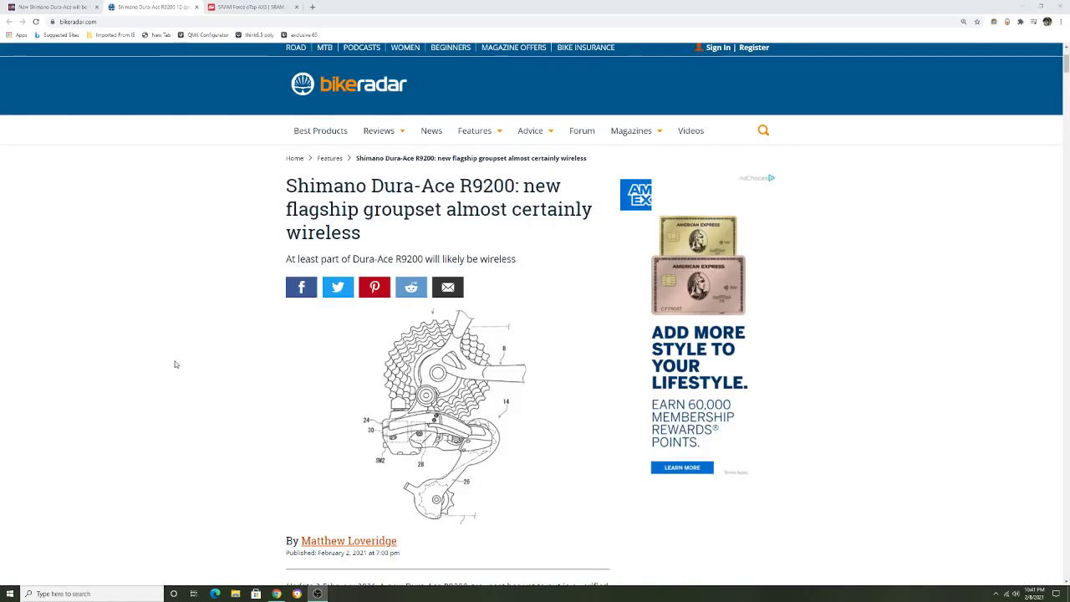
mouse_move(413, 178)
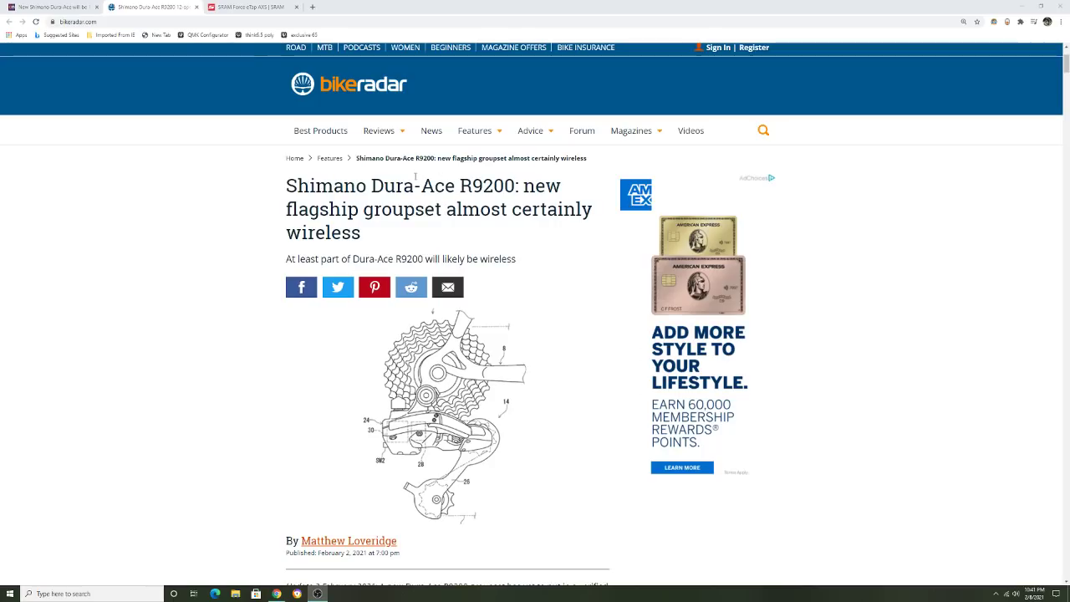
Step: Read the R9200 wireless article past the patent drawing and intro to the embedded ride video
double_click(487, 186)
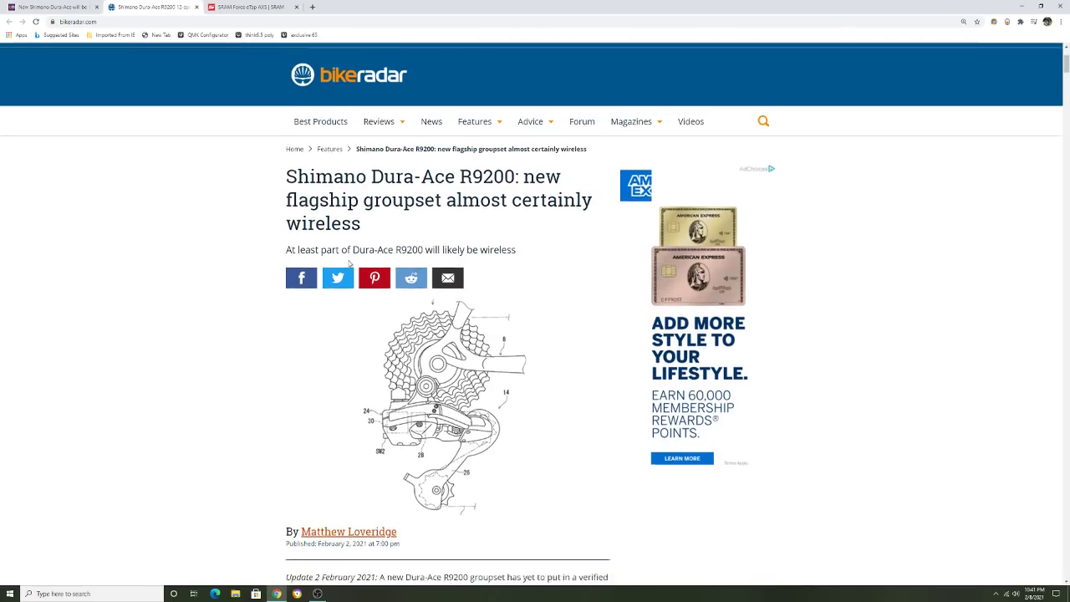
scroll(down, 3)
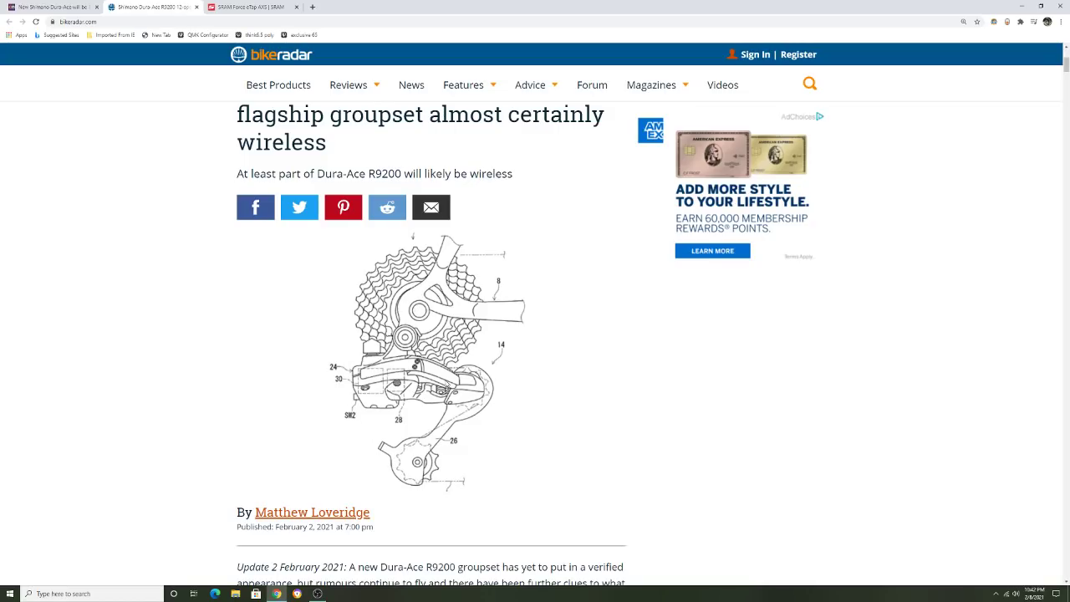
scroll(down, 3)
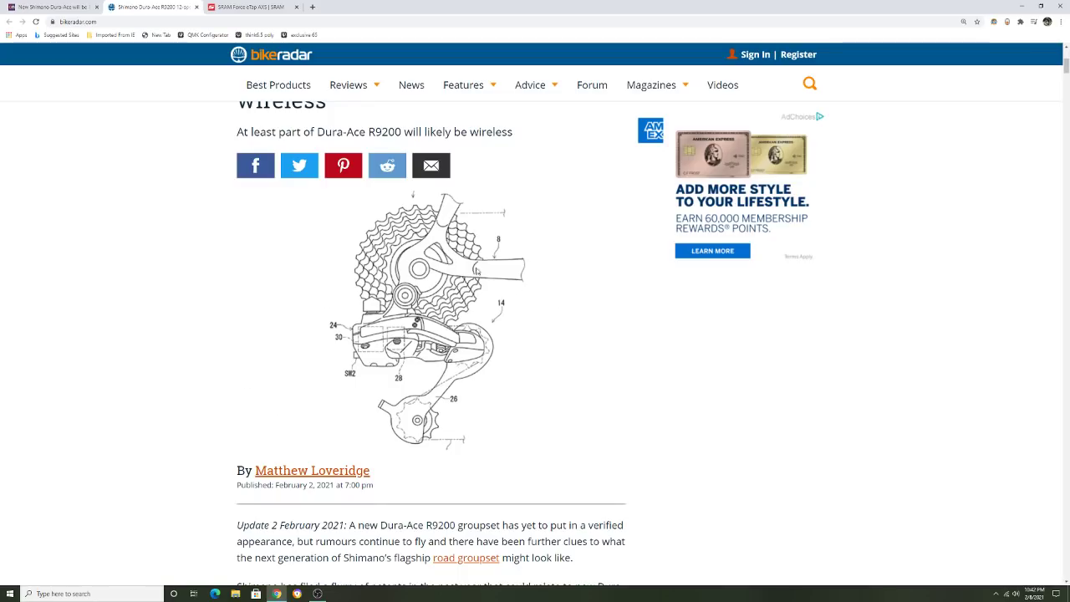
scroll(down, 3)
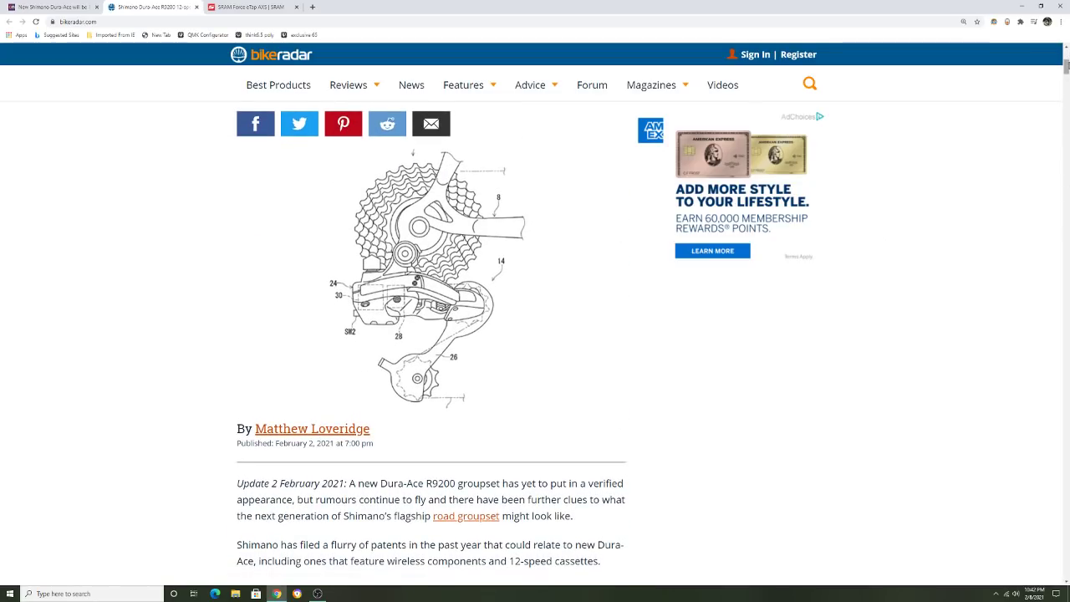
scroll(down, 3)
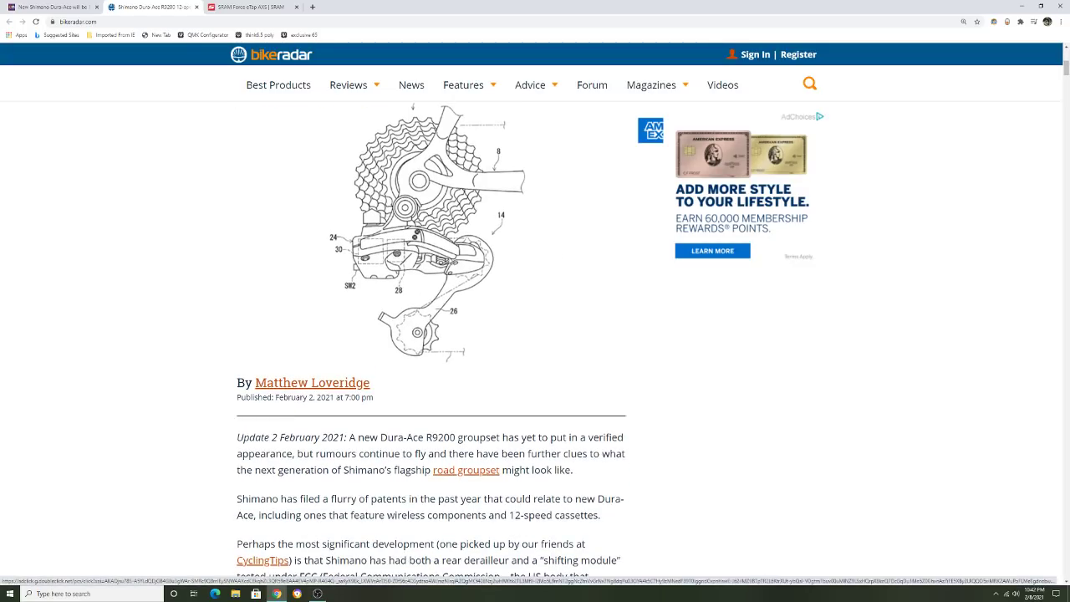
scroll(down, 3)
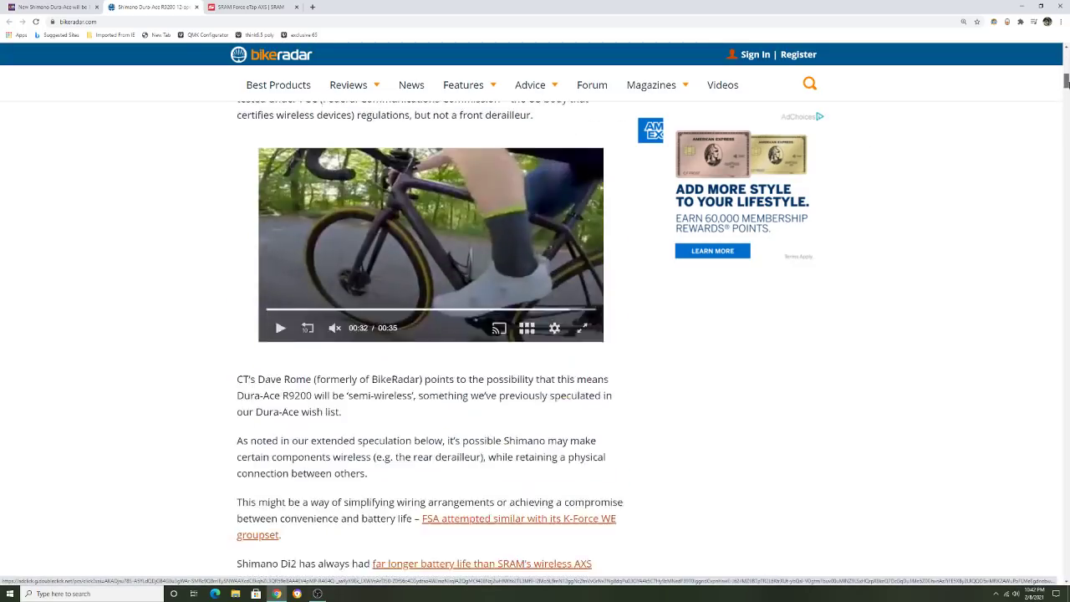
click(146, 7)
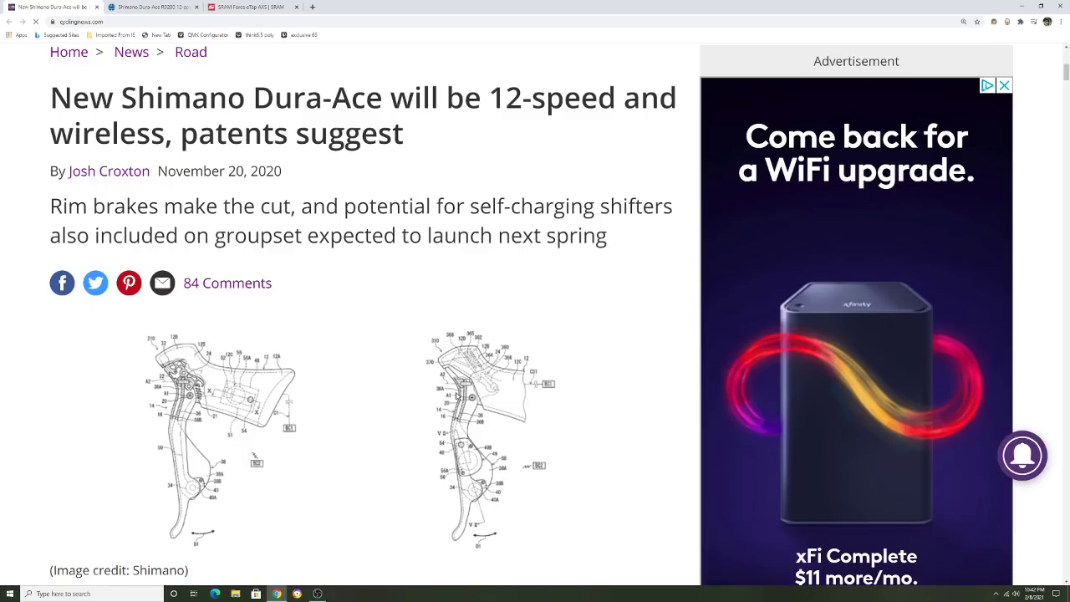
mouse_move(292, 406)
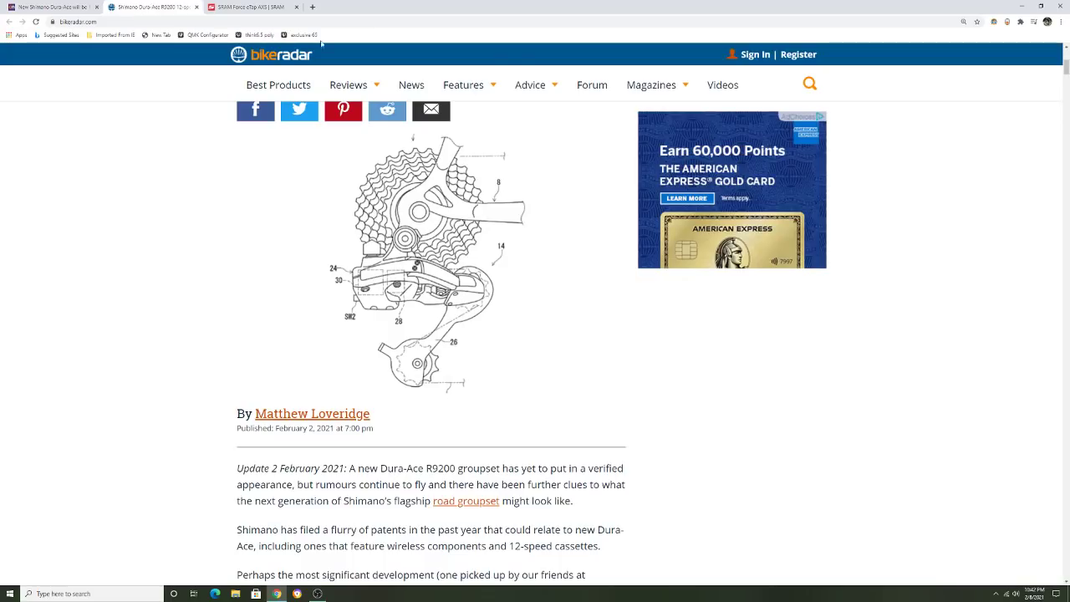
Step: Re-read the FCC testing paragraphs down to the ride video and semi-wireless speculation
scroll(down, 3)
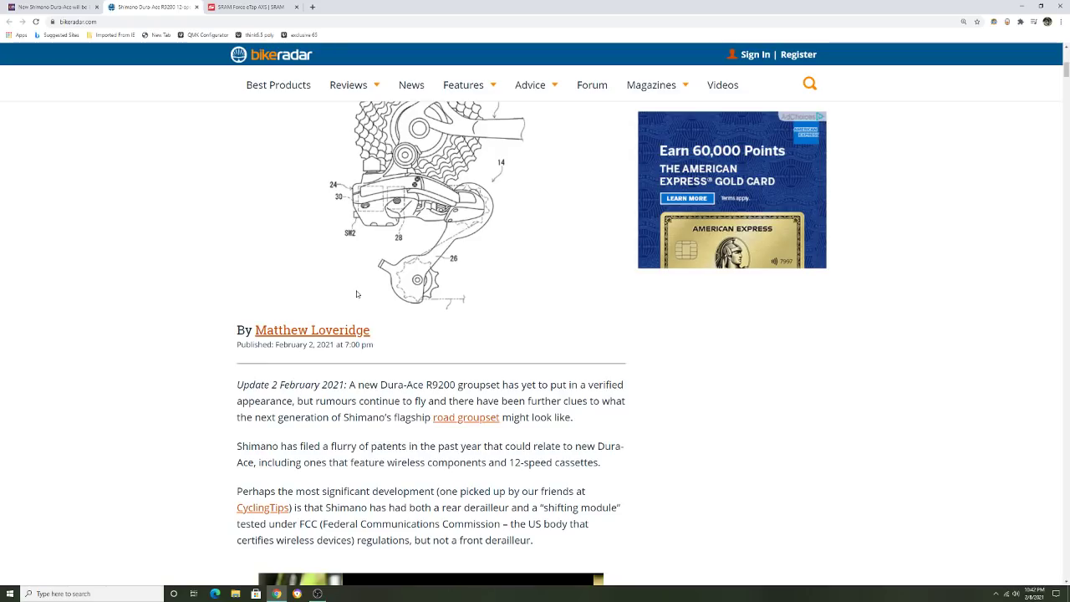
scroll(down, 3)
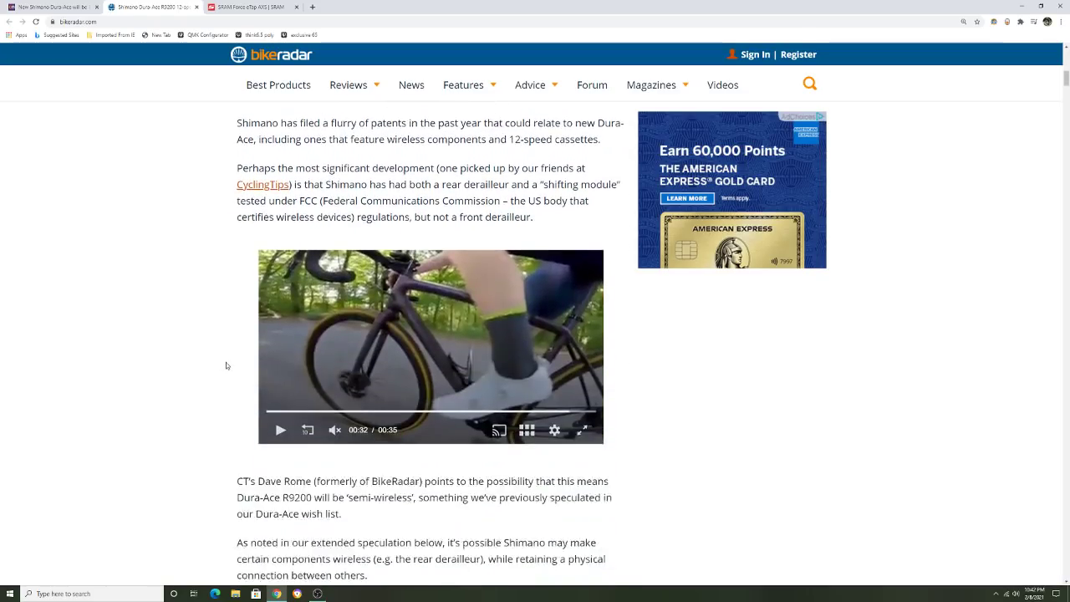
scroll(down, 3)
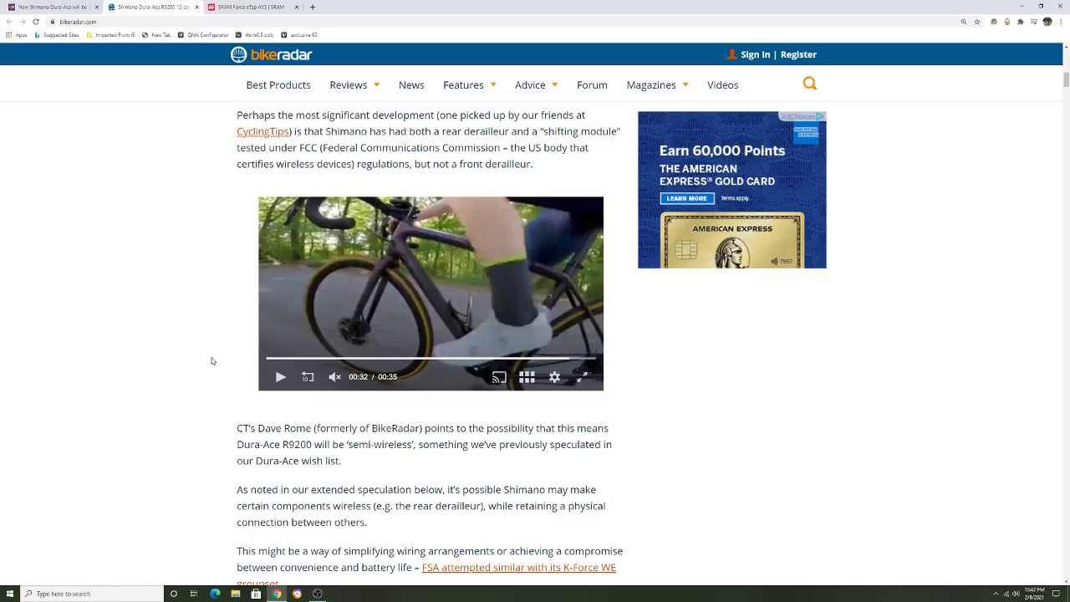
scroll(down, 3)
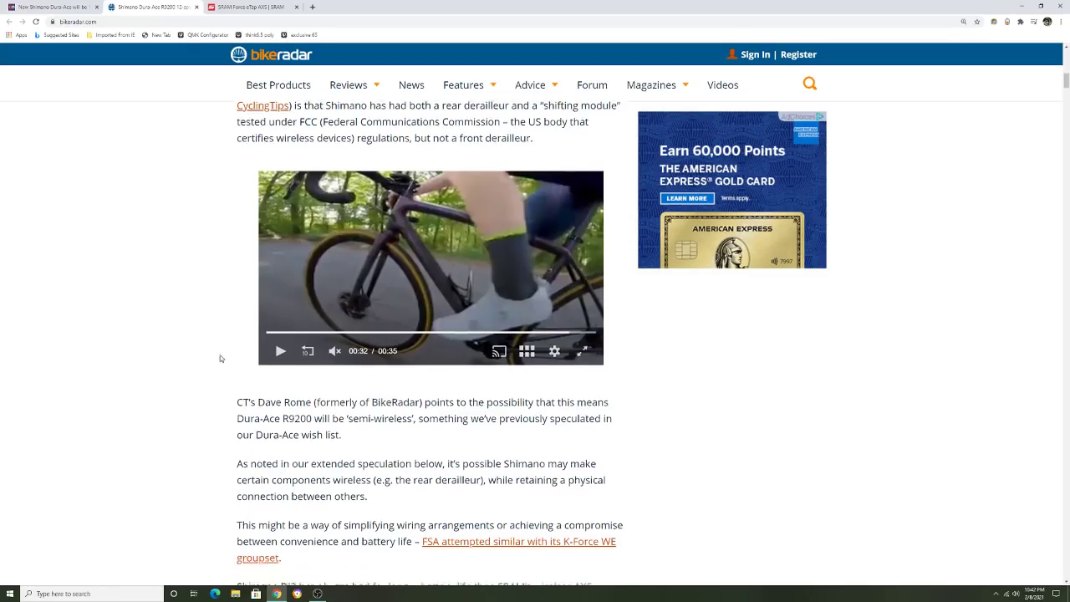
scroll(up, 3)
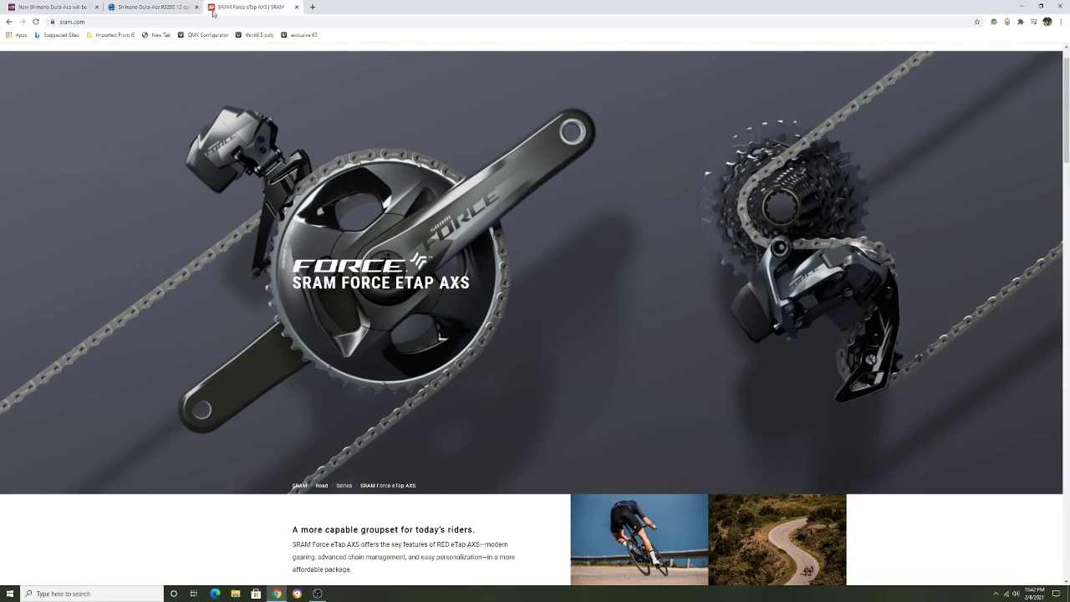
Step: Switch back to the BikeRadar tab showing the 'almost certainly wireless' Dura-Ace R9200 article
click(155, 7)
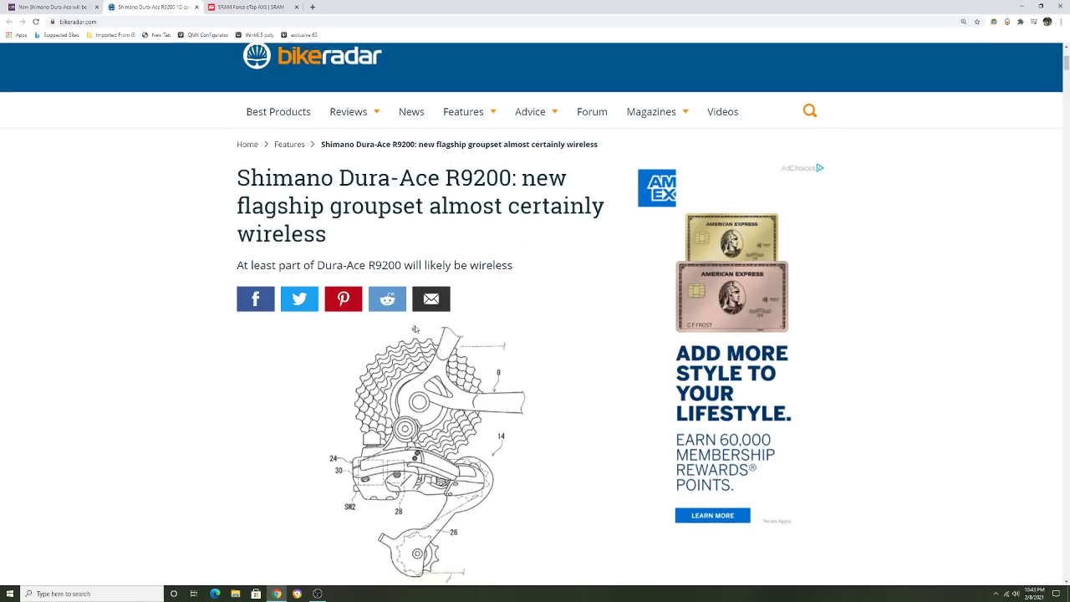
Step: Scroll past the FCC paragraphs and semi-wireless speculation to the embedded Instagram garage video
scroll(down, 3)
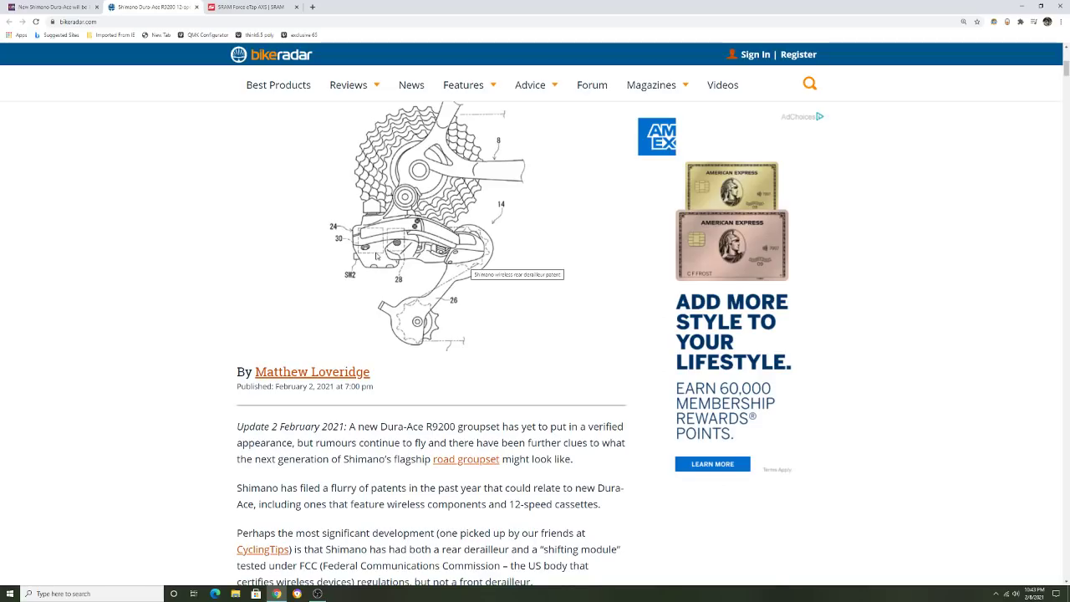
scroll(down, 3)
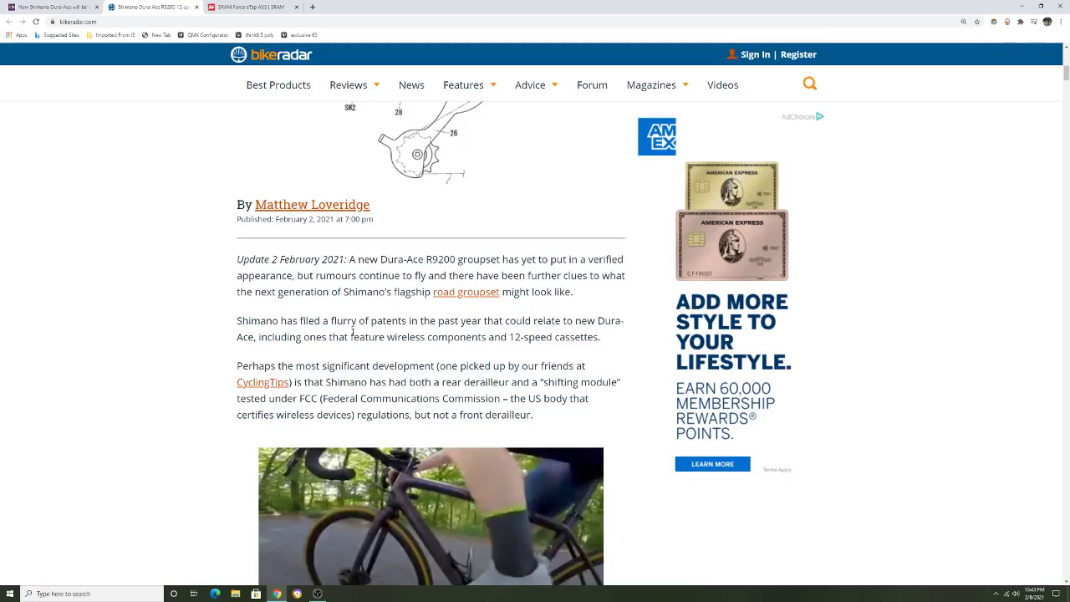
scroll(down, 3)
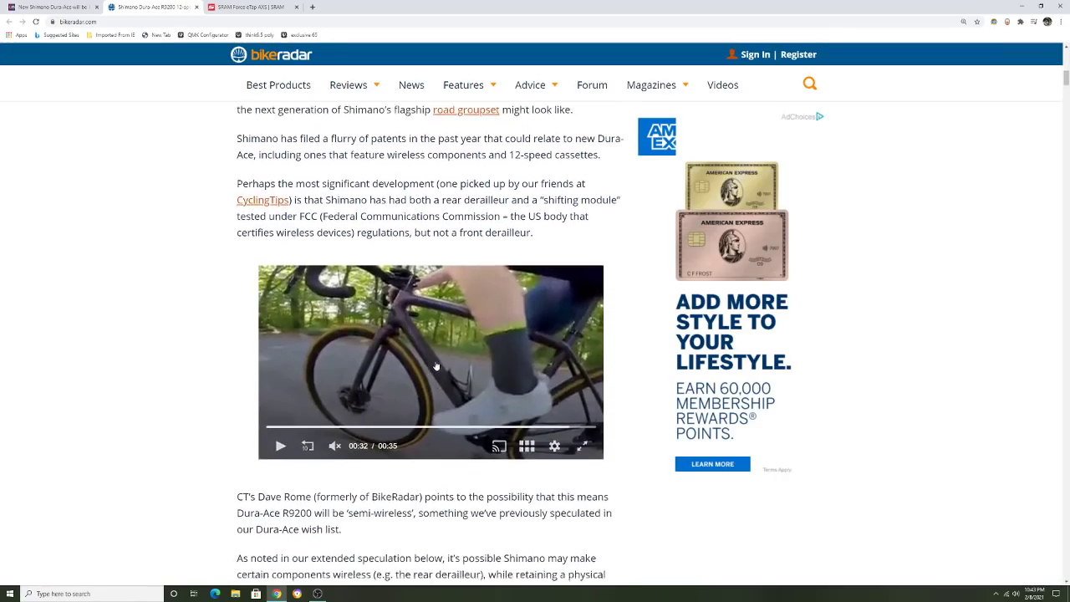
scroll(down, 3)
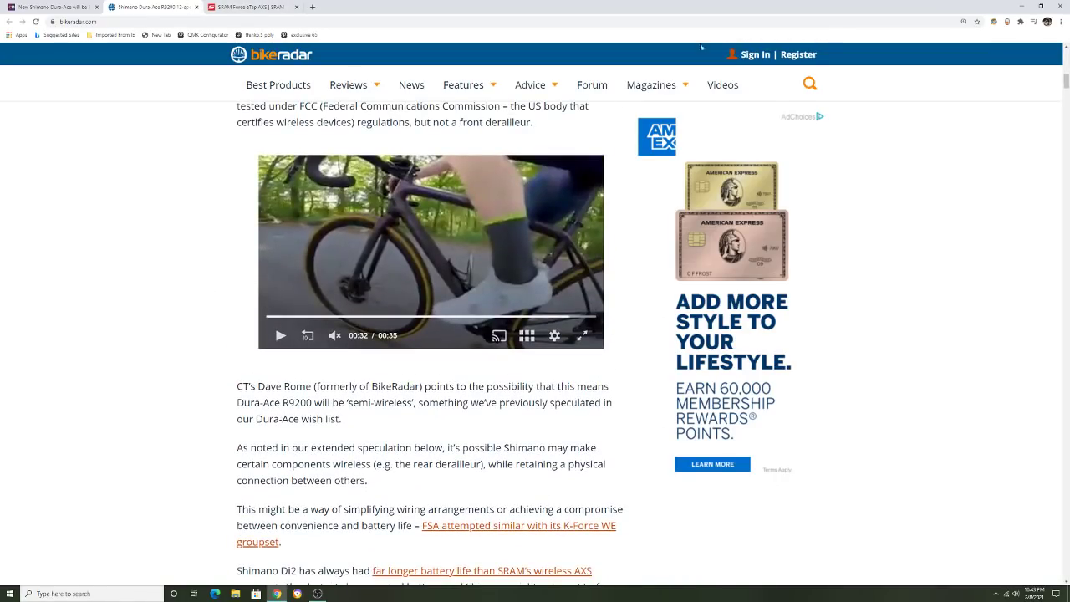
scroll(down, 3)
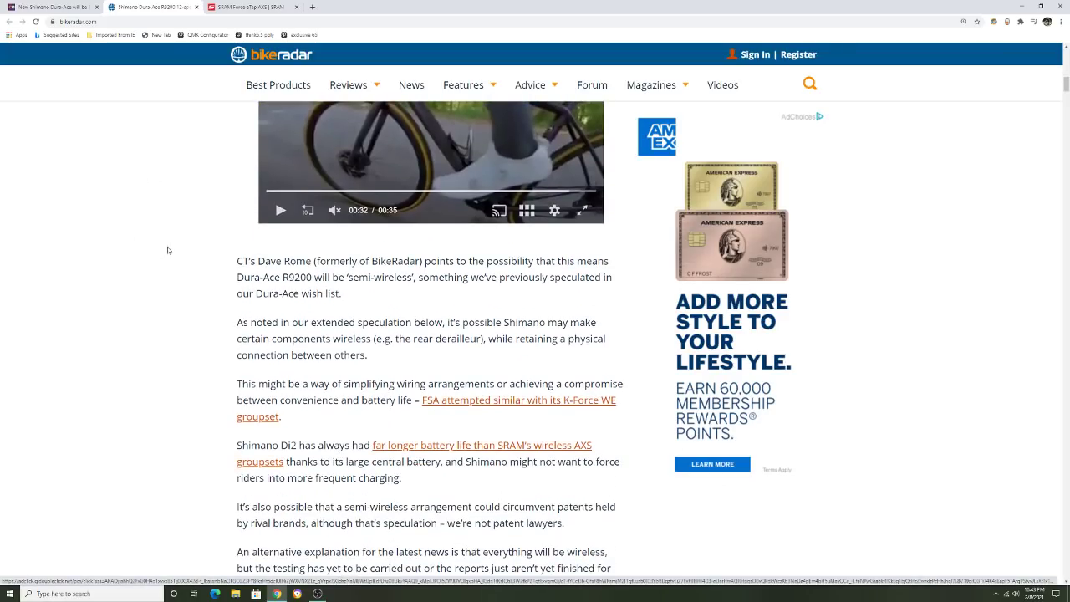
scroll(down, 3)
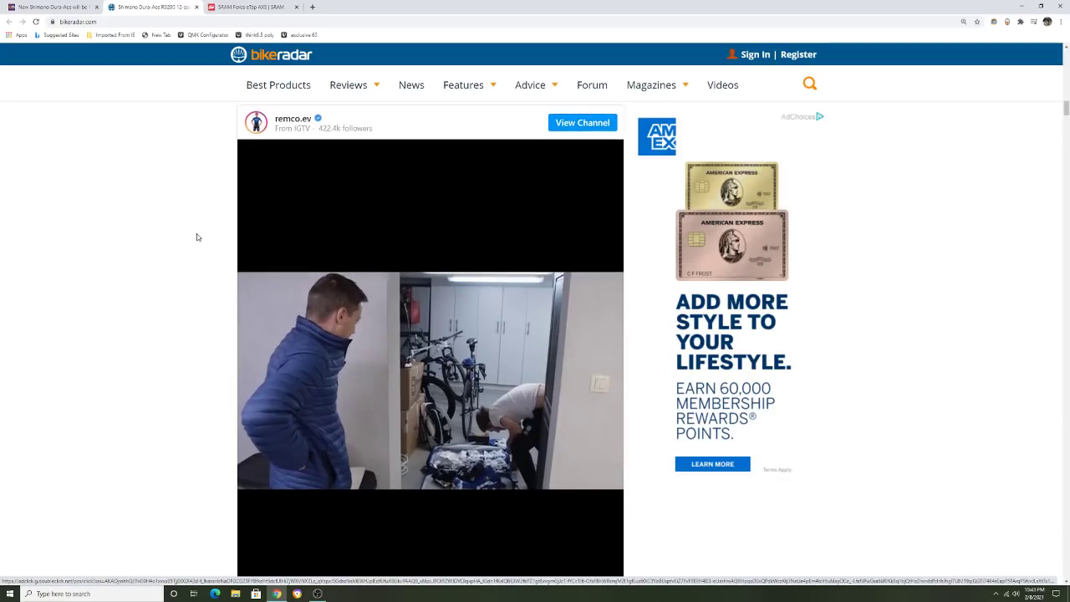
scroll(down, 3)
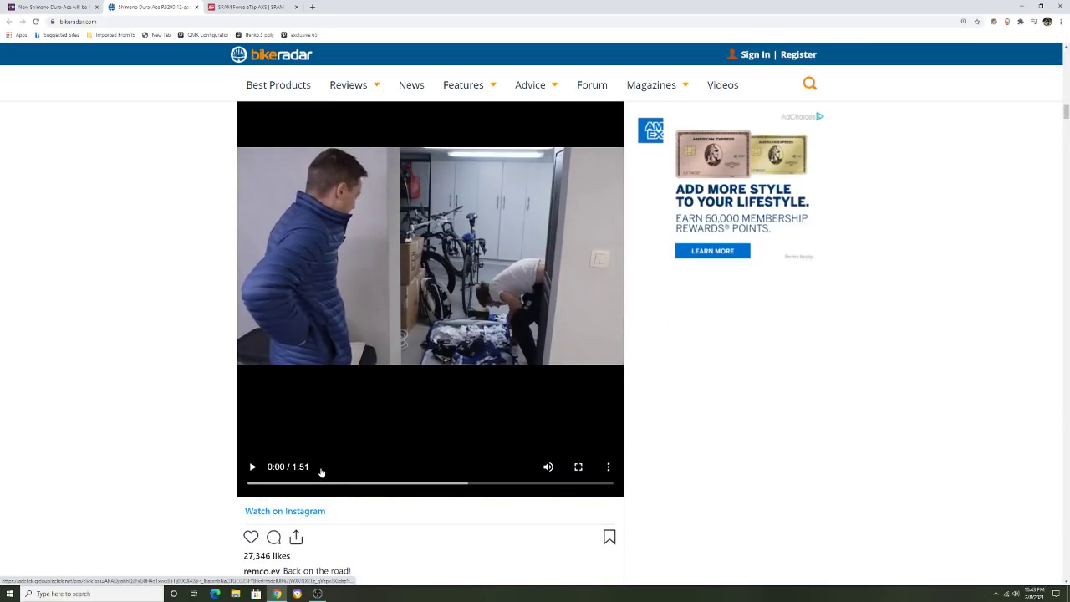
Step: Seek the Instagram clip to 0:58, play it, and pause at 1:04
click(253, 466)
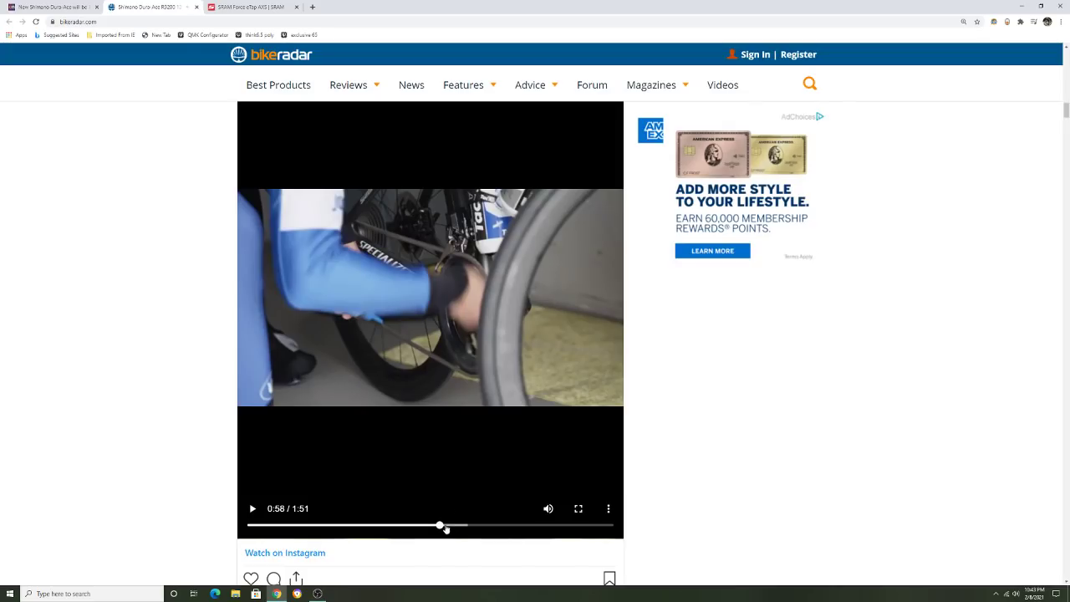
click(252, 508)
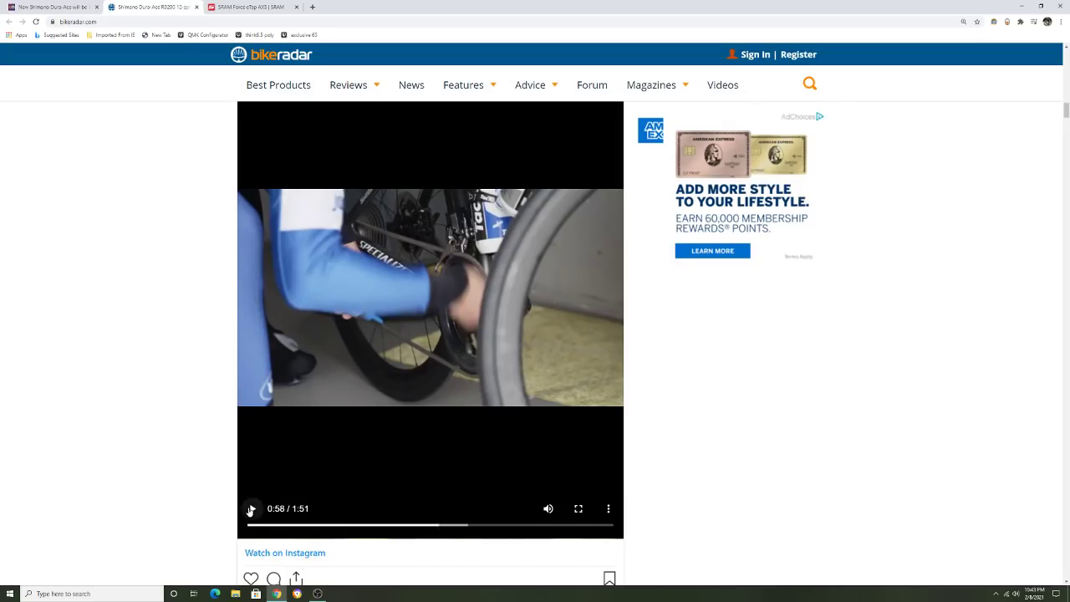
click(252, 509)
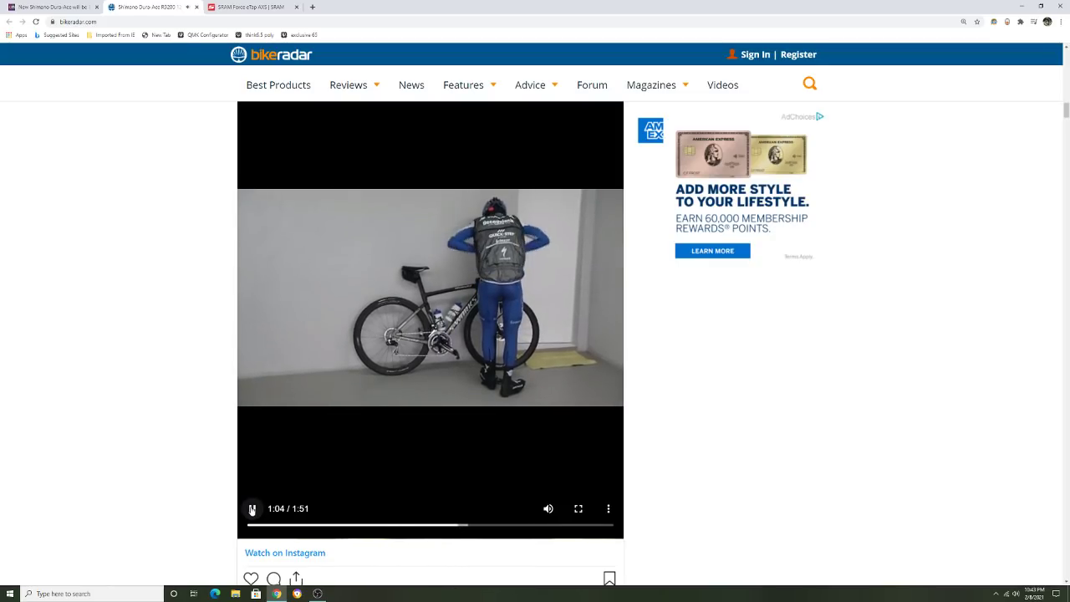
click(253, 508)
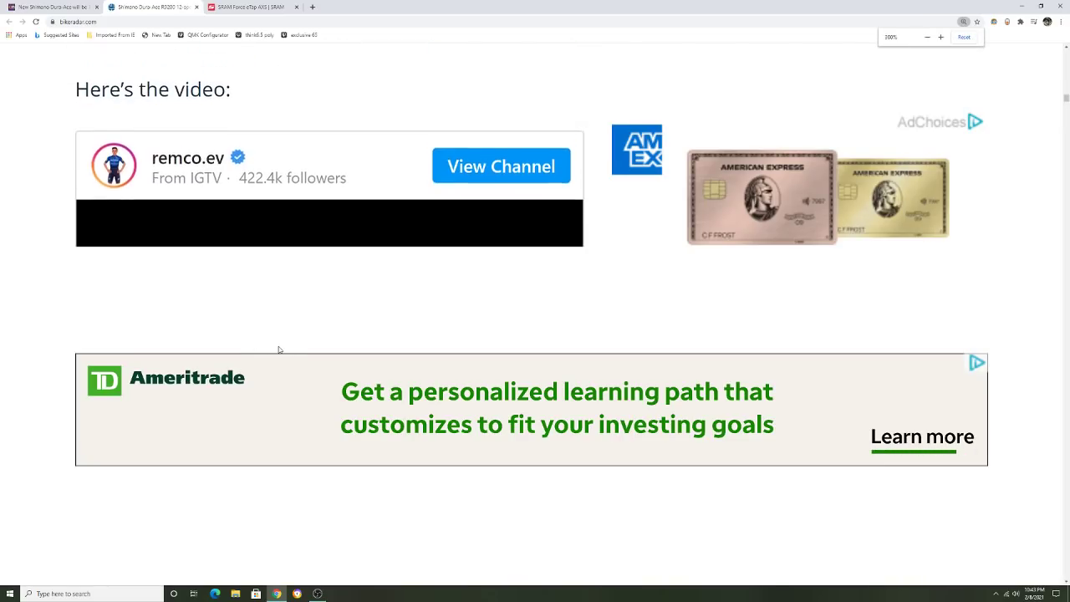
Step: Scroll to the paused Instagram clip with its 'Back on the road!' caption and likes
scroll(down, 3)
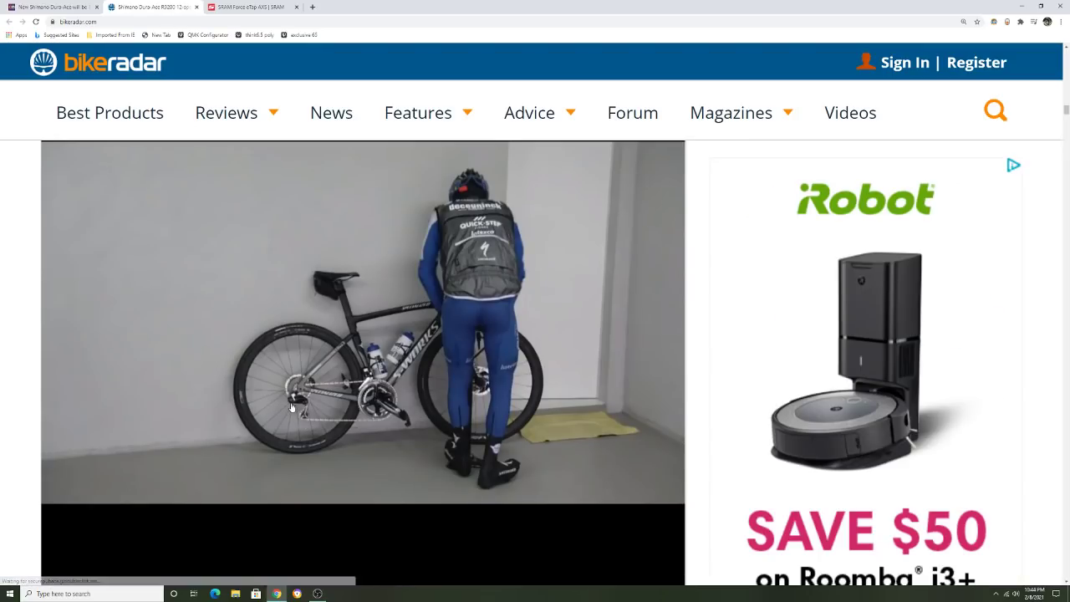
mouse_move(314, 410)
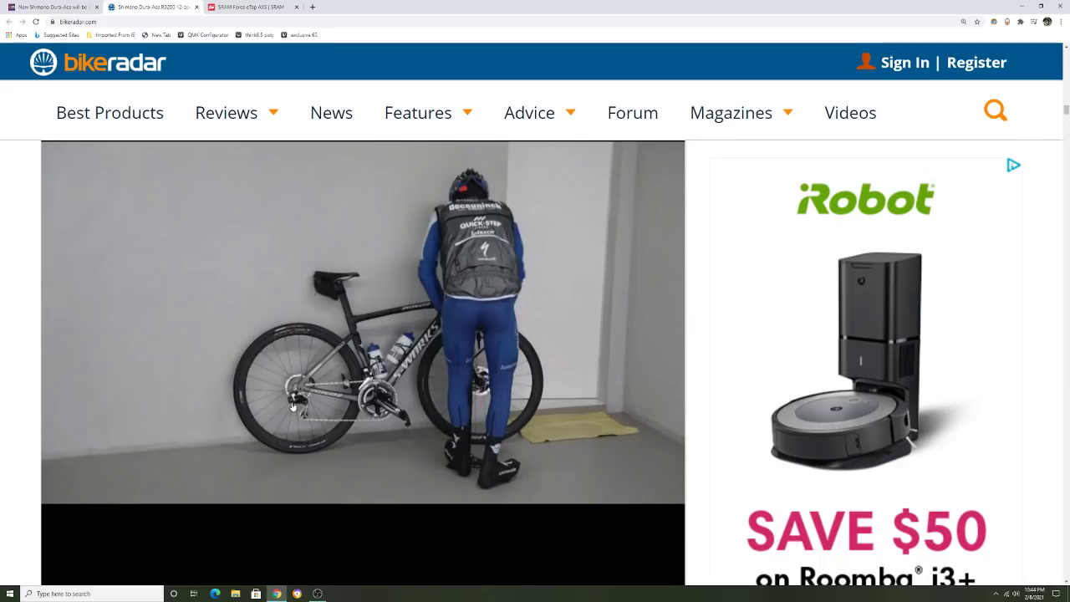
mouse_move(301, 411)
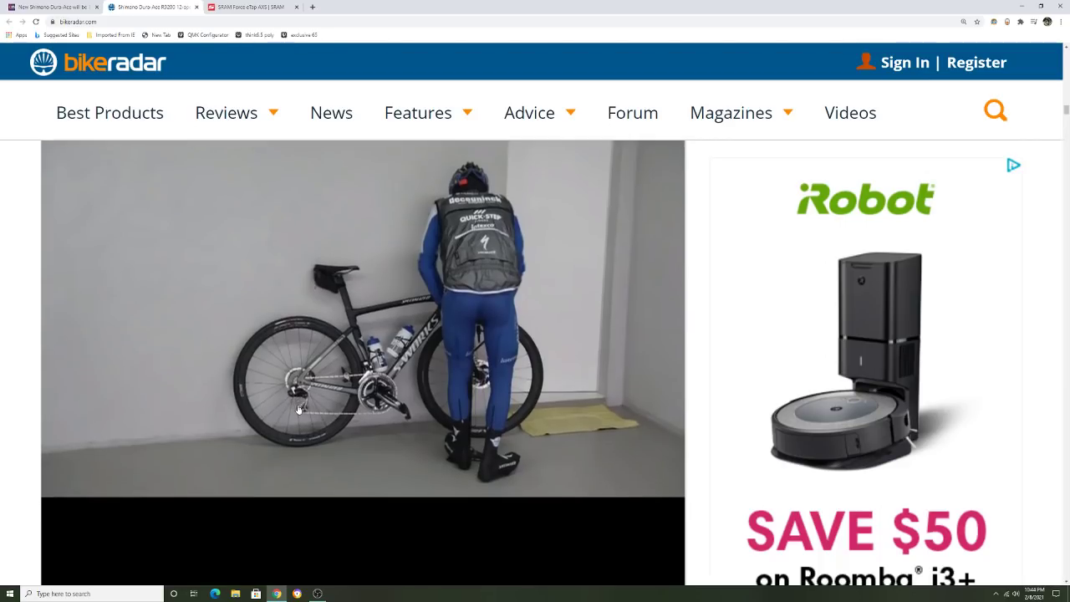
scroll(down, 3)
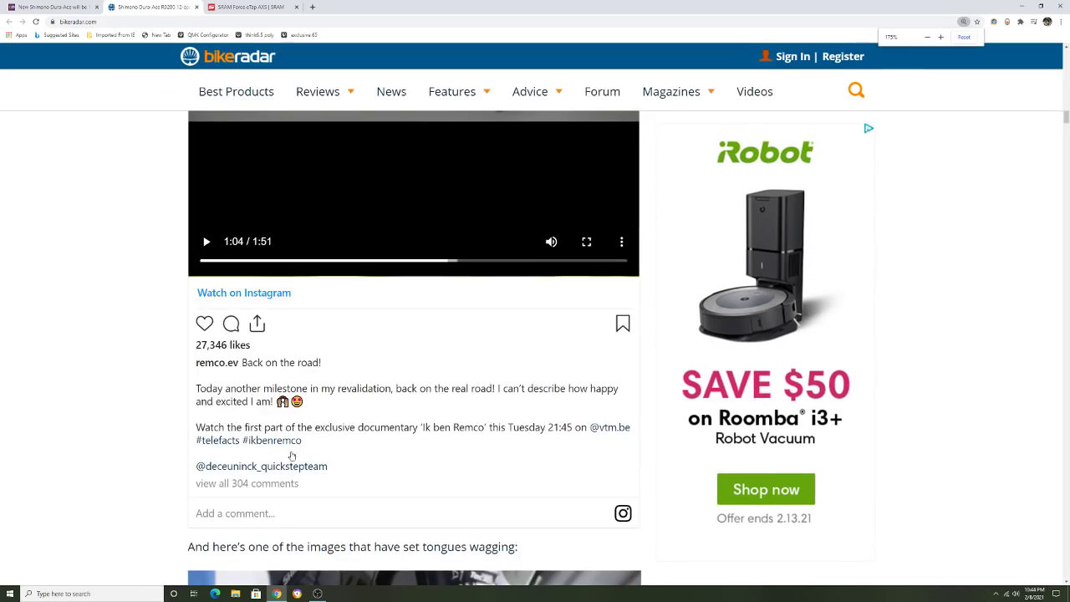
Step: Scroll past the October update to the photo captioned 'The front derailleur looks oddly chunky here.'
click(926, 37)
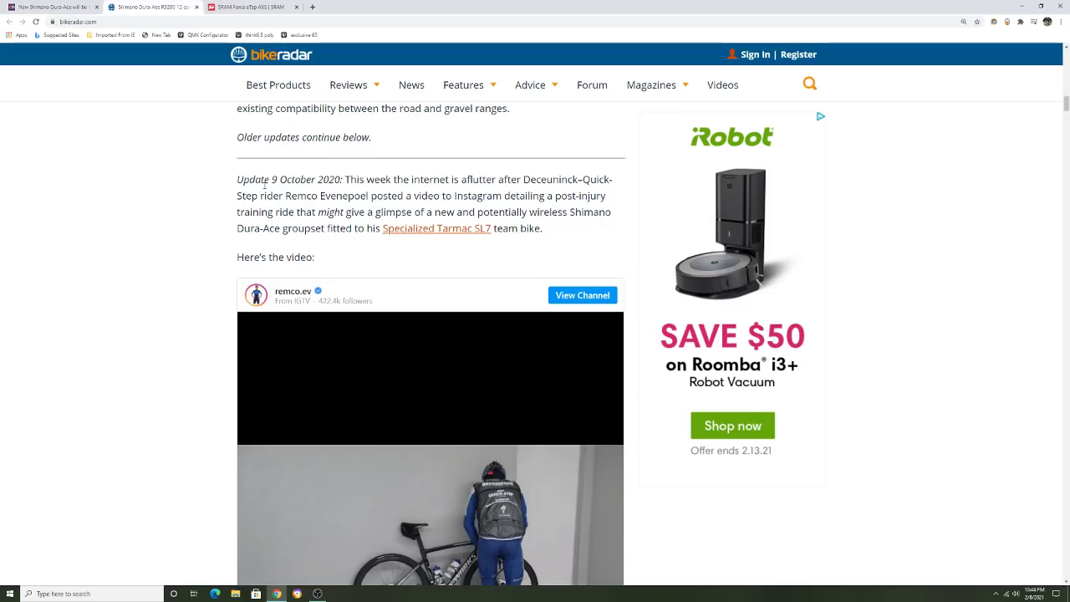
scroll(down, 3)
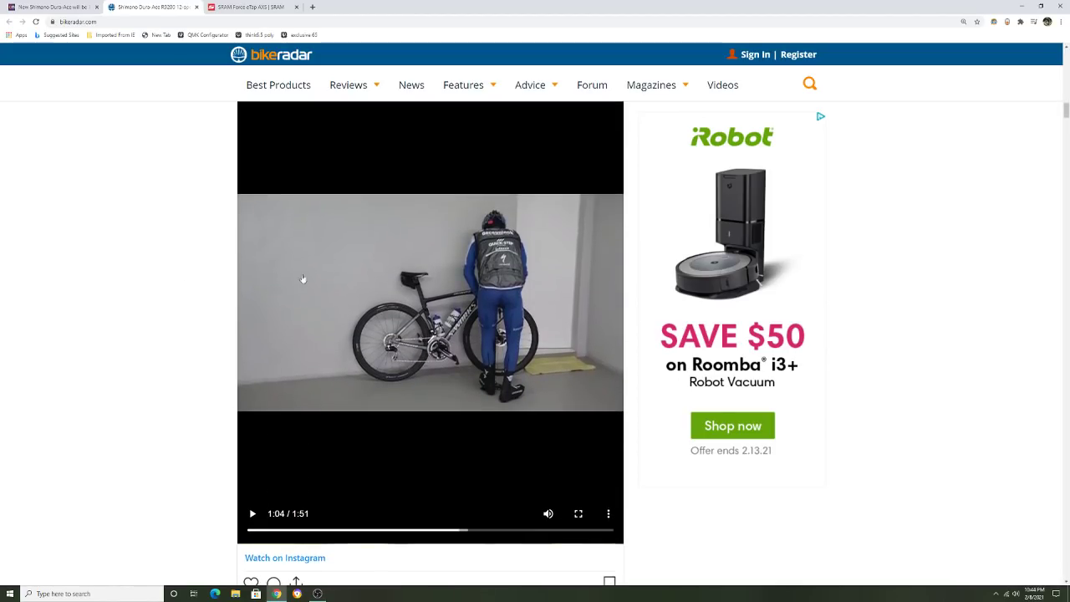
scroll(down, 3)
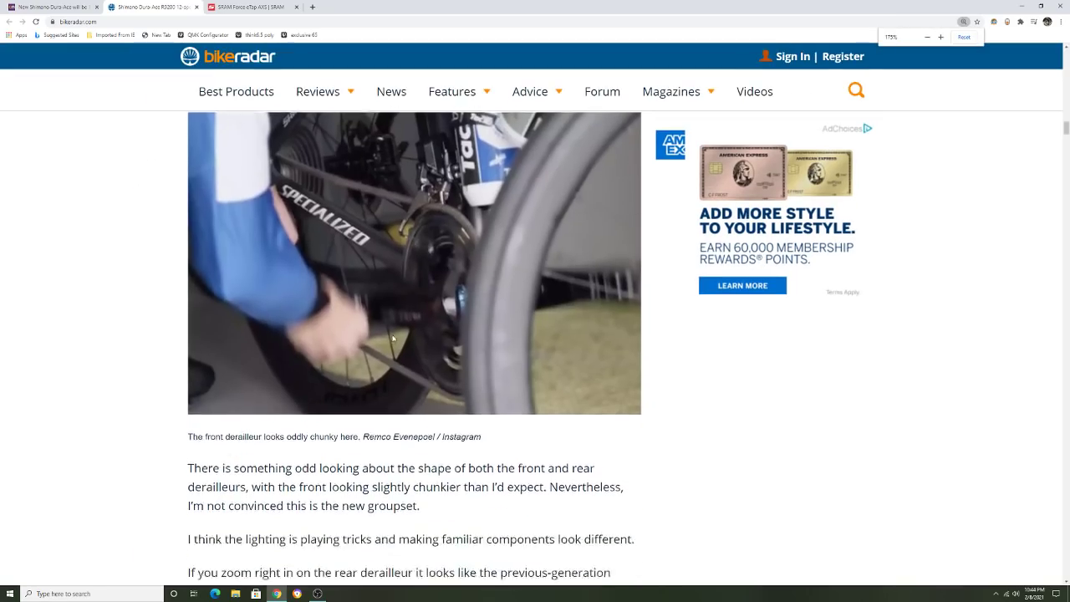
Step: Scroll to the rear derailleur close-up captioned about a visible cable in the pixels
scroll(down, 3)
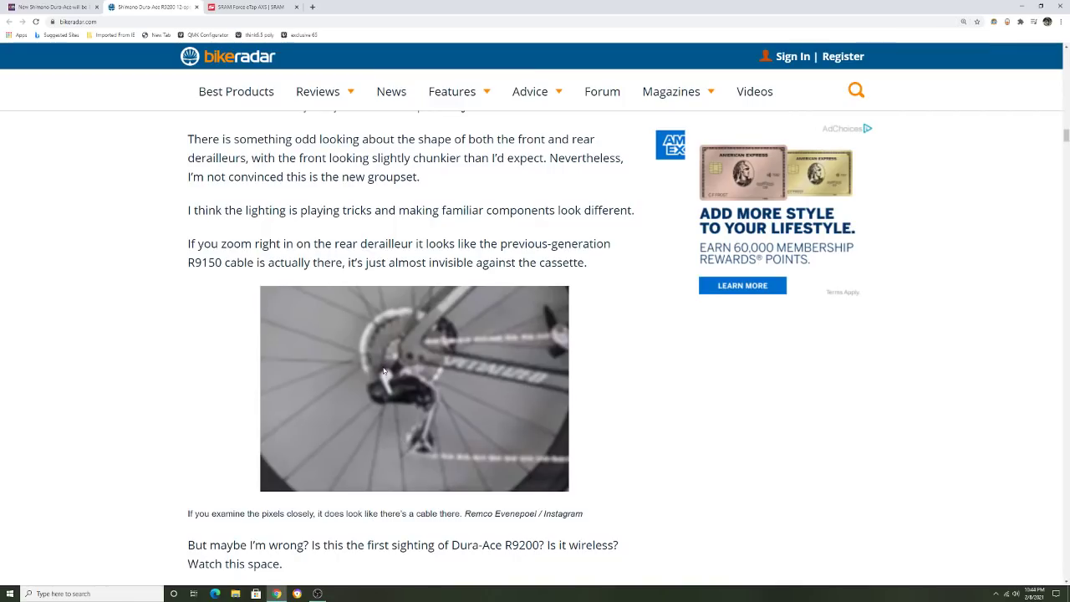
mouse_move(381, 369)
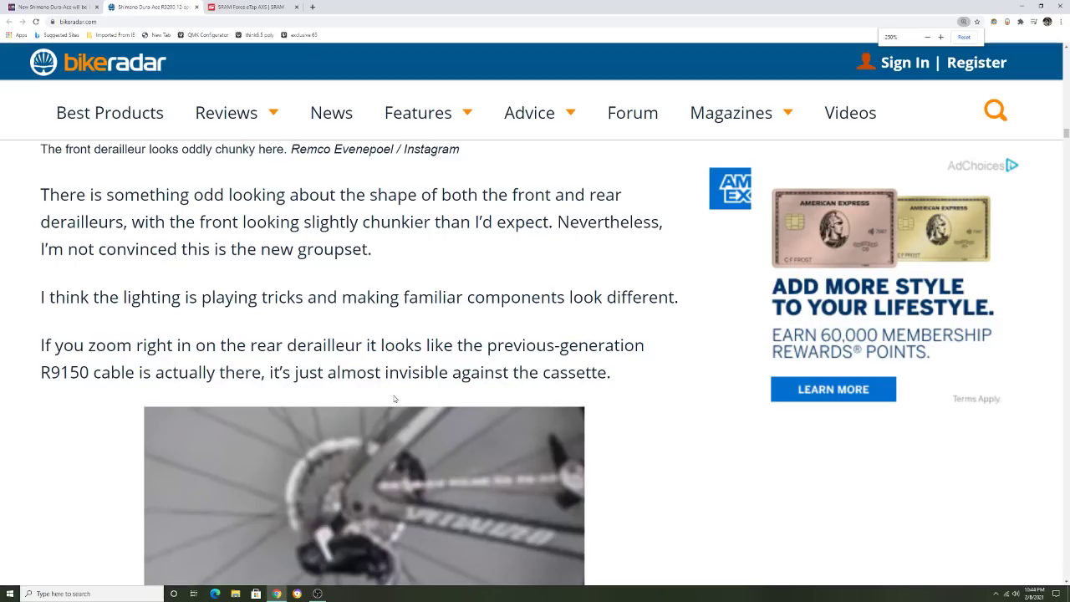
scroll(down, 3)
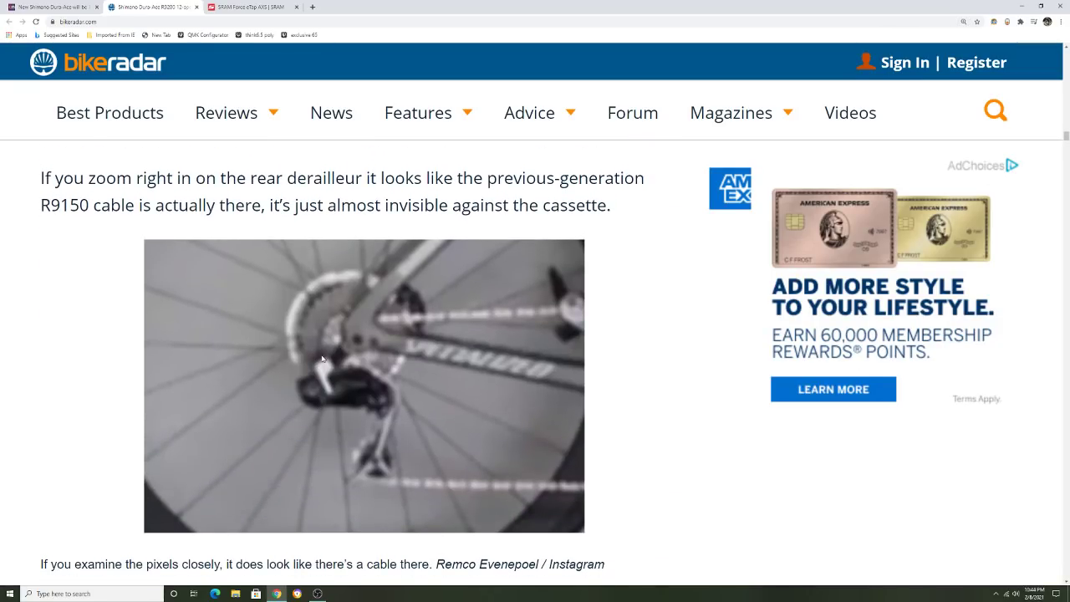
mouse_move(323, 359)
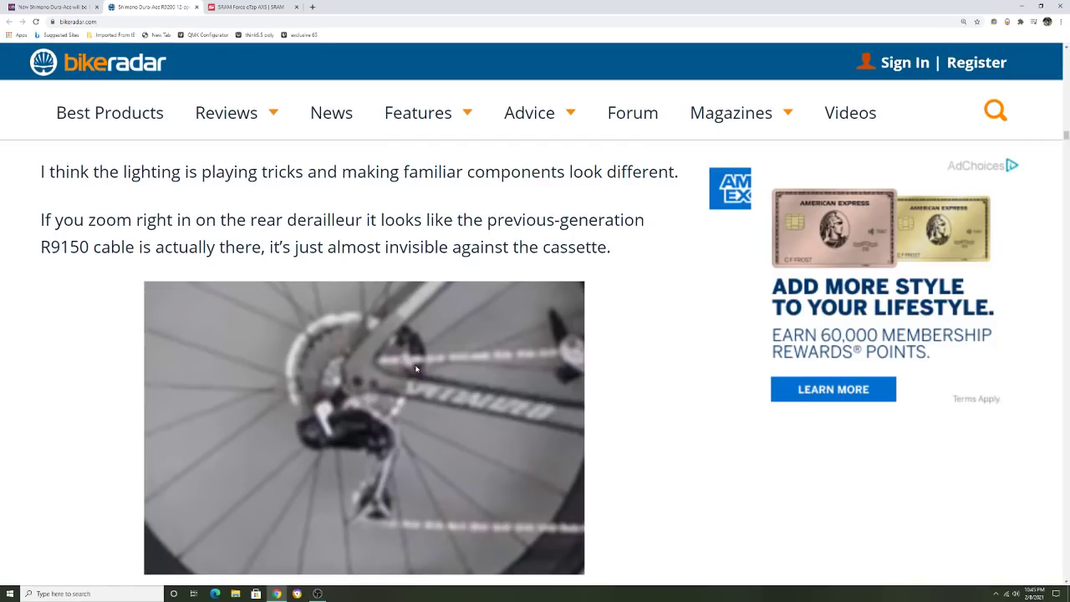
mouse_move(253, 413)
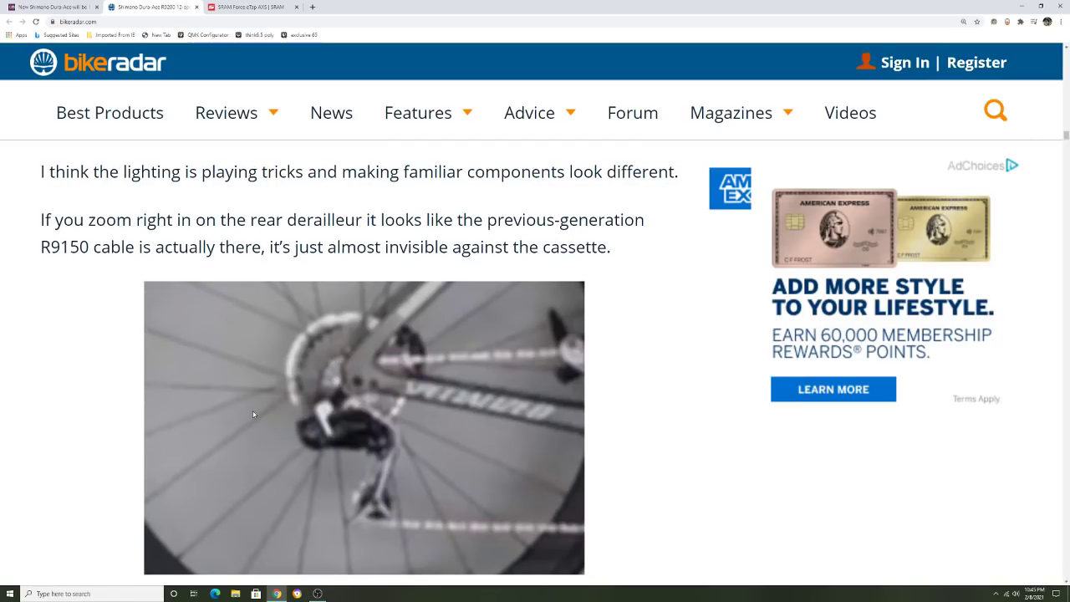
mouse_move(343, 407)
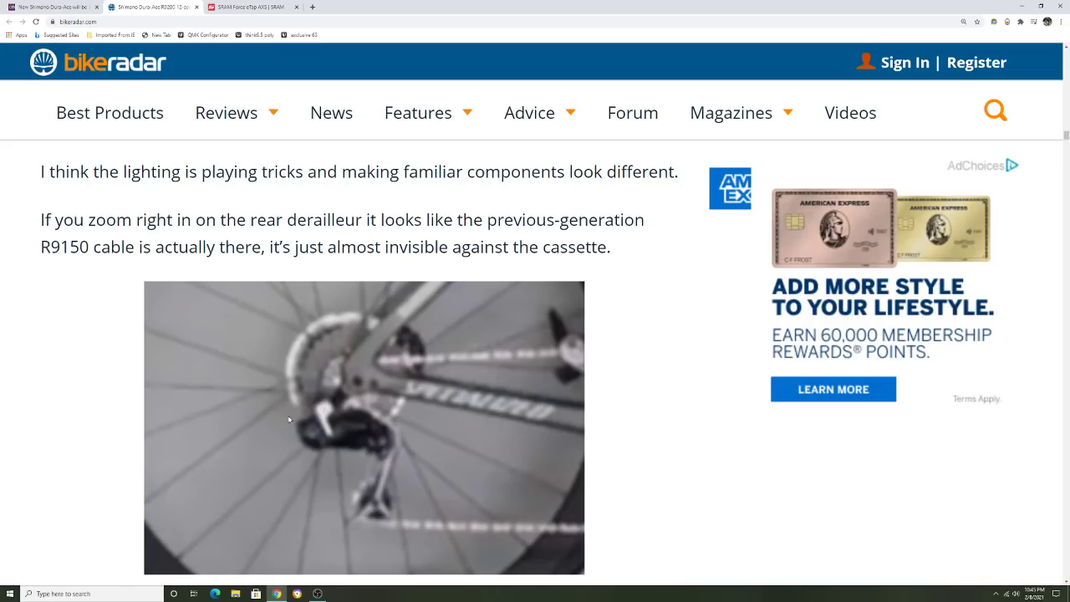
mouse_move(318, 396)
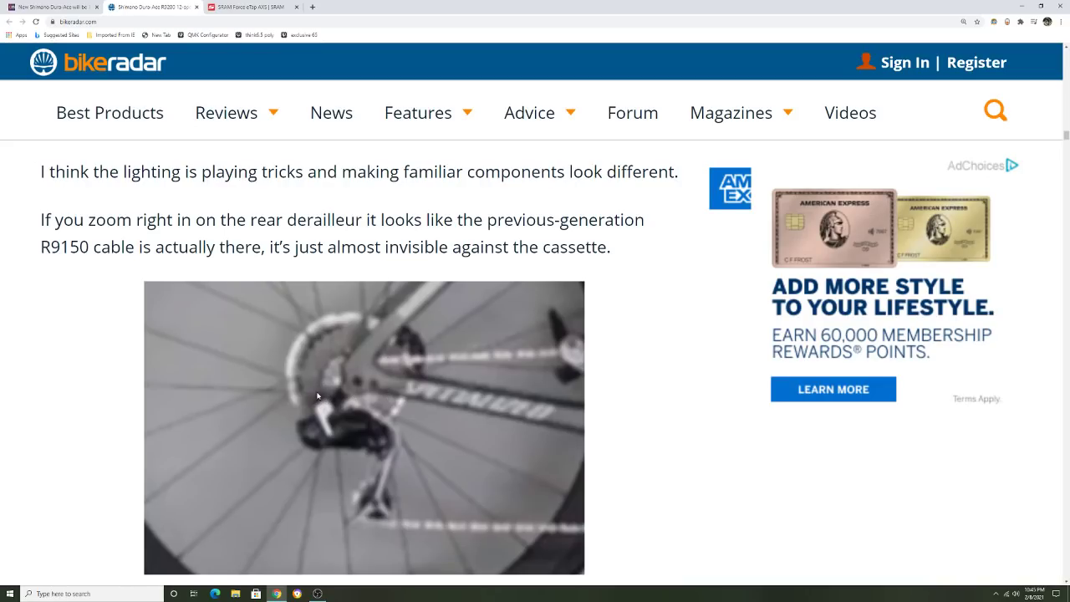
mouse_move(353, 369)
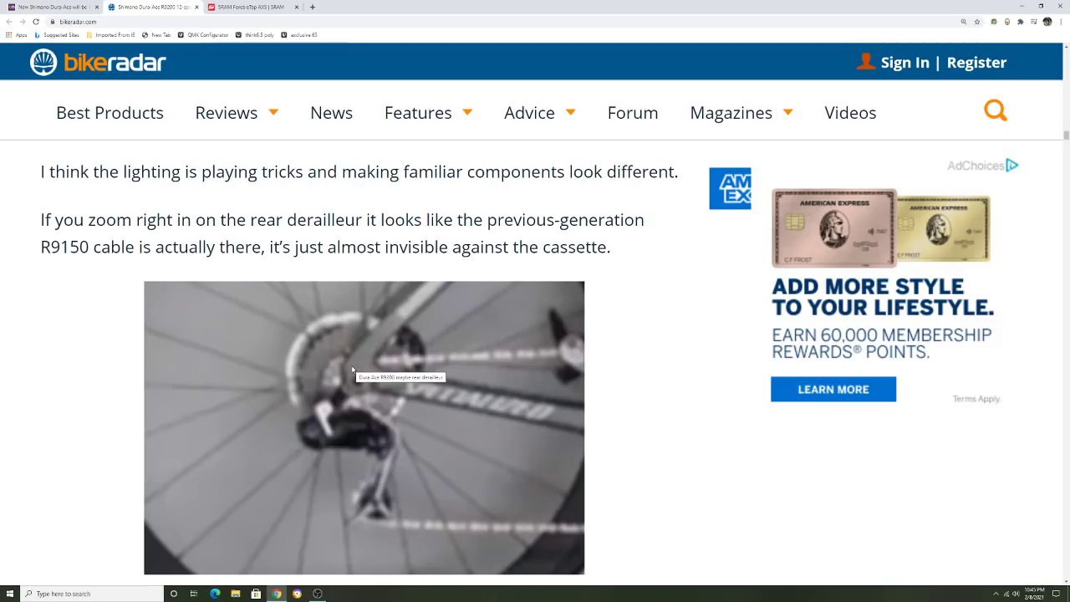
mouse_move(387, 384)
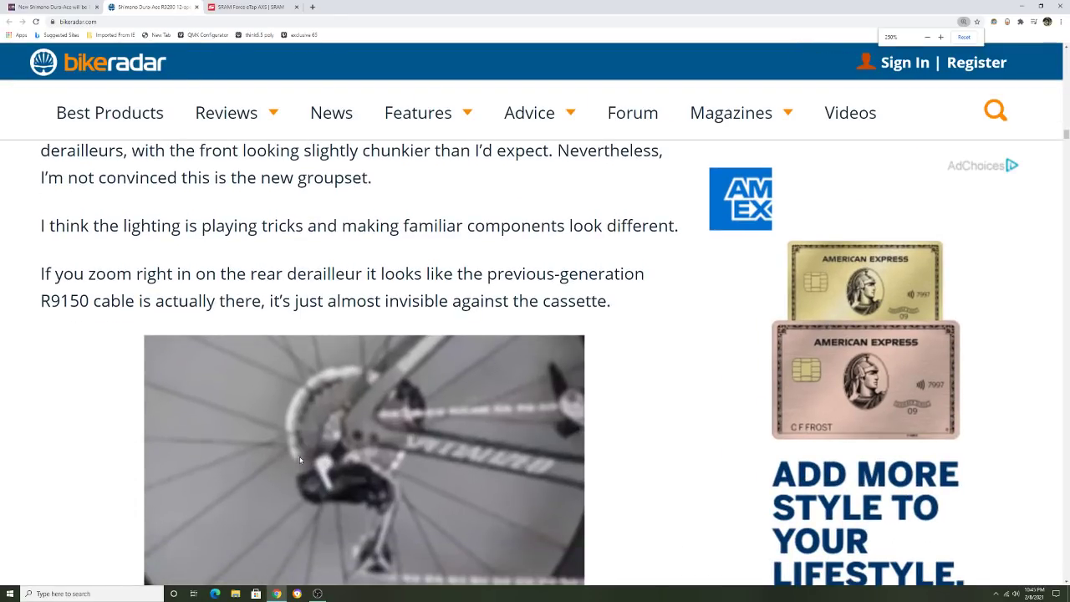
scroll(down, 3)
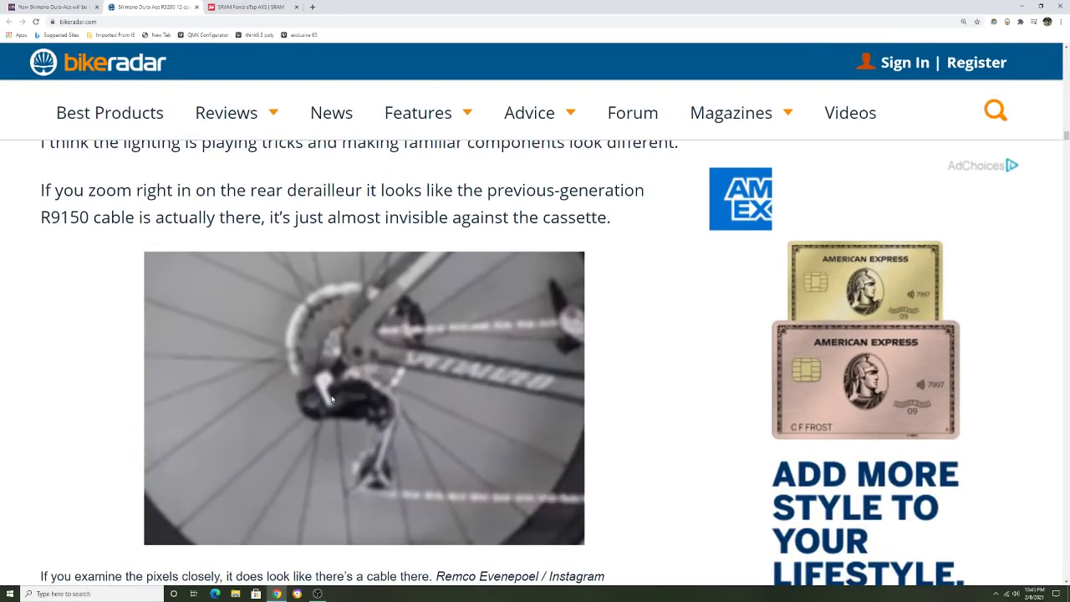
mouse_move(388, 430)
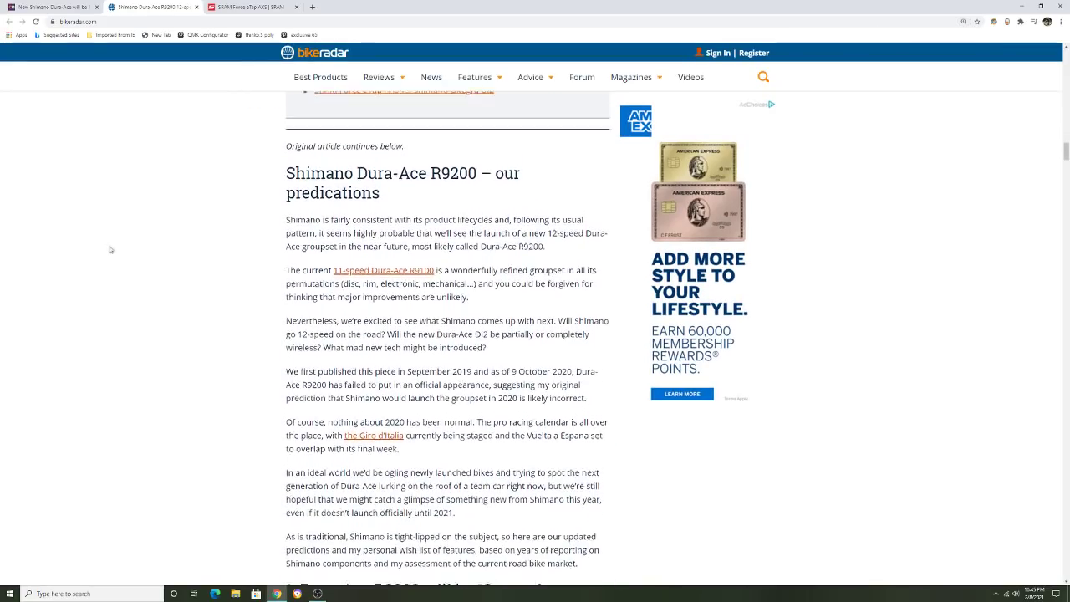
Step: Scroll through the article back to the blurry rear derailleur photo showing the R9150 cable
scroll(down, 3)
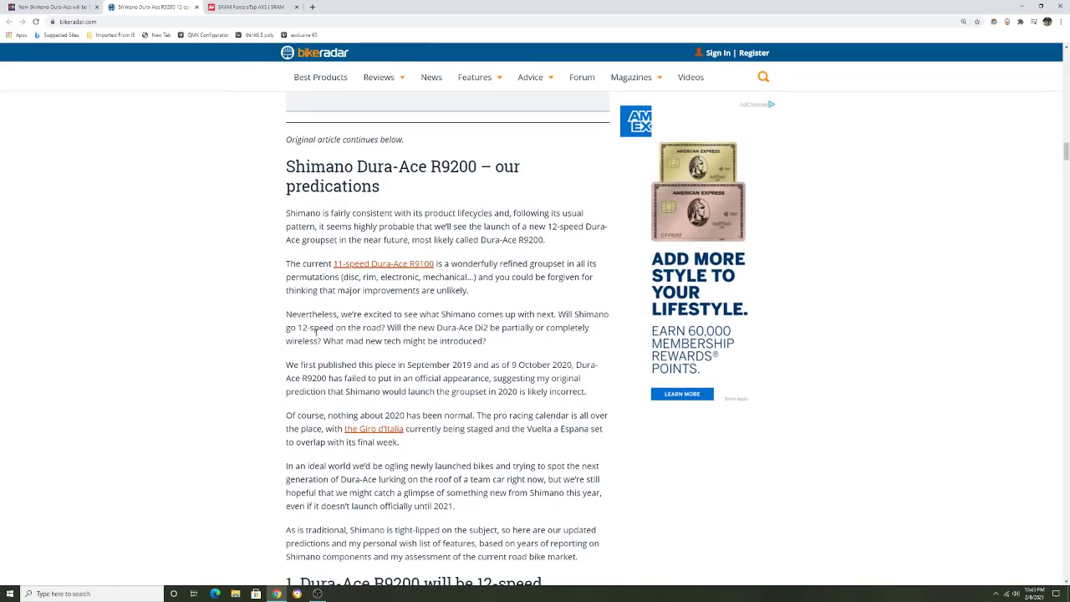
scroll(down, 3)
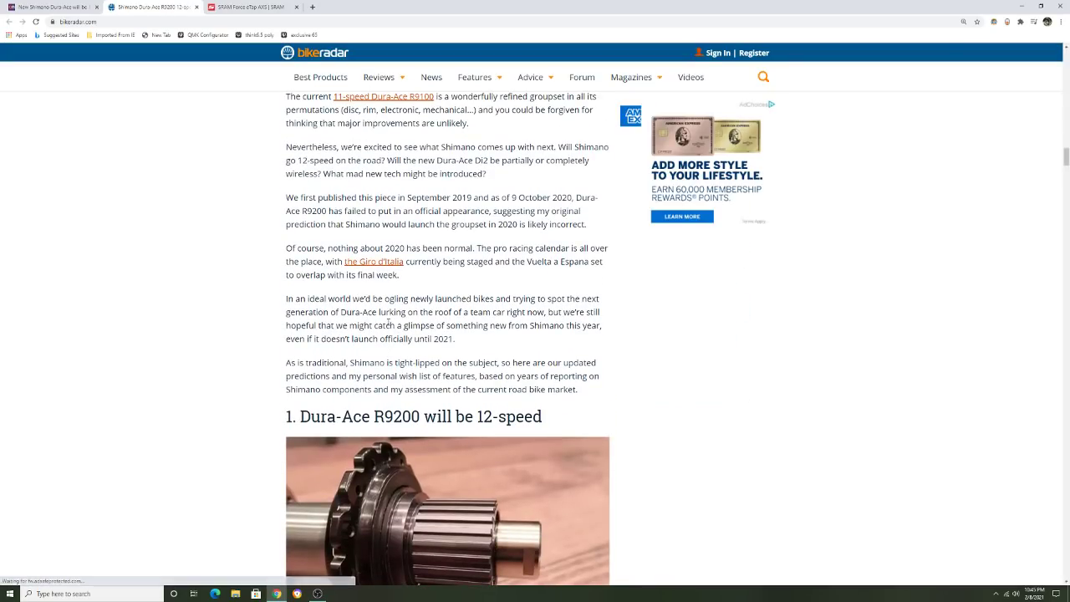
scroll(down, 3)
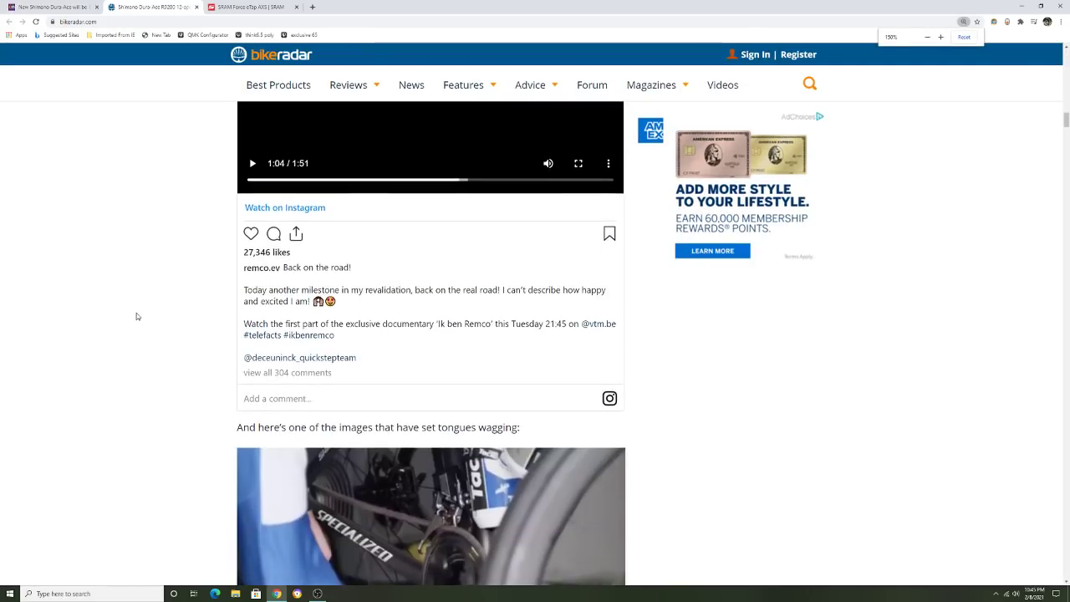
scroll(down, 3)
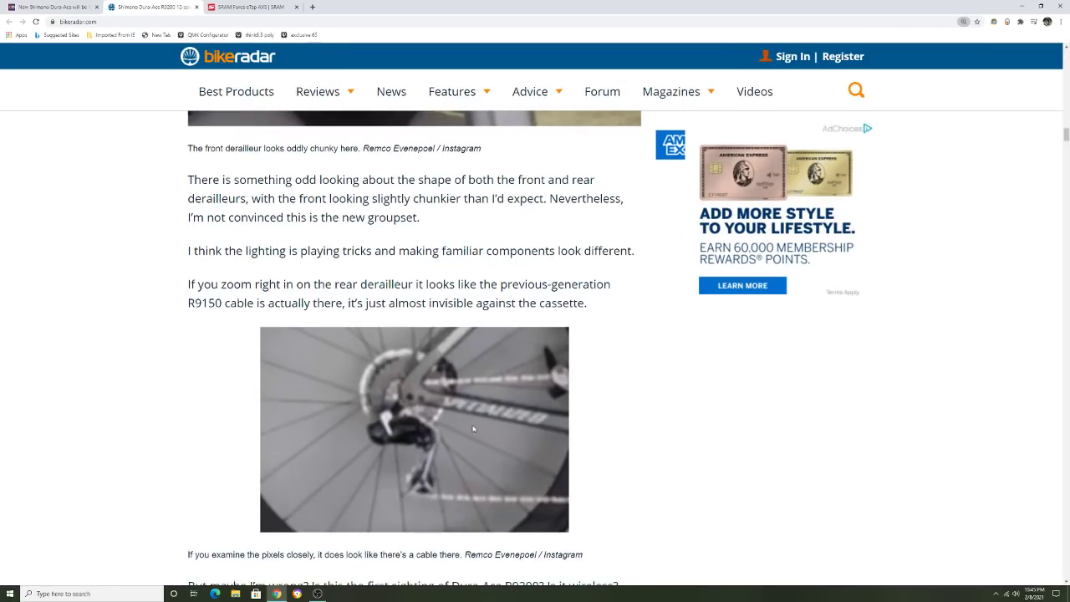
mouse_move(487, 428)
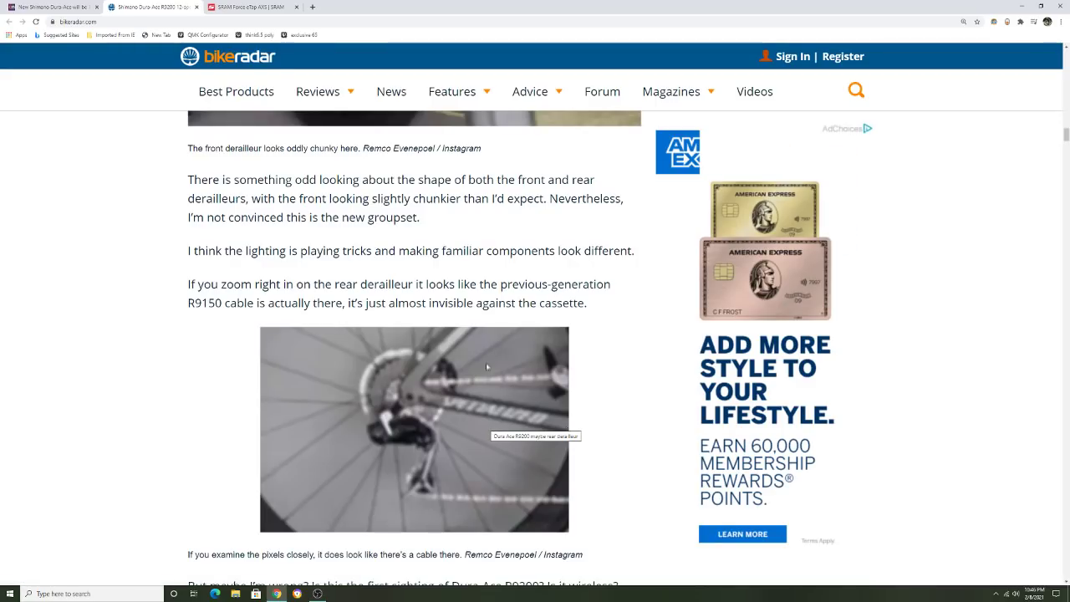
Step: Read past the related links through '1. Dura-Ace R9200 will be 12-speed' to heading 2 on versions
scroll(down, 3)
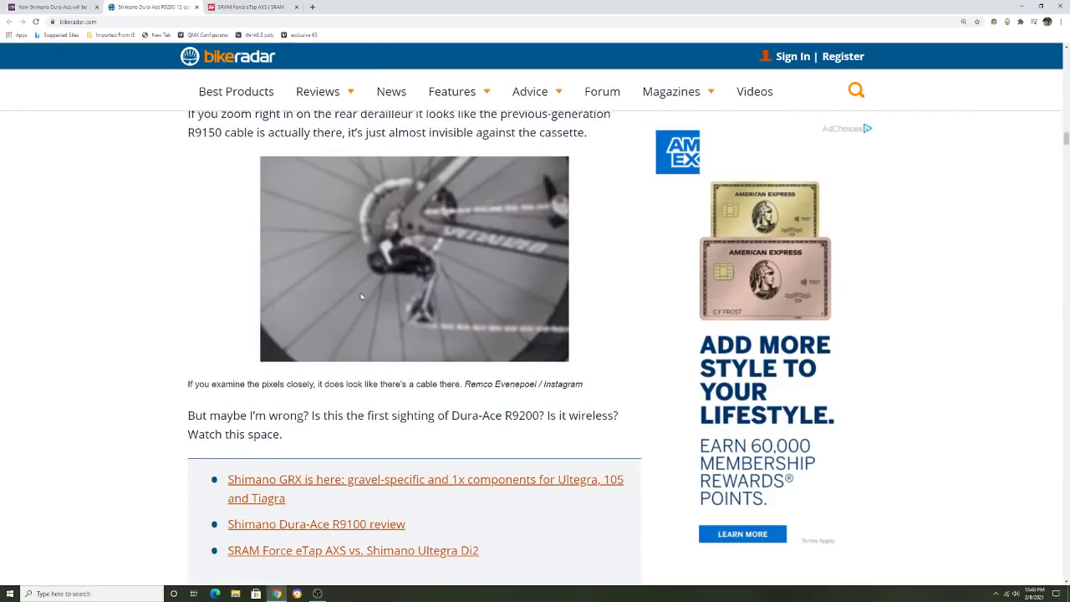
scroll(up, 3)
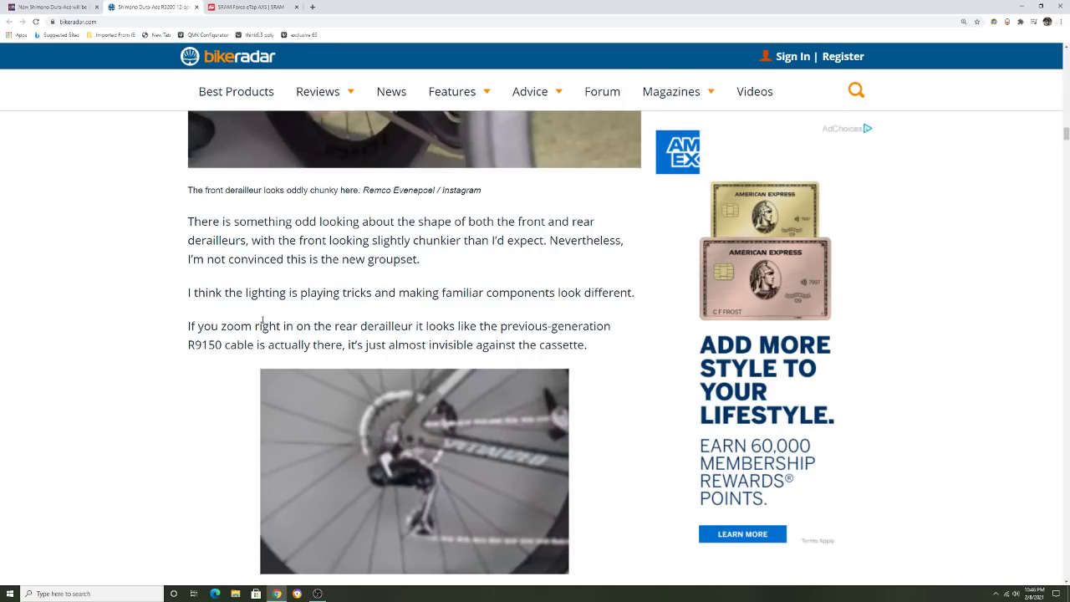
scroll(down, 3)
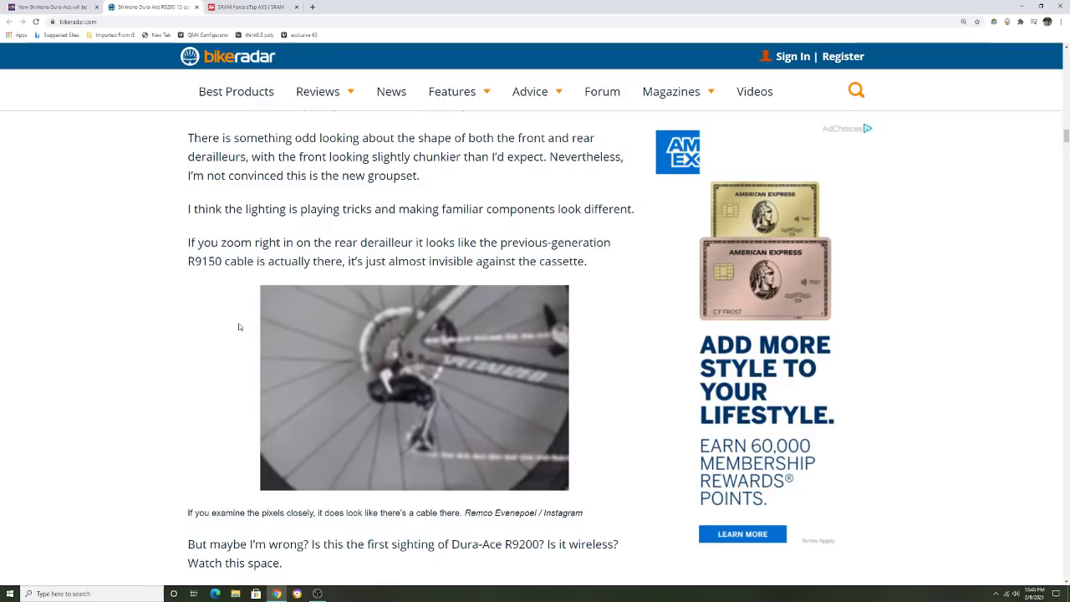
mouse_move(327, 337)
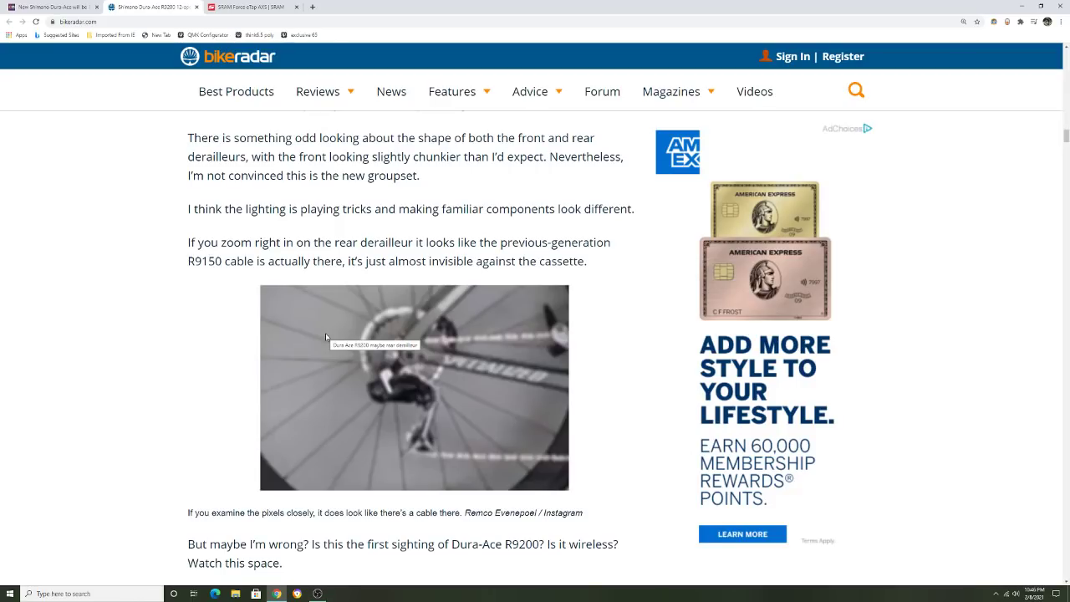
scroll(down, 3)
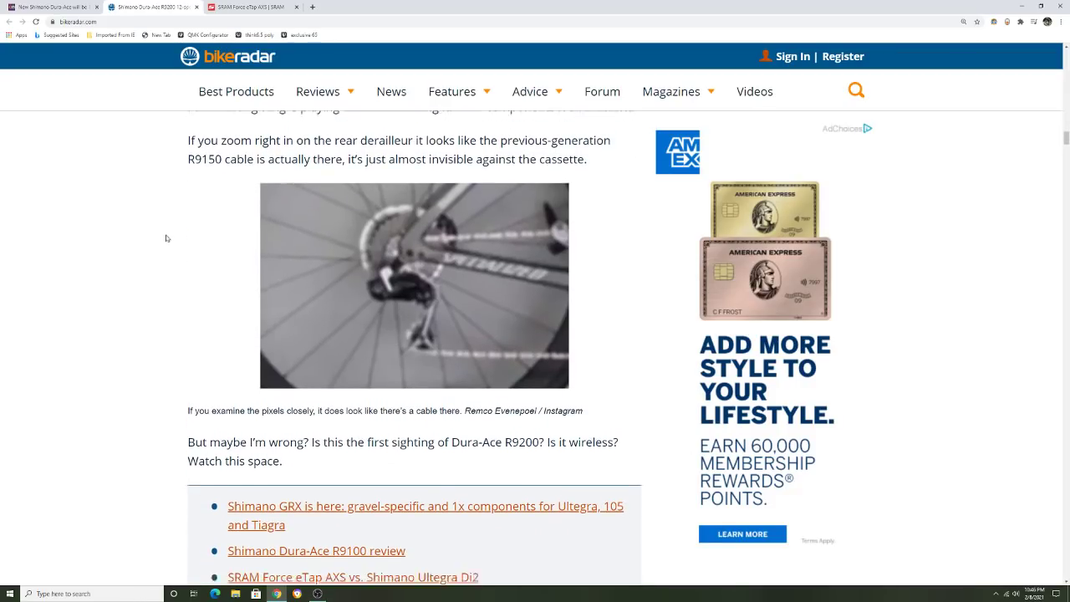
scroll(up, 3)
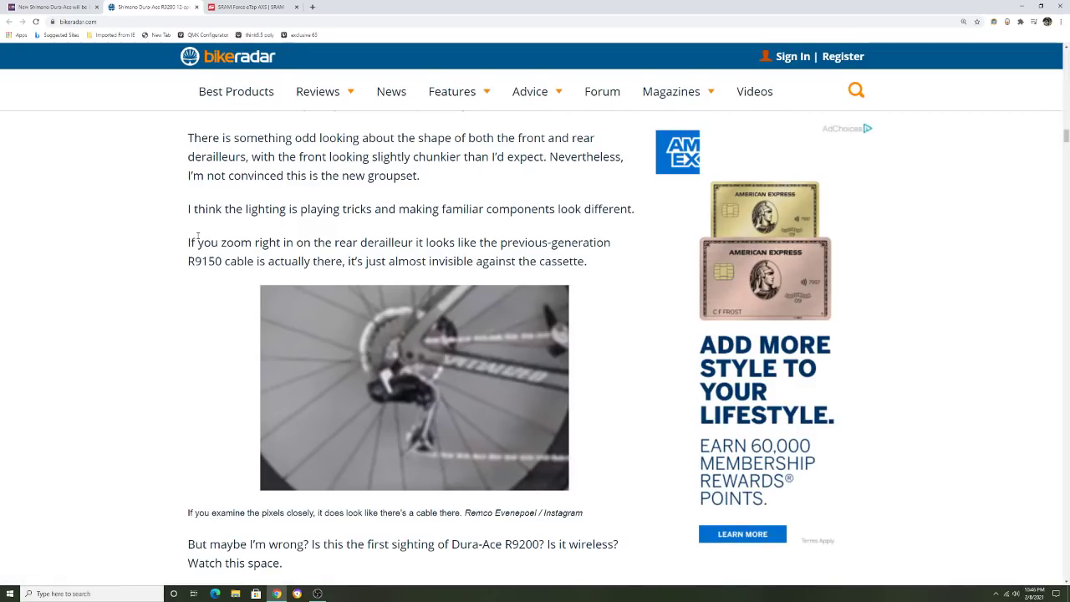
scroll(down, 3)
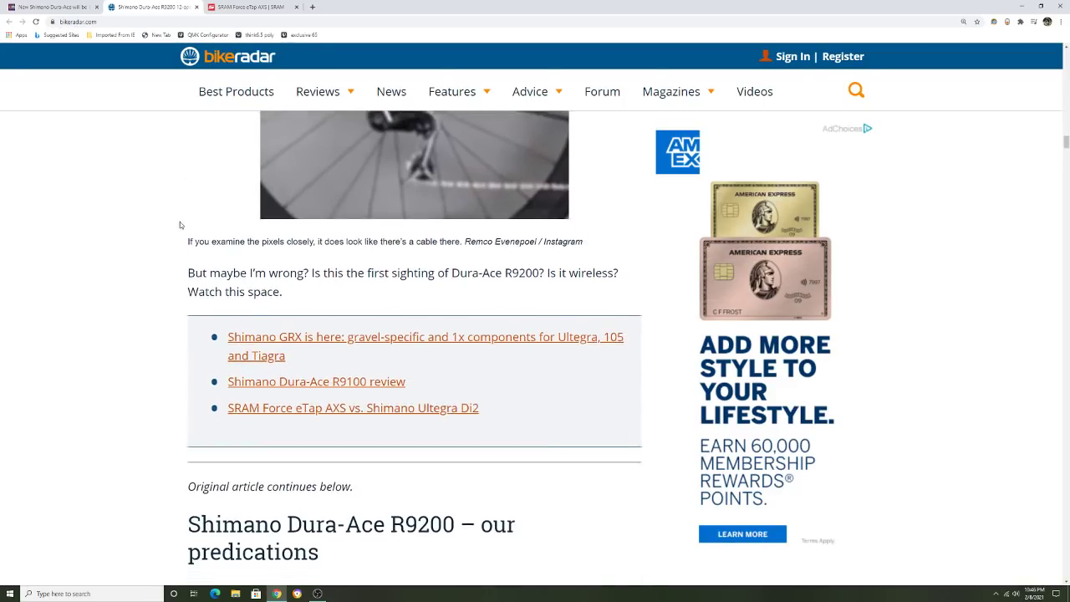
scroll(down, 3)
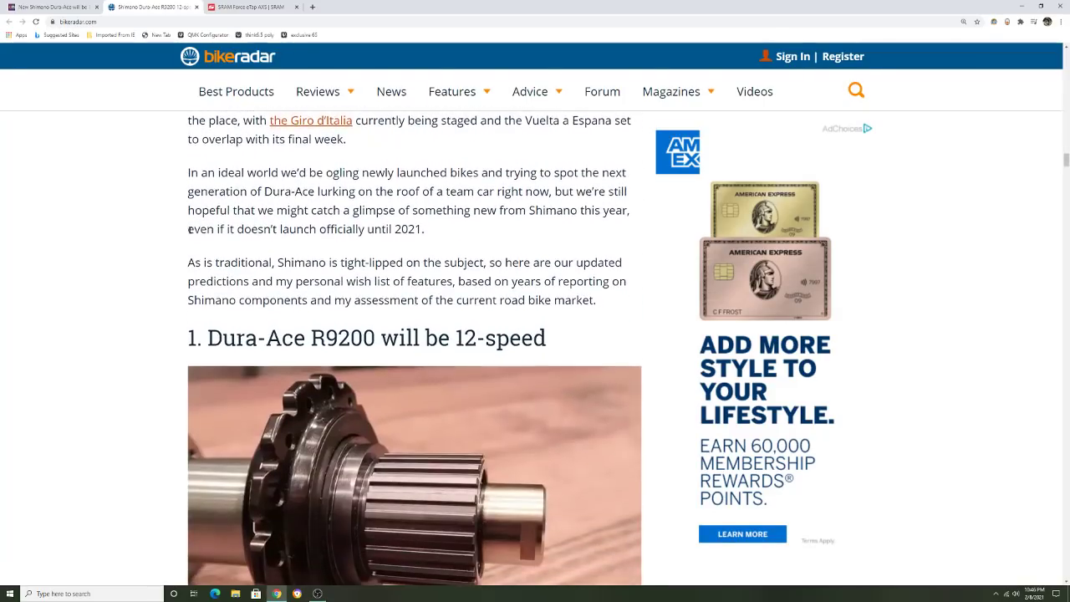
scroll(down, 3)
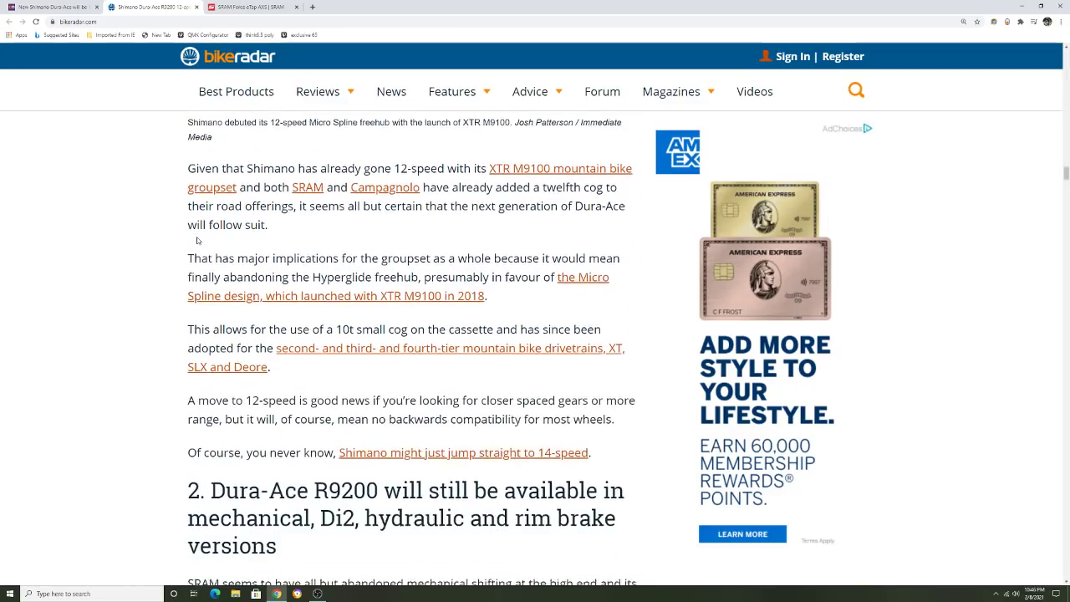
Step: Skim the BikeRadar R9200 article down to prediction 5 on alloy cranks
scroll(down, 3)
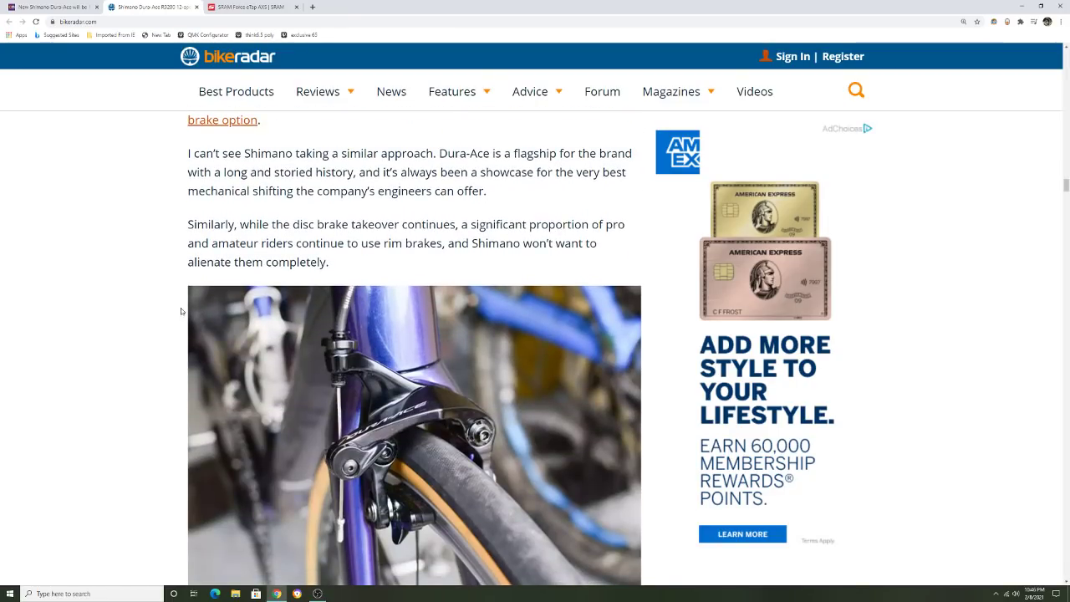
mouse_move(192, 309)
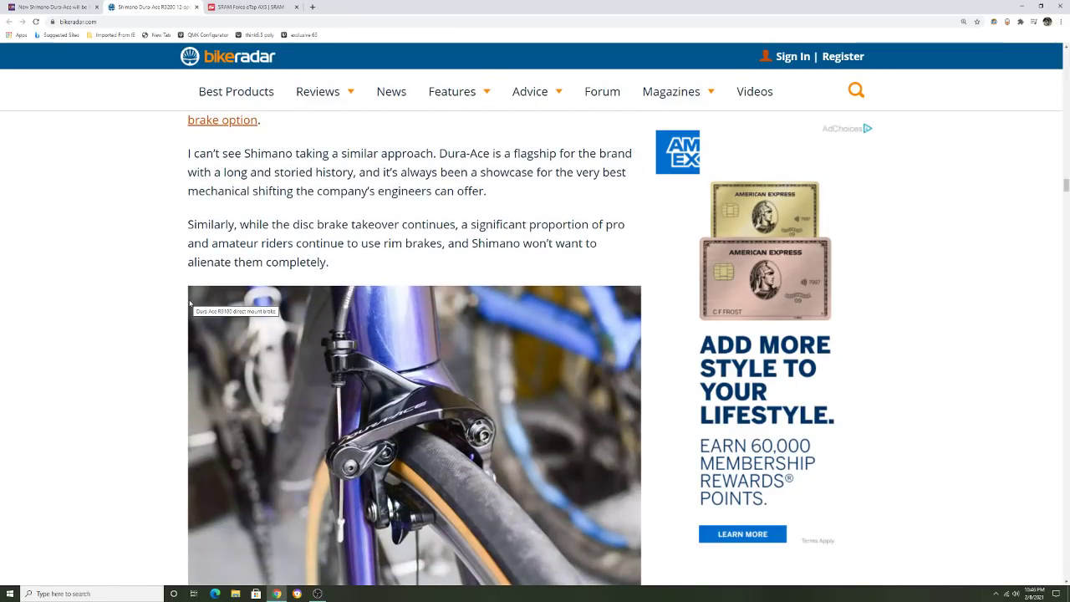
mouse_move(187, 303)
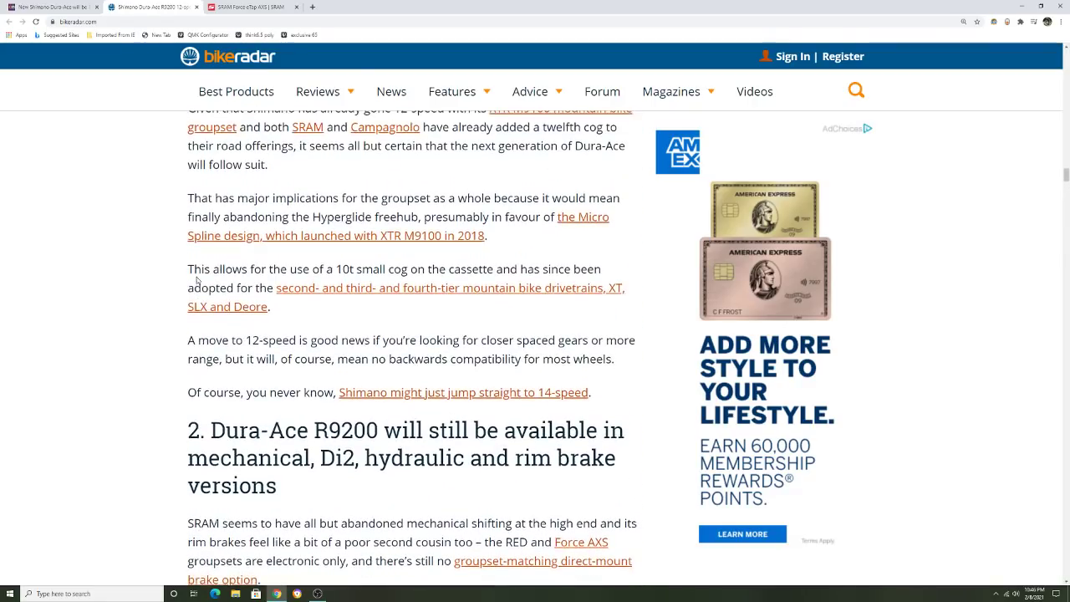
scroll(down, 3)
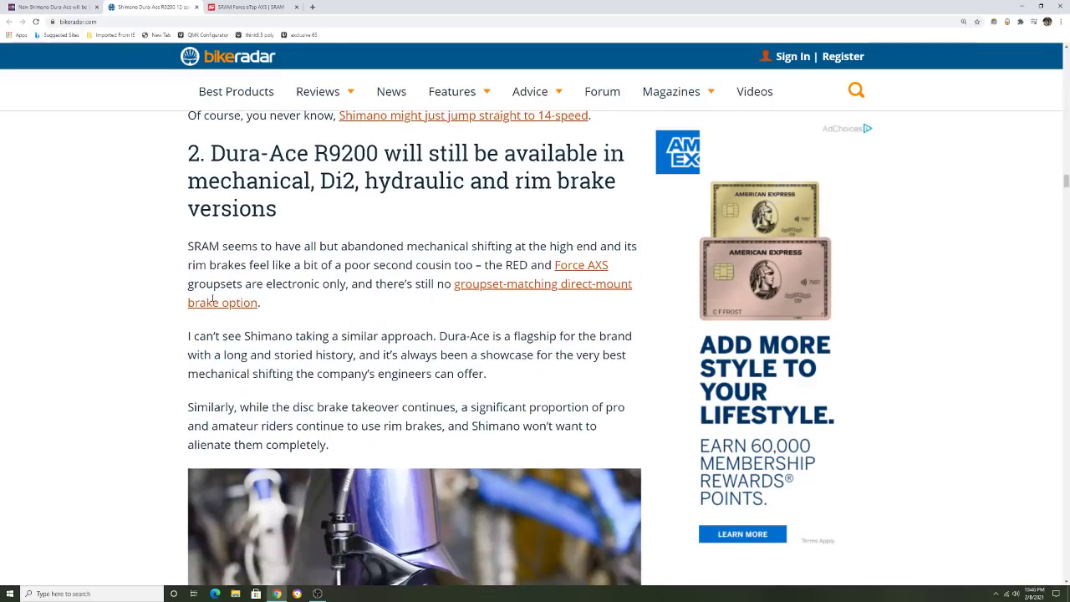
scroll(down, 3)
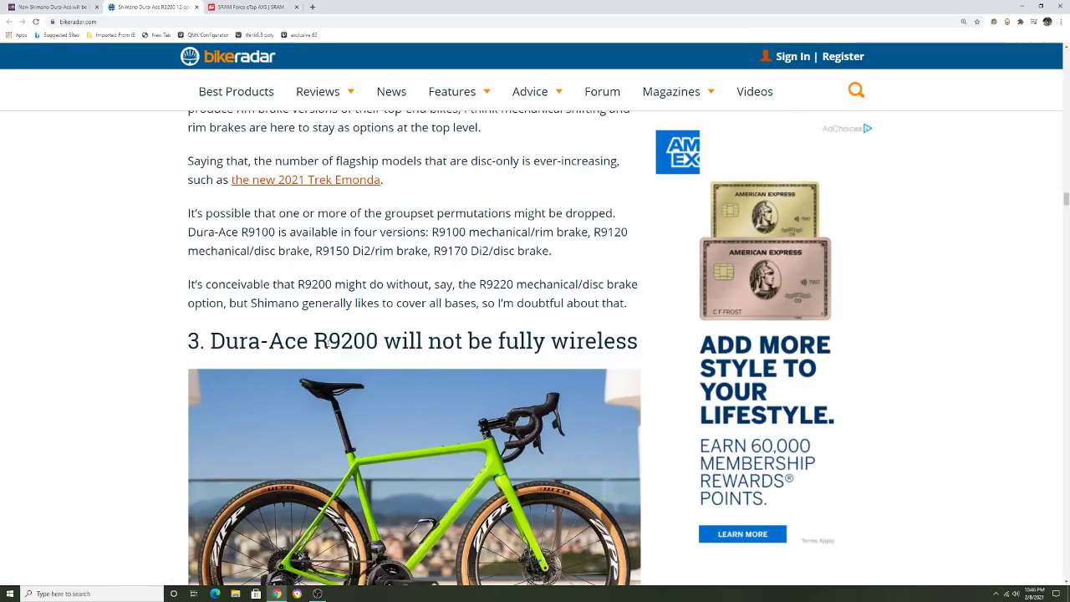
scroll(down, 3)
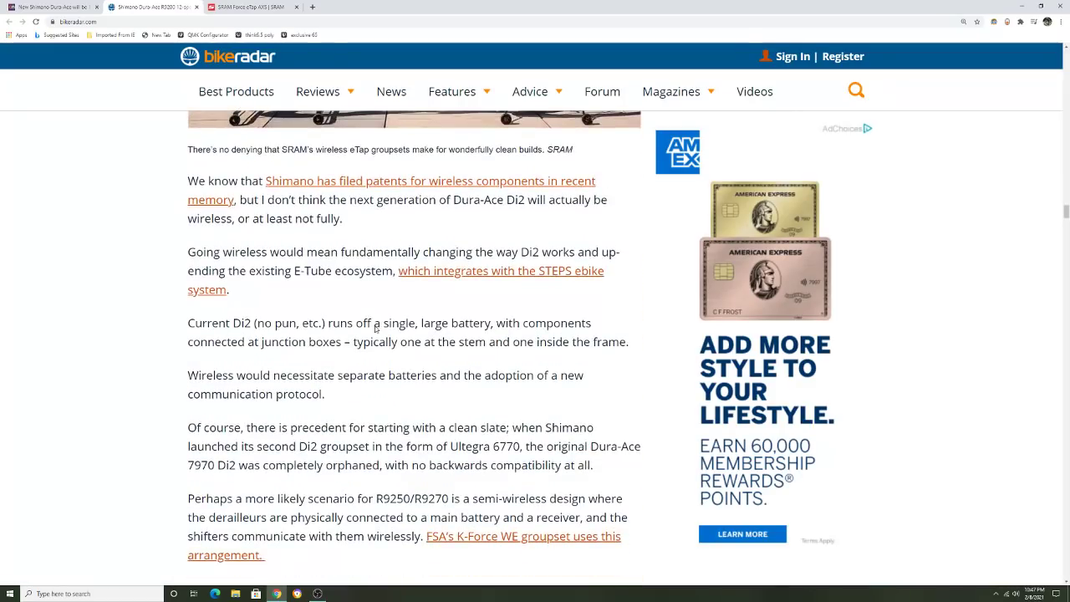
scroll(down, 3)
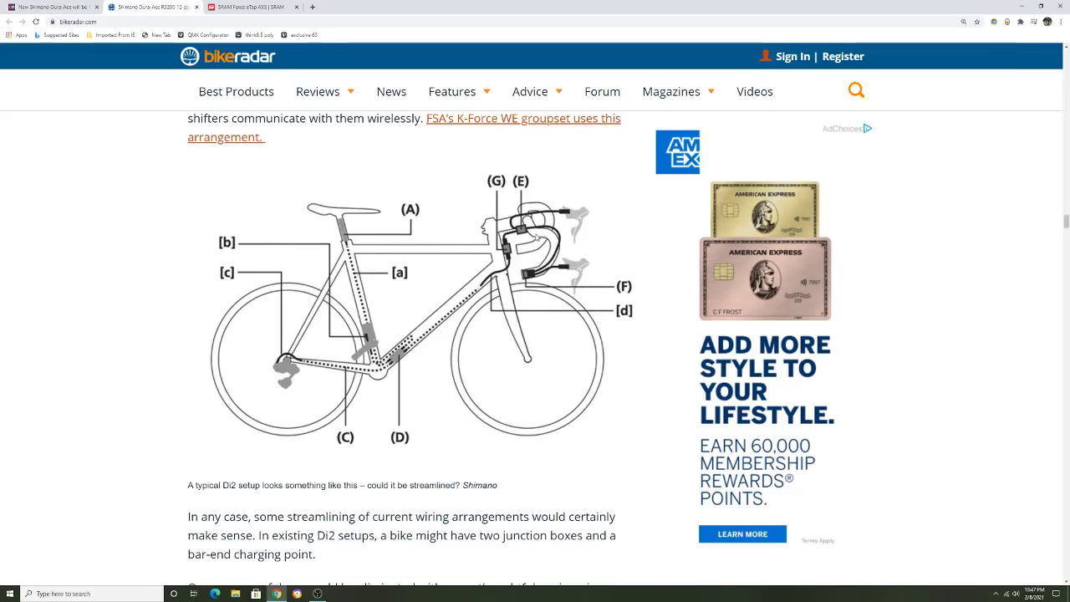
scroll(down, 3)
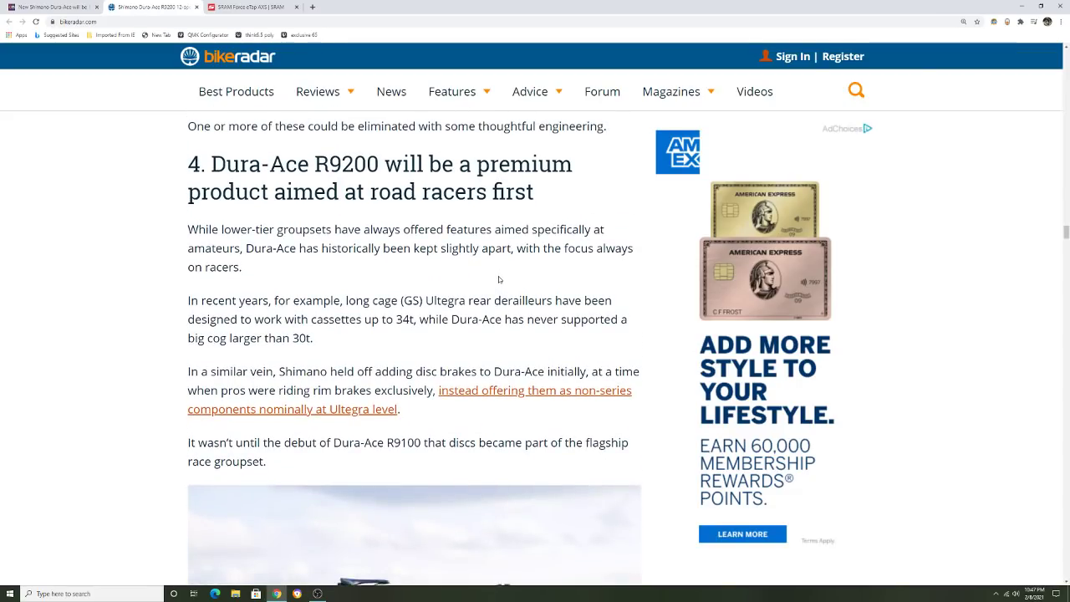
scroll(down, 3)
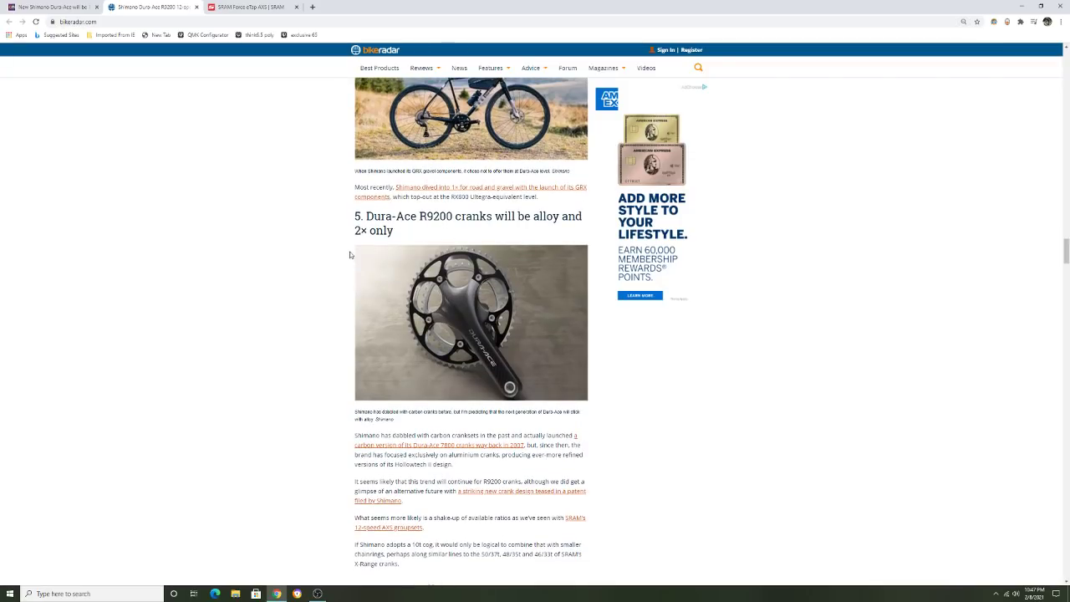
Step: Shrink the article, restore its normal size, and switch to the SRAM Force eTap AXS page
key(ctrl+-)
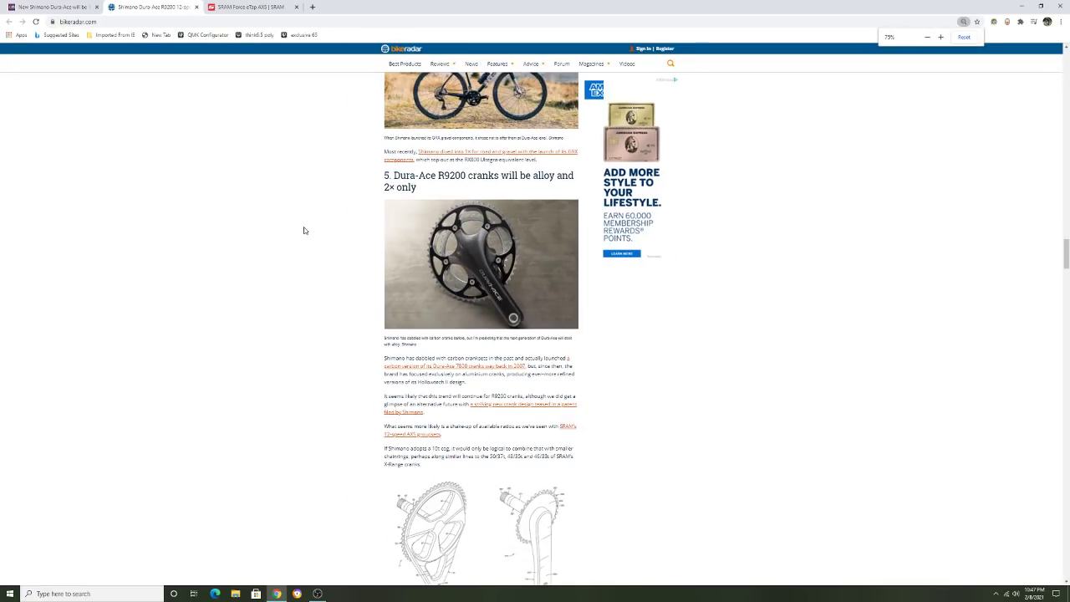
click(940, 36)
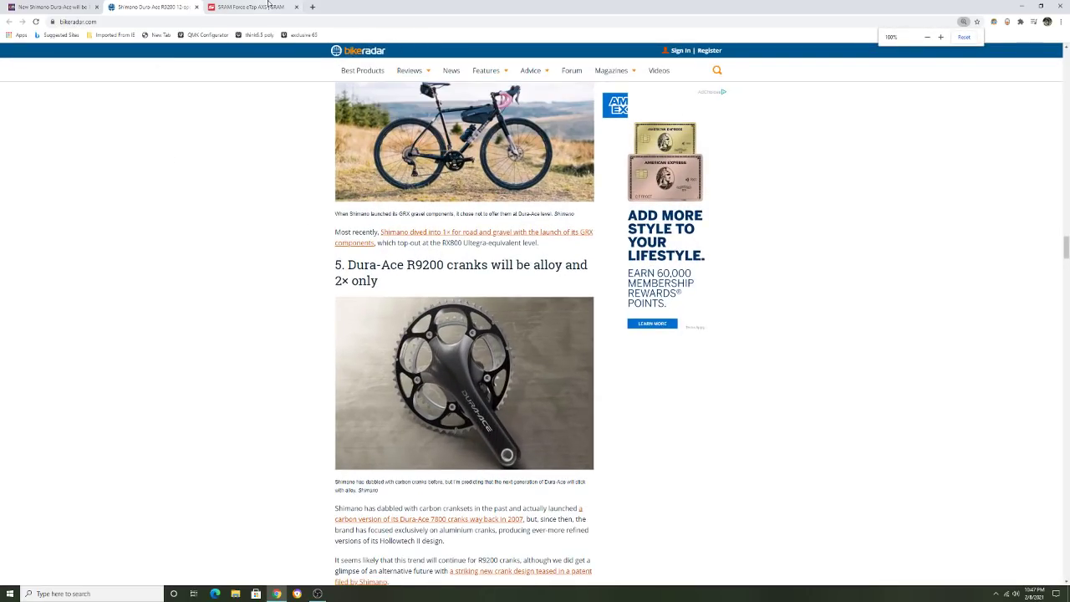
click(251, 7)
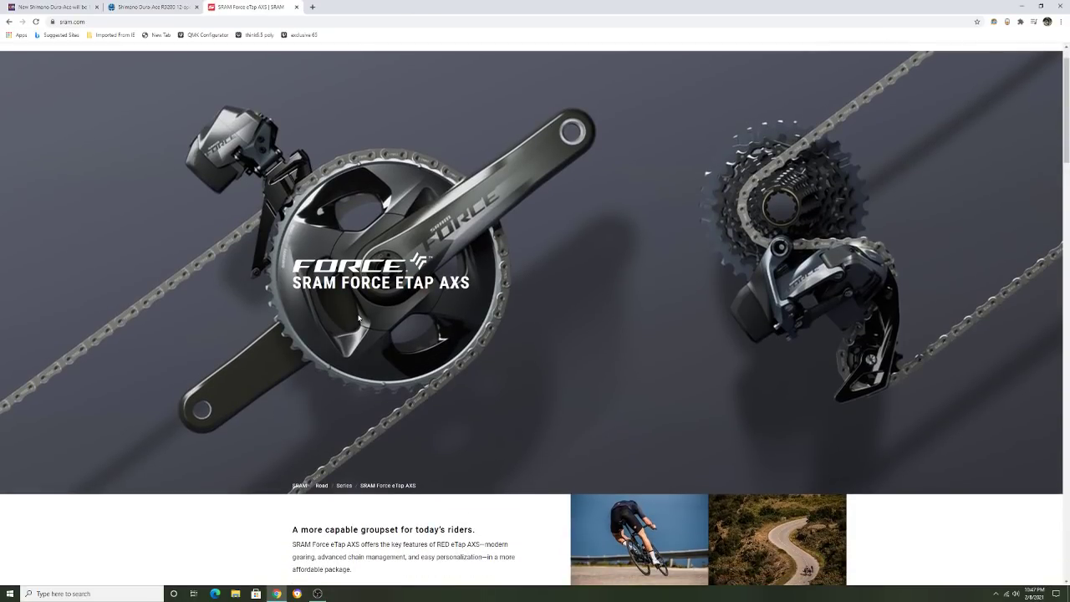
mouse_move(253, 264)
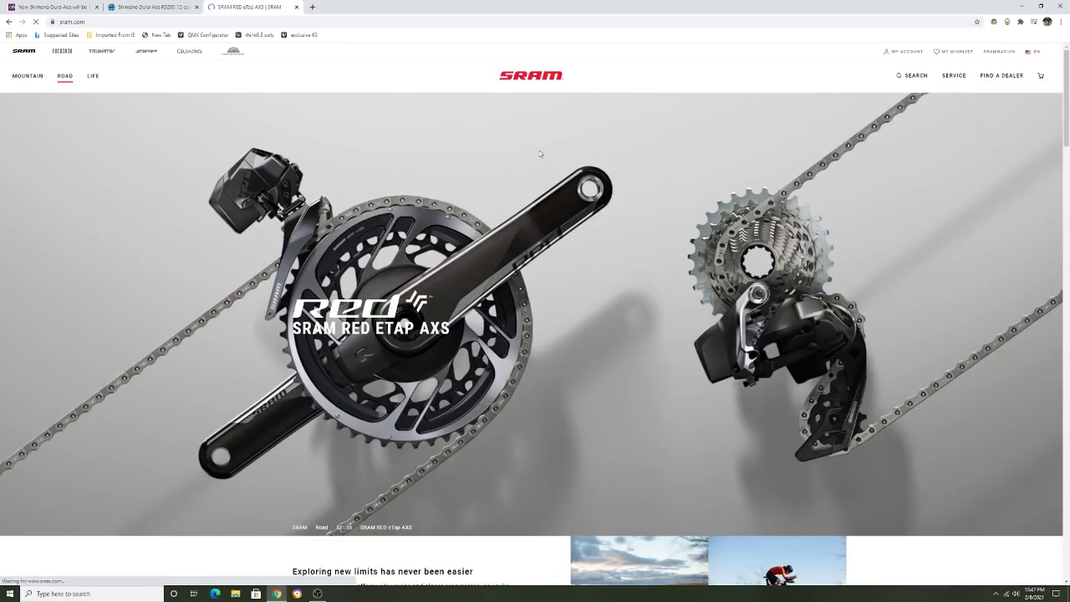
mouse_move(792, 378)
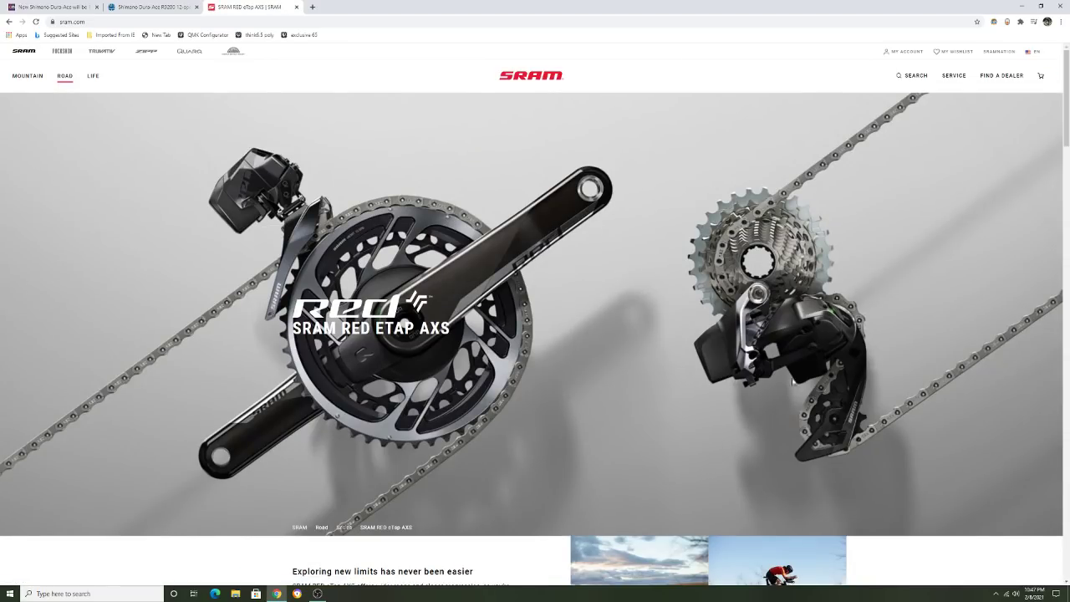
mouse_move(439, 193)
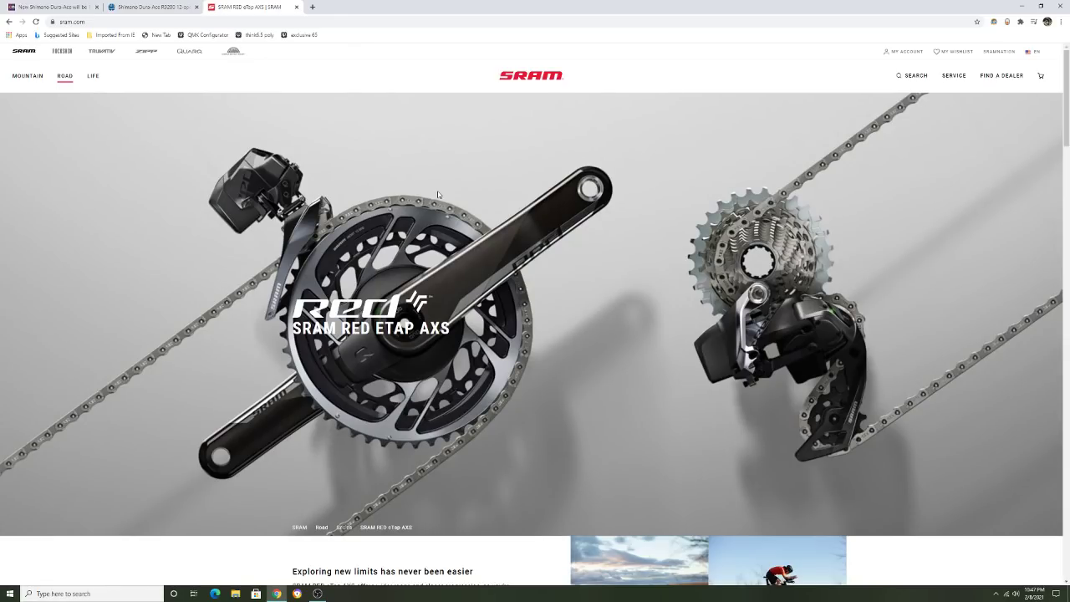
mouse_move(254, 146)
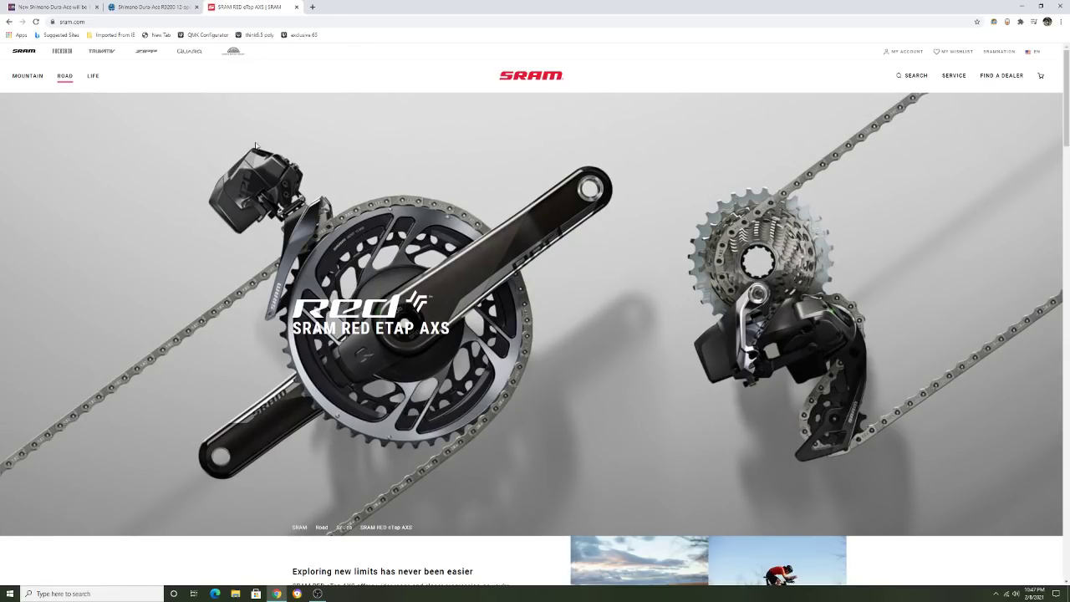
Step: Go back from the RED eTap AXS page to Force eTap AXS
click(64, 76)
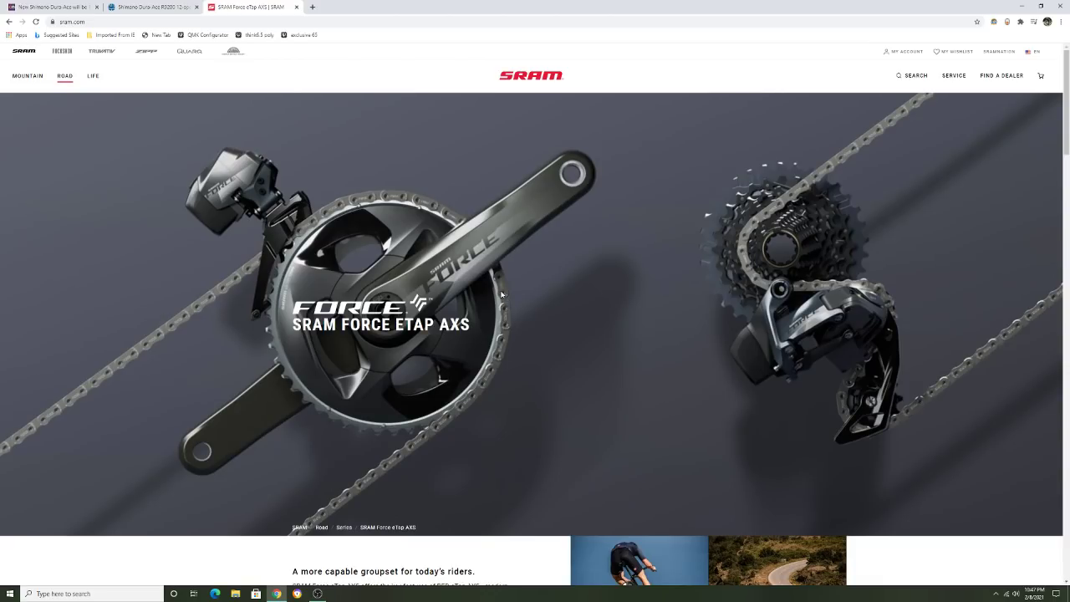
mouse_move(122, 85)
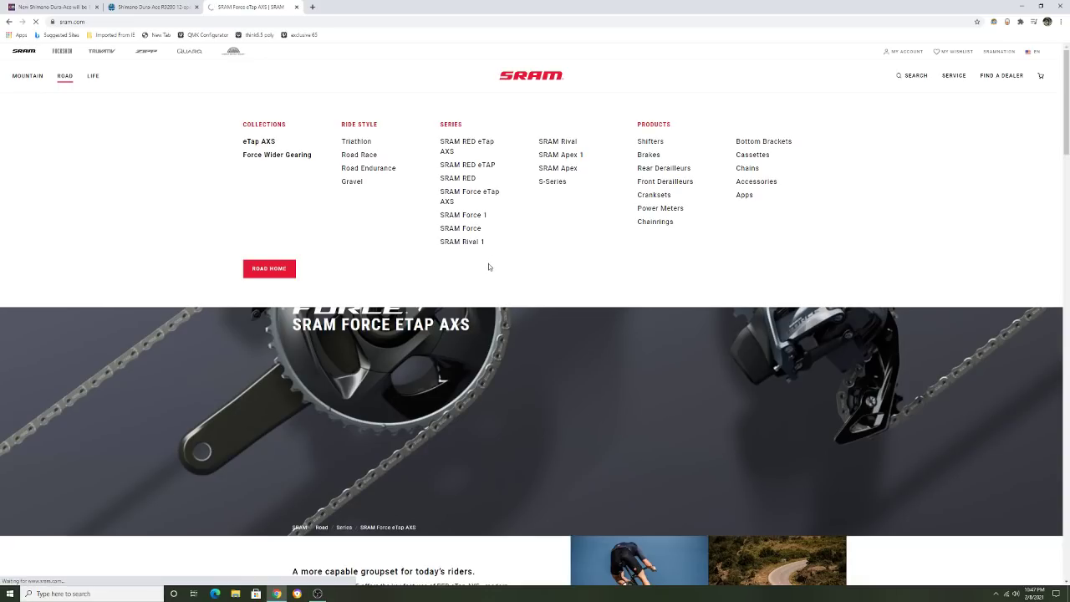
Step: Open the SRAM Rival 1 series page, scroll its product grid, and zoom out
click(461, 242)
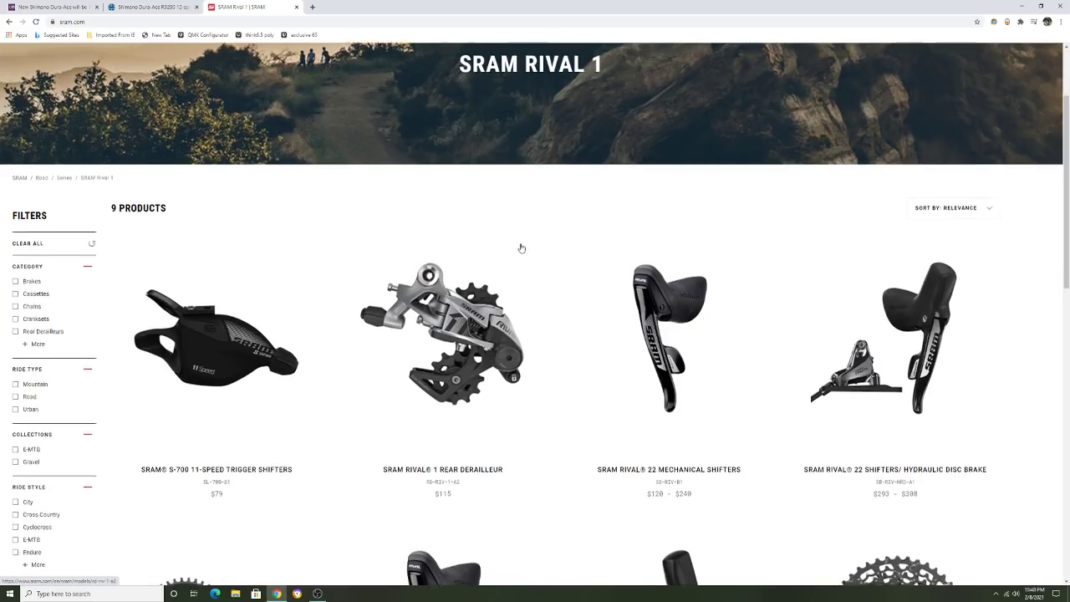
scroll(down, 3)
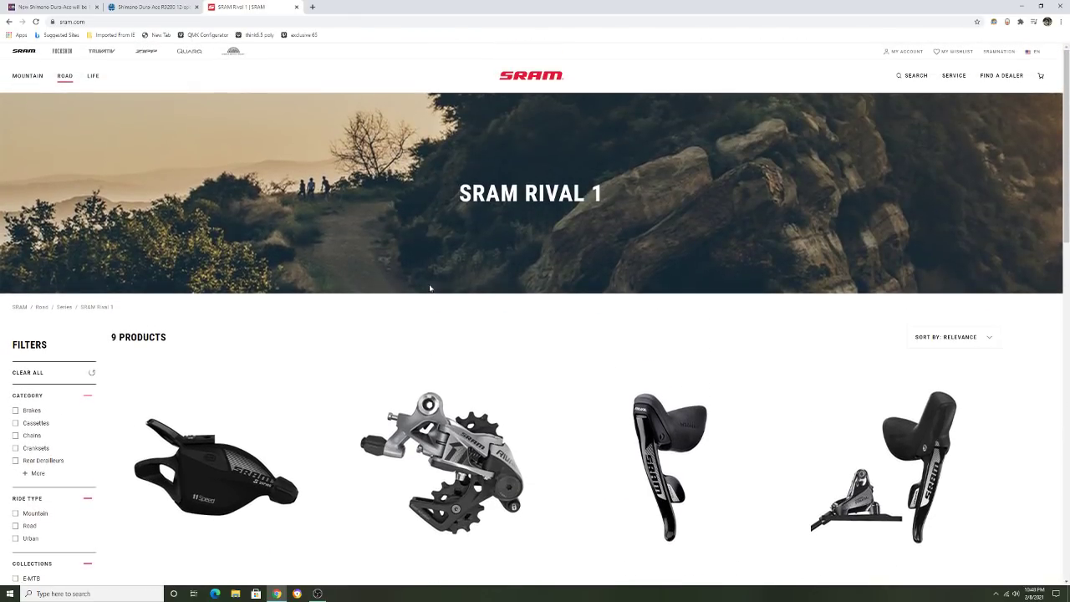
scroll(down, 3)
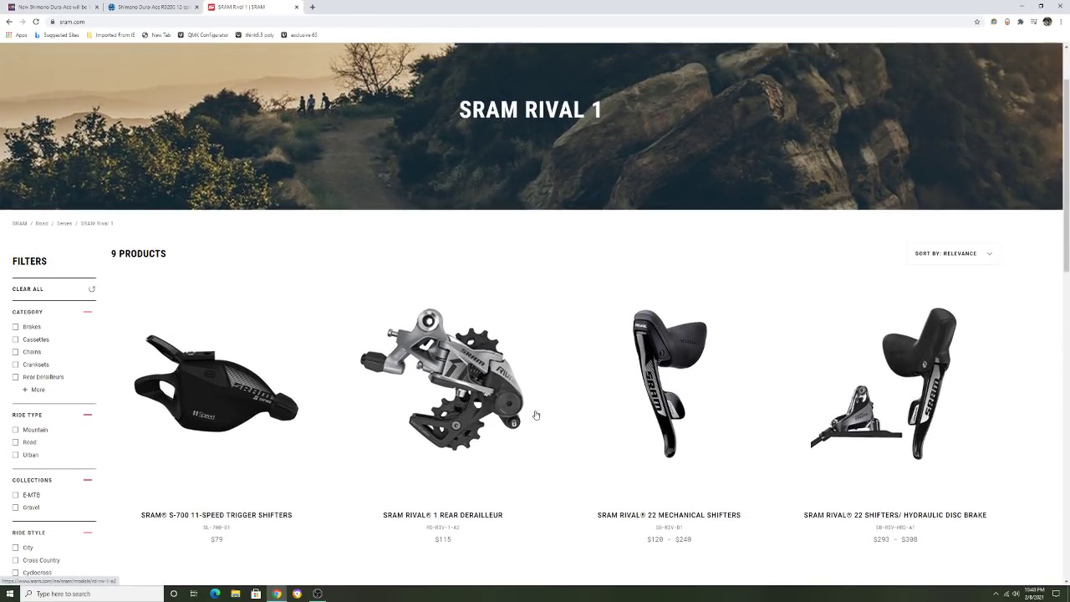
key(ctrl+-)
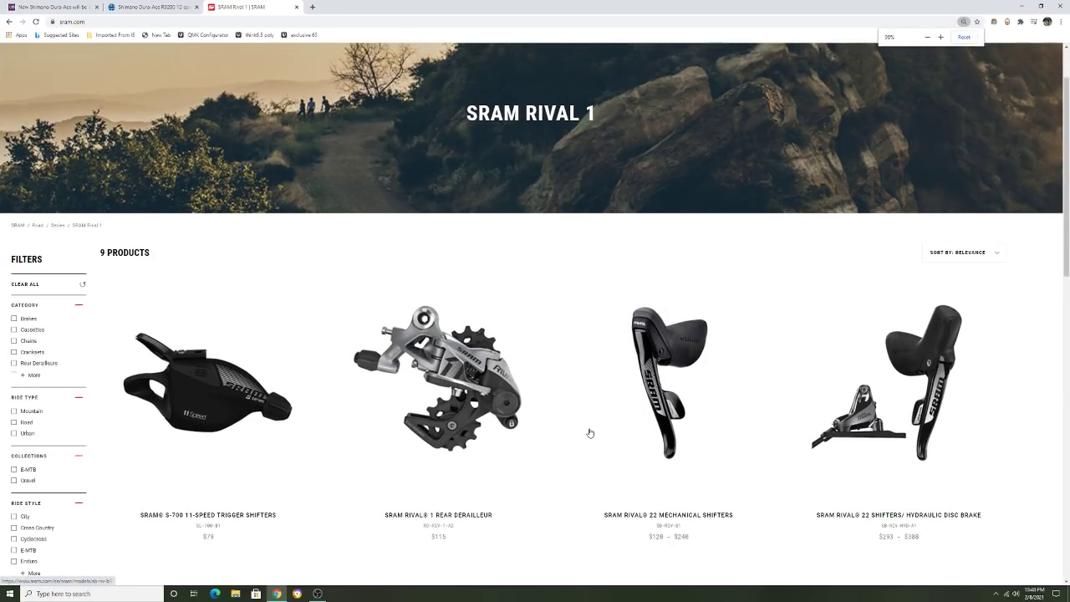
Step: Enlarge the Rival 1 product listing, then reset it to normal size
click(939, 37)
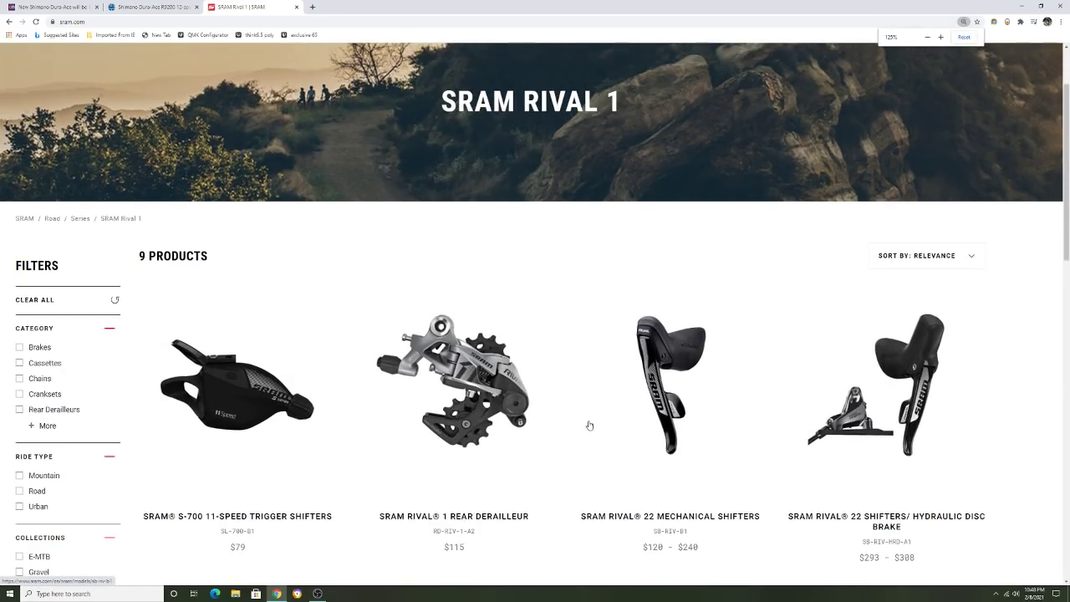
click(926, 36)
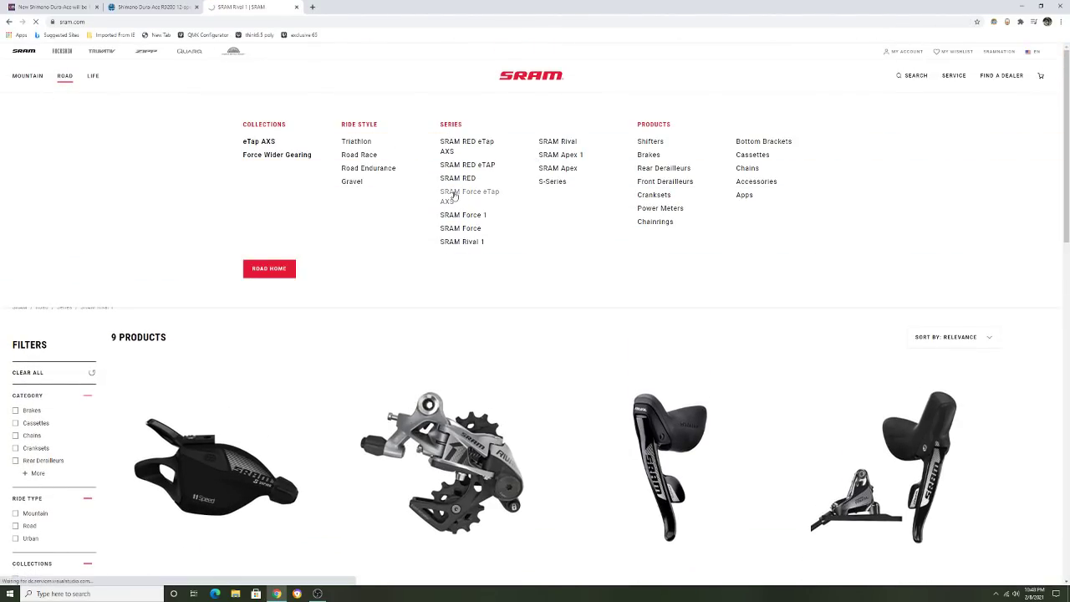
Step: Reopen the SRAM Force eTap AXS page, then bring up the road series list
click(469, 196)
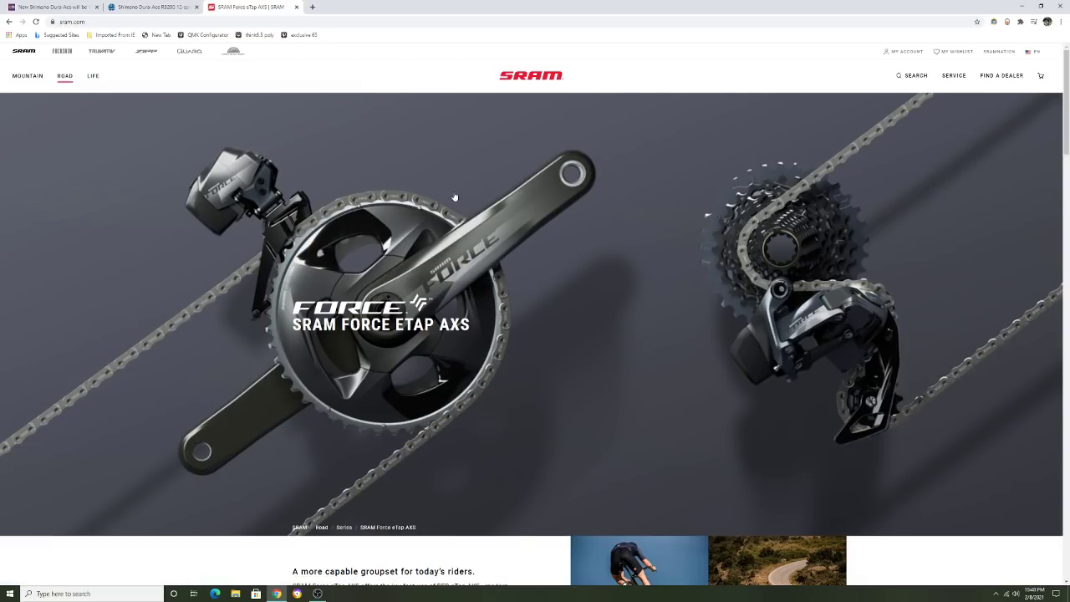
mouse_move(510, 339)
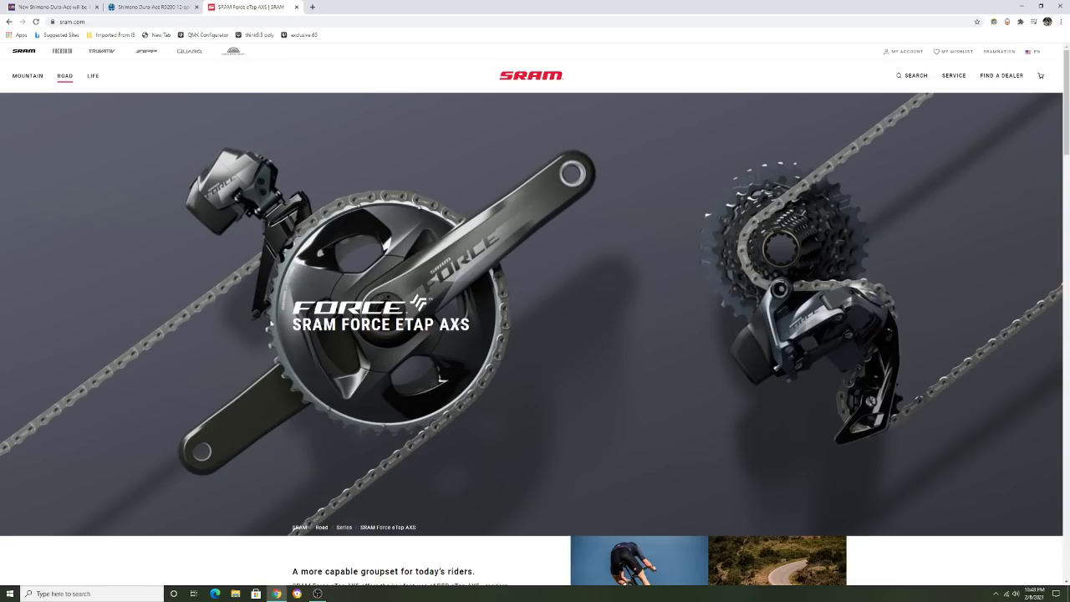
mouse_move(619, 276)
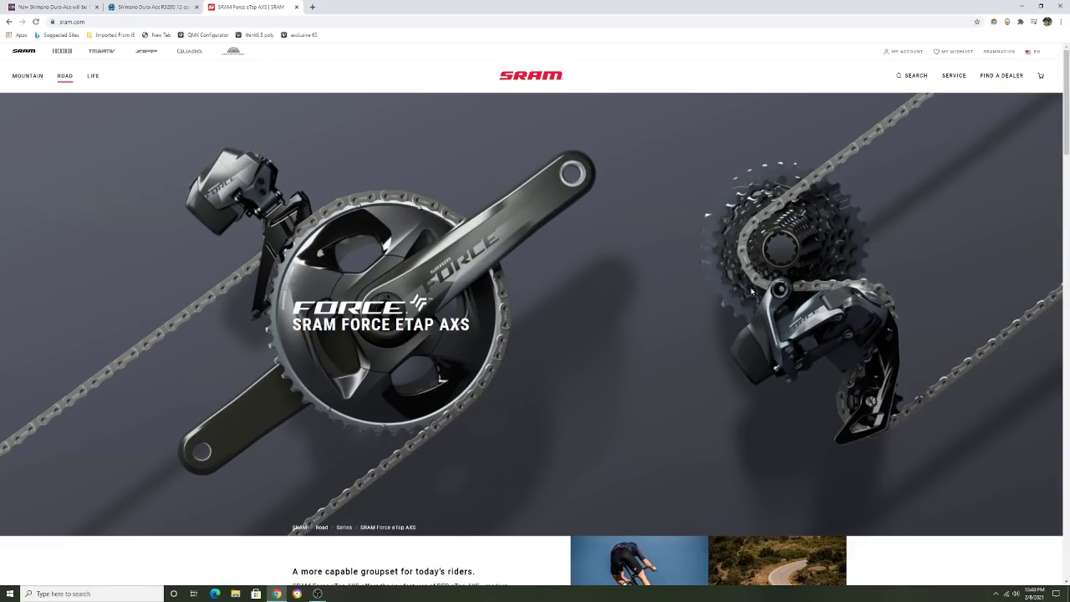
mouse_move(546, 221)
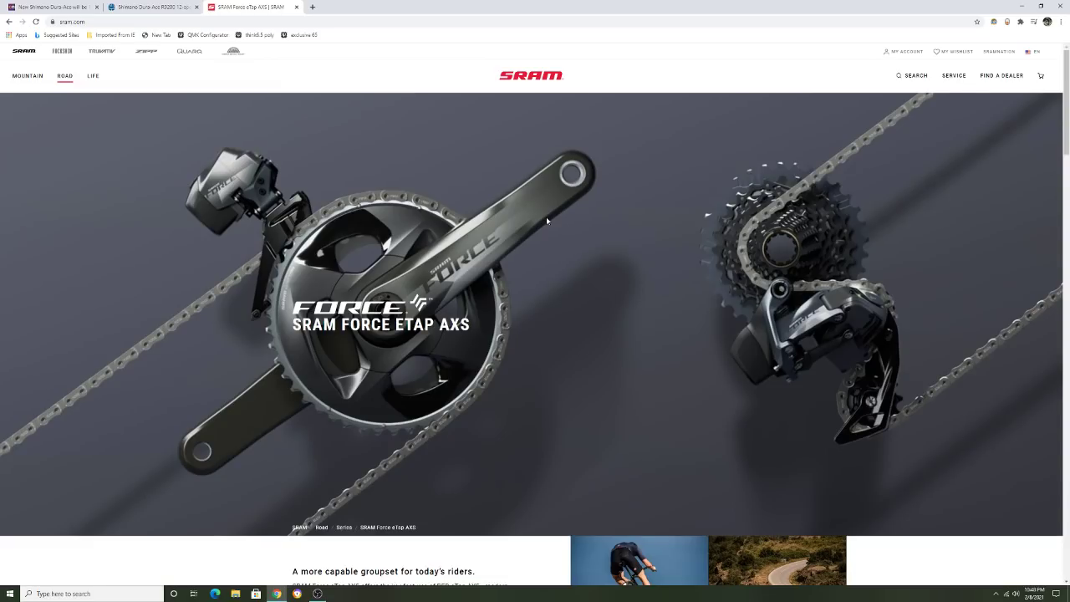
mouse_move(767, 337)
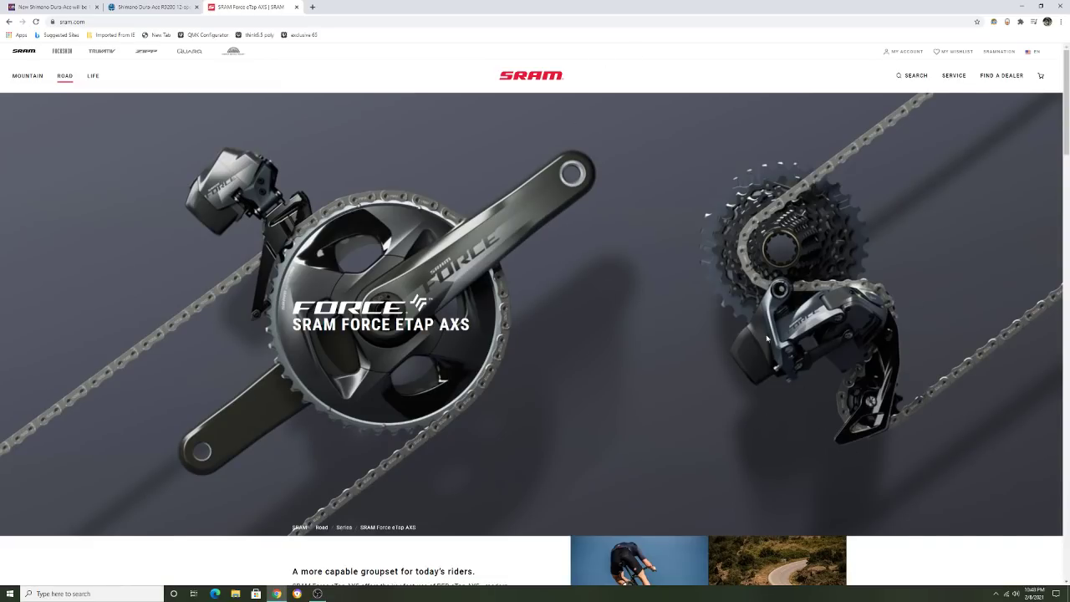
mouse_move(732, 331)
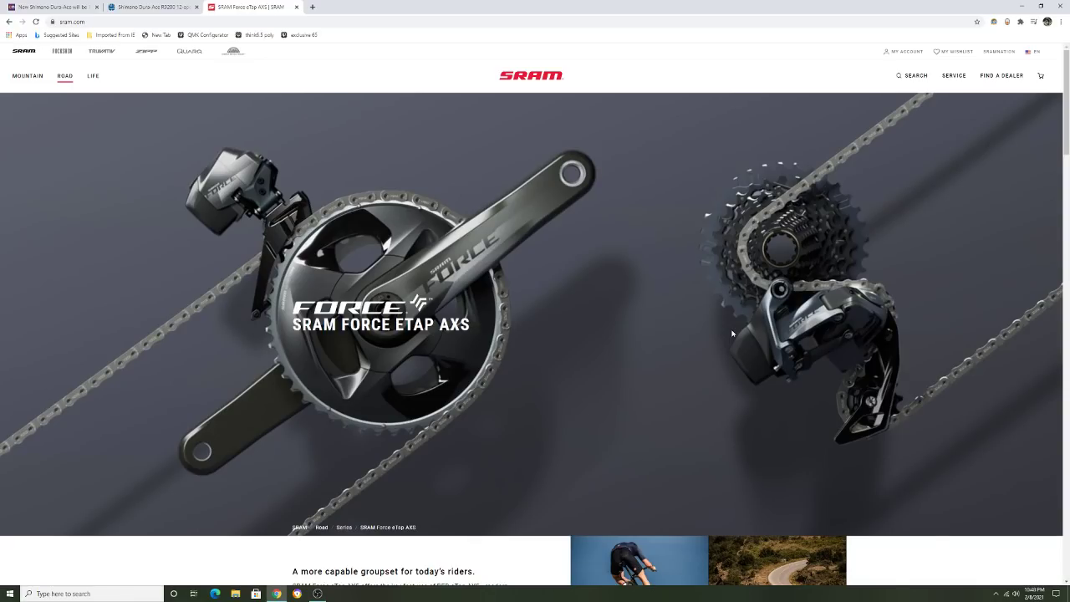
mouse_move(761, 336)
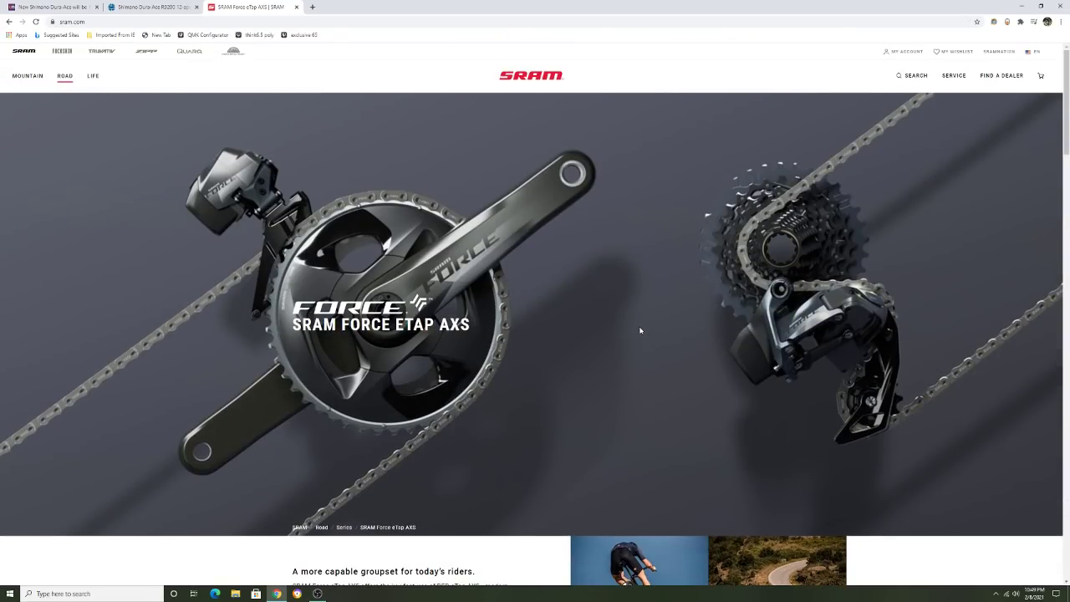
mouse_move(635, 331)
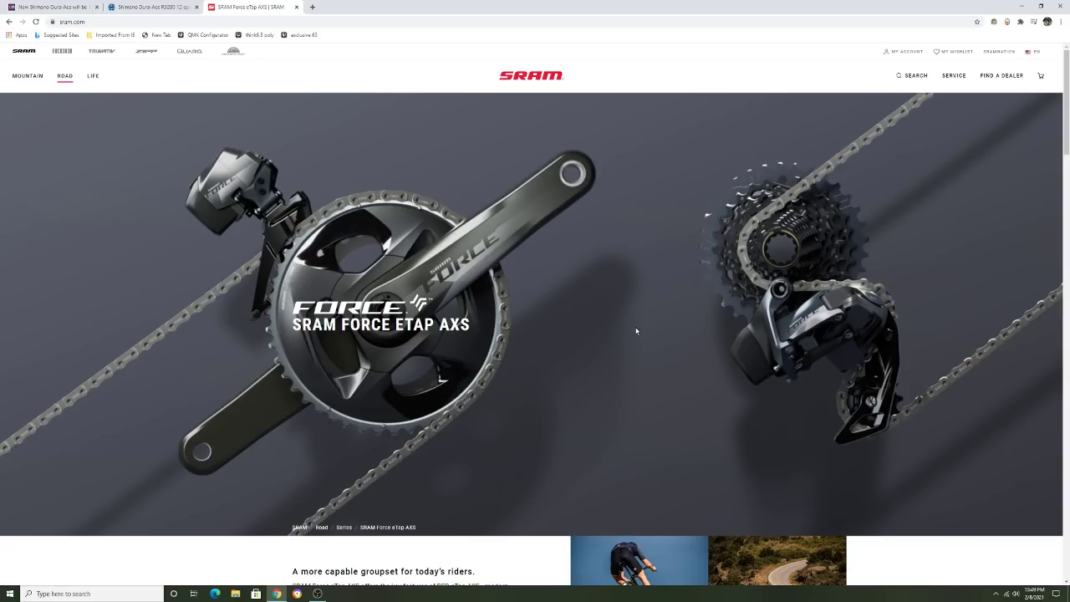
click(65, 75)
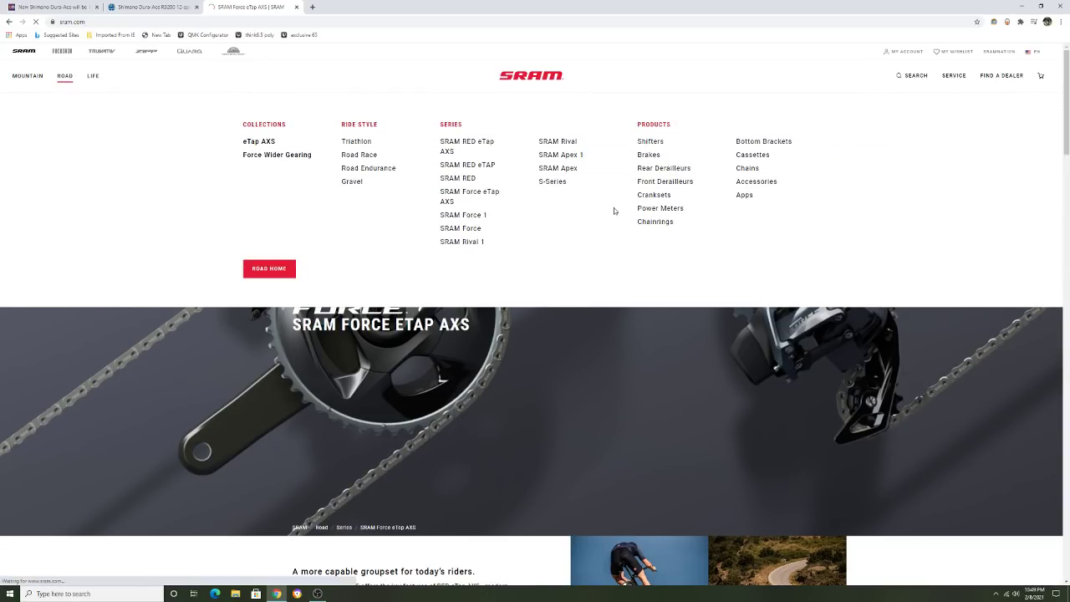
Step: Reopen the SRAM Rival 1 series page listing its nine road products
click(461, 241)
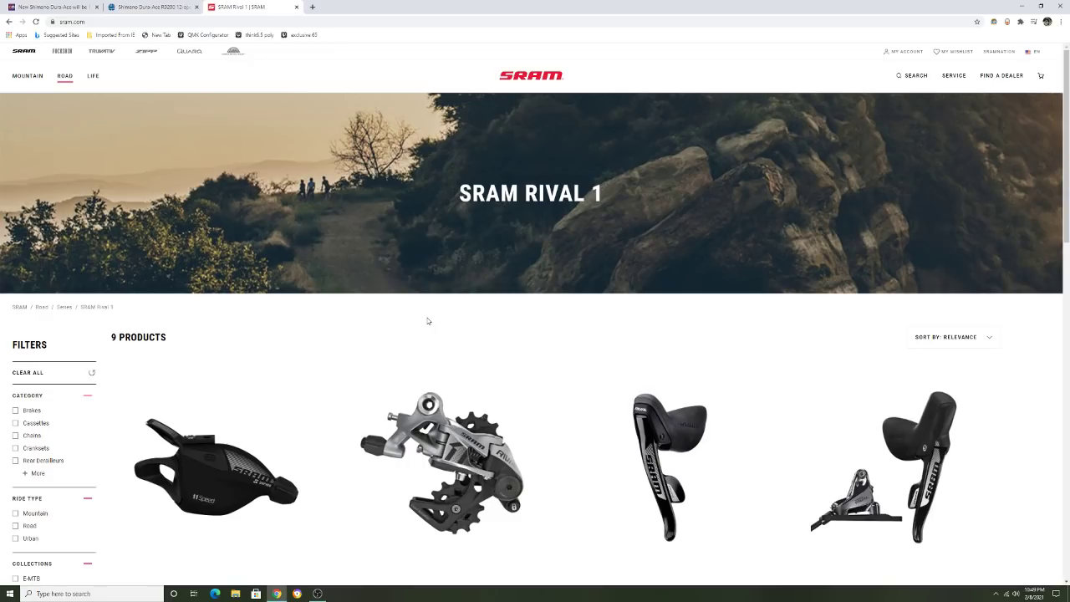
mouse_move(424, 317)
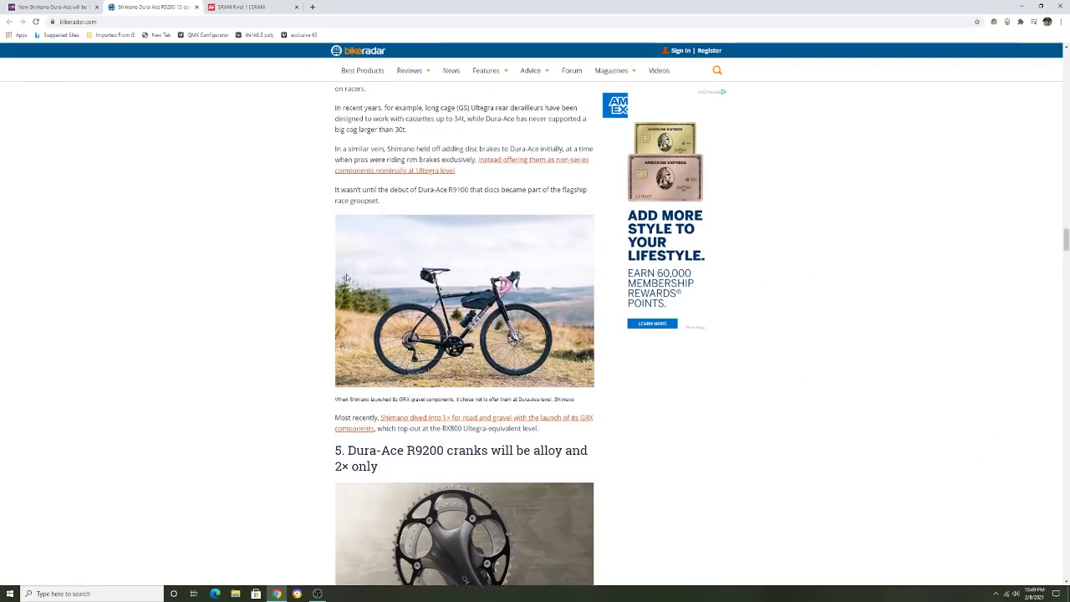
Step: Skim BikeRadar's wireless update section to the Instagram video, then return to SRAM Rival 1
scroll(up, 3)
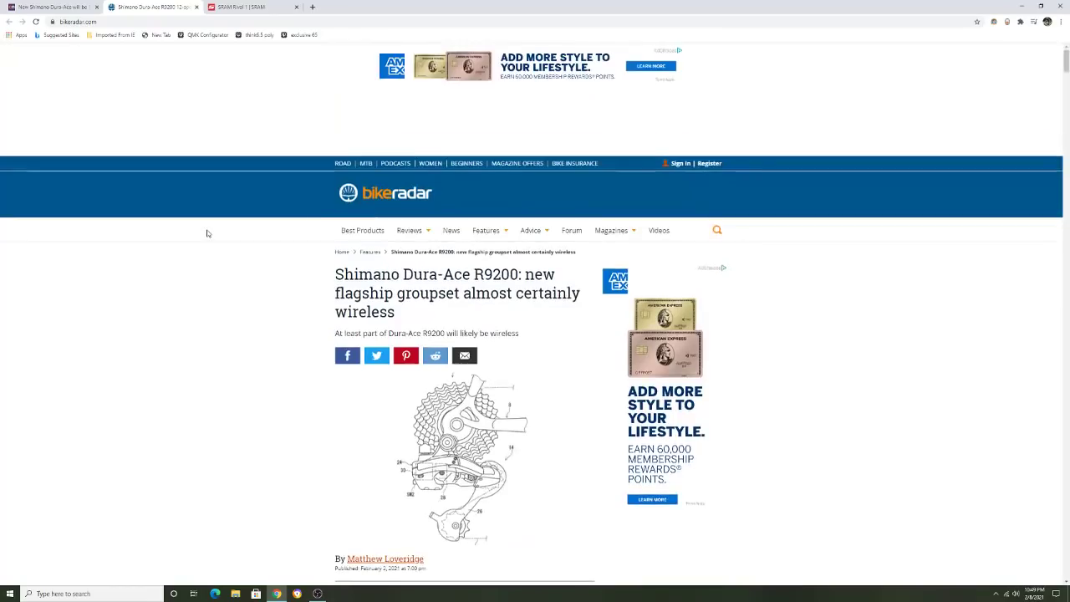
scroll(down, 3)
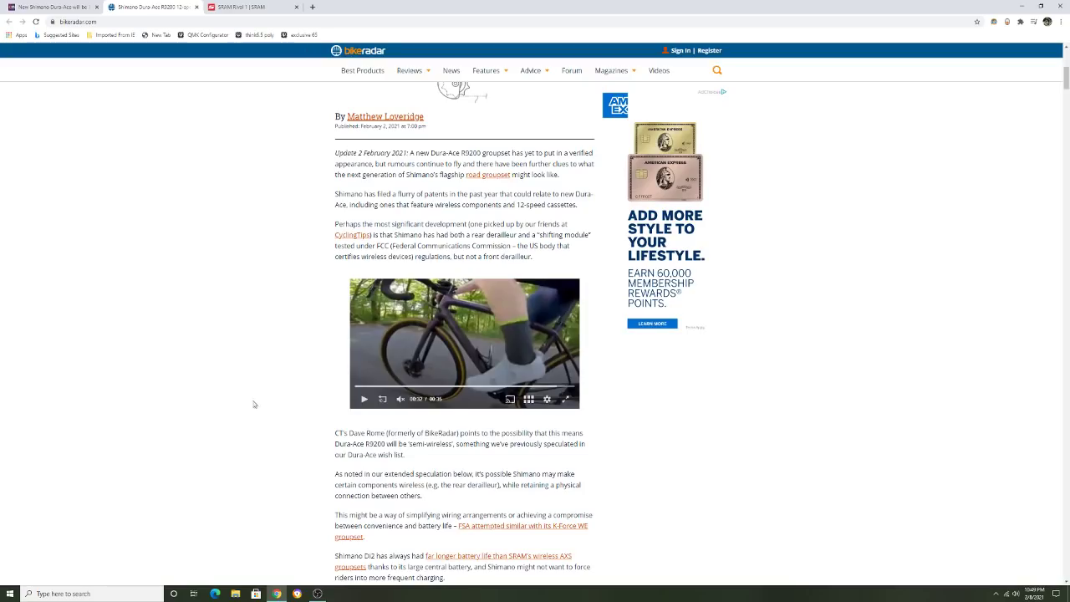
scroll(down, 3)
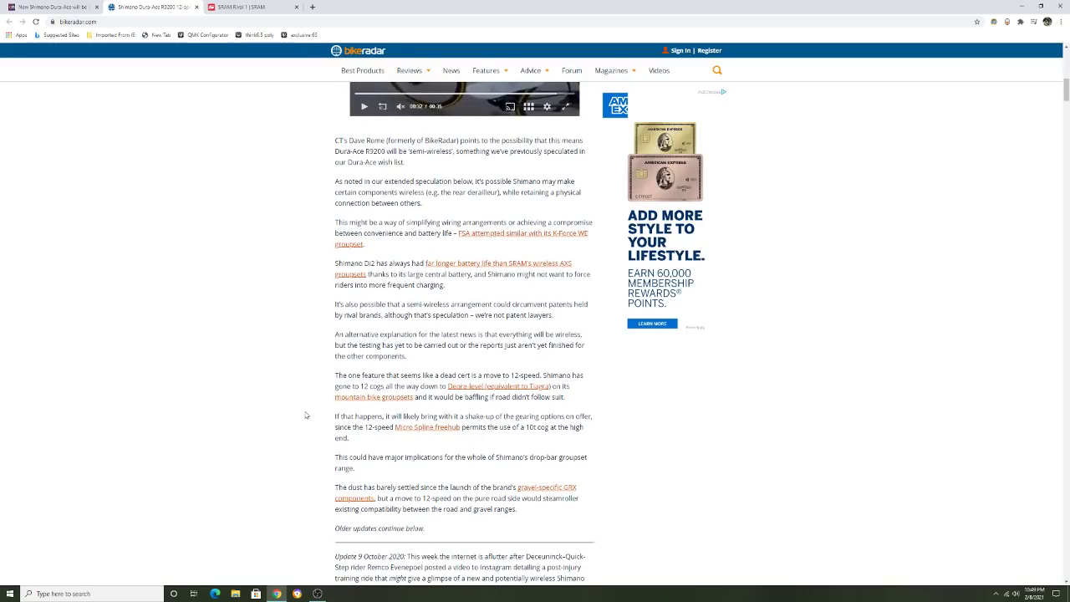
scroll(up, 3)
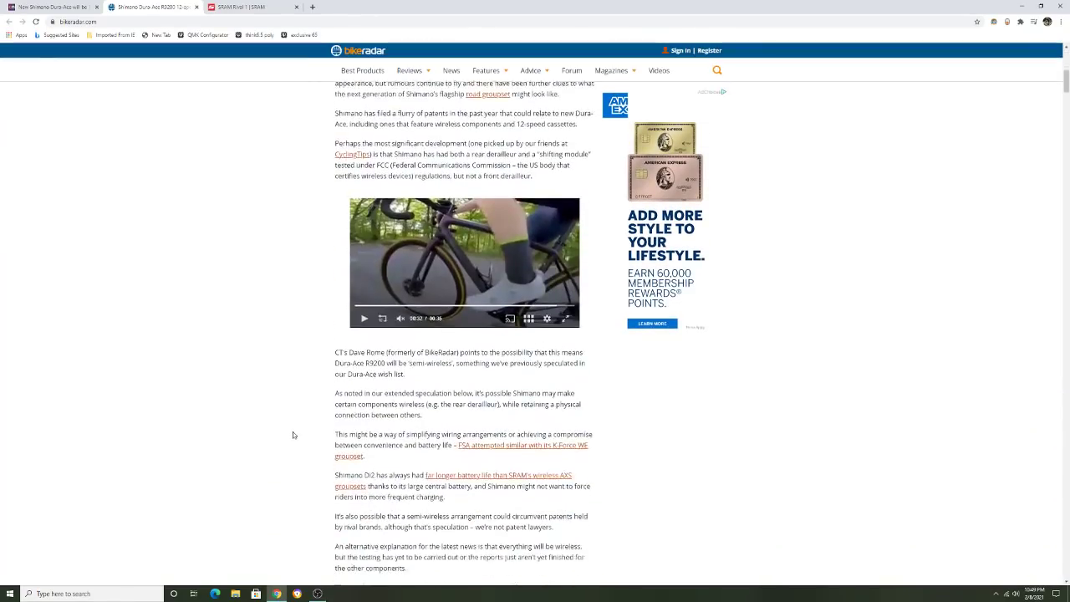
scroll(down, 3)
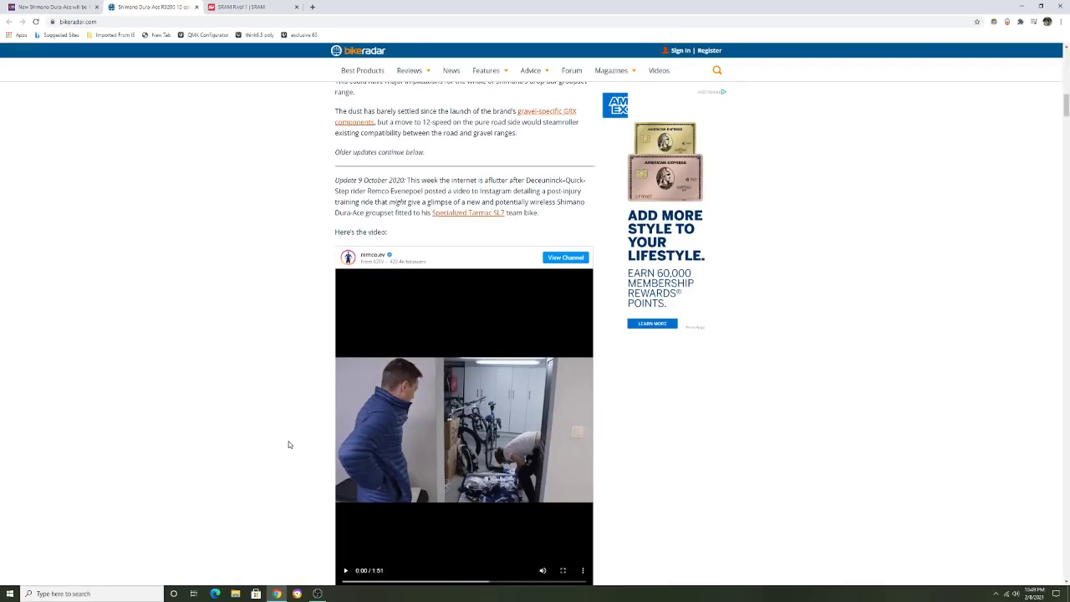
scroll(up, 3)
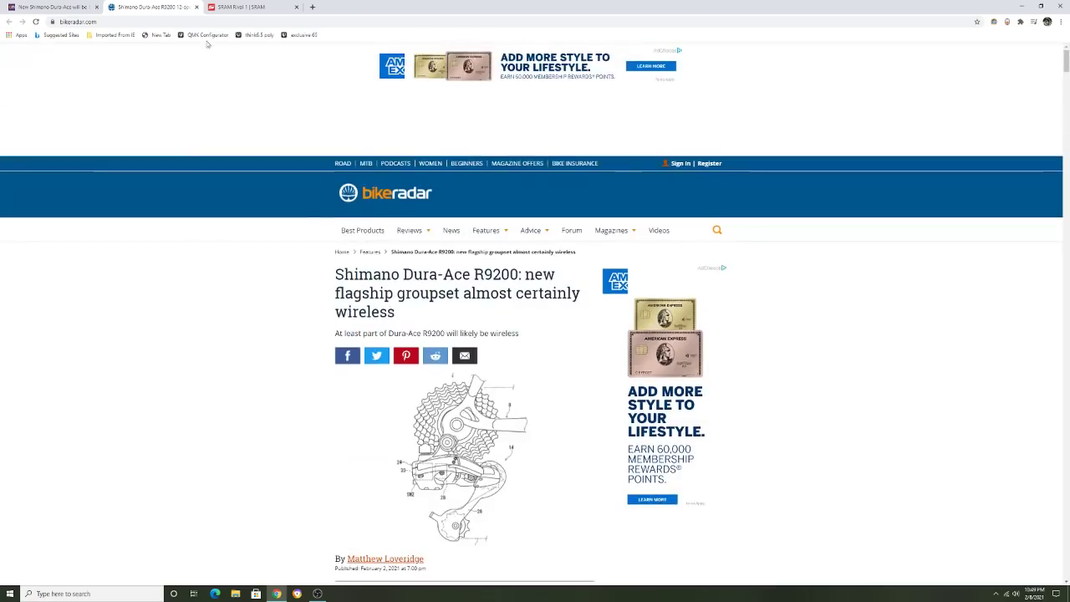
click(243, 7)
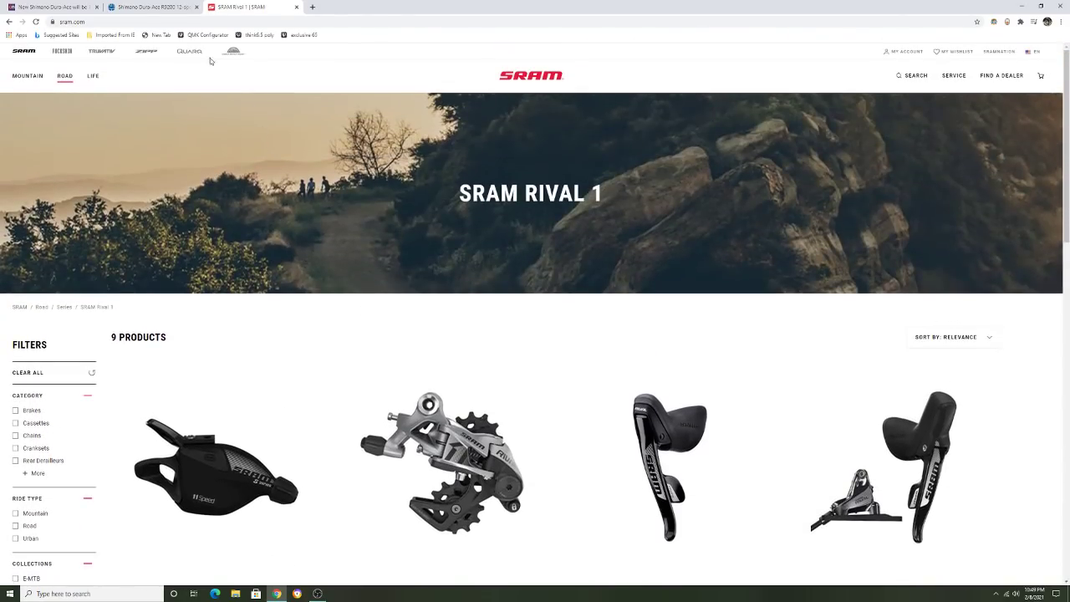
Step: Open the road series overview and scroll through the Rival 1 product names and prices
click(64, 81)
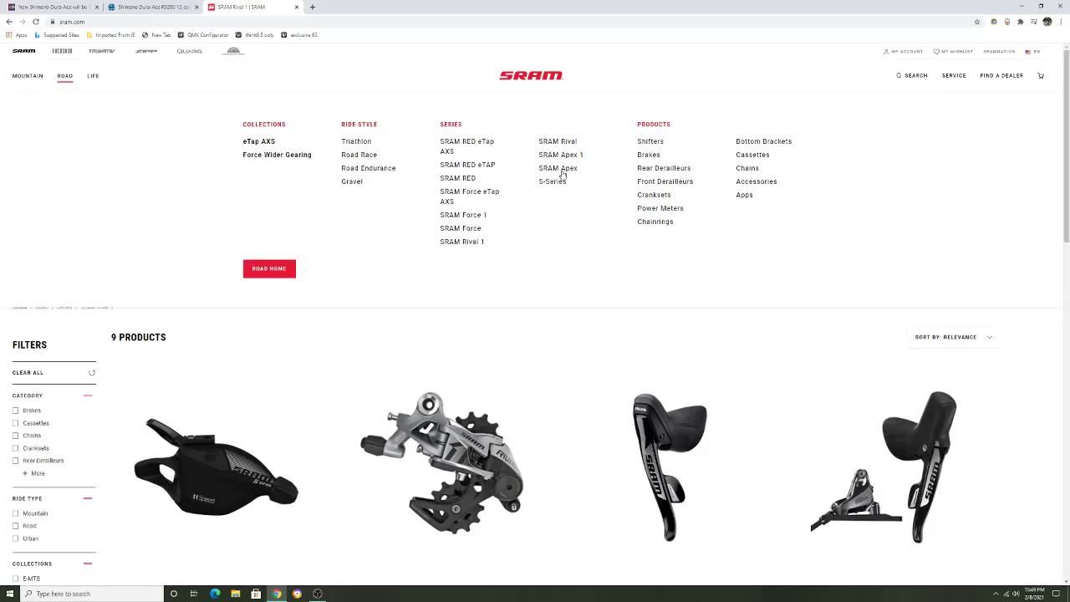
mouse_move(566, 183)
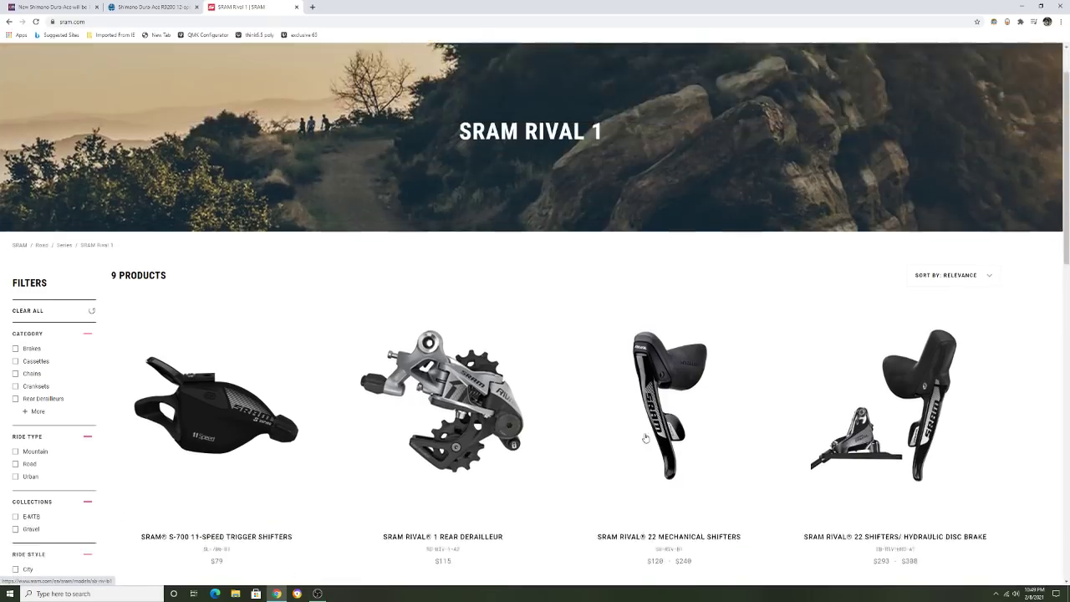
scroll(down, 3)
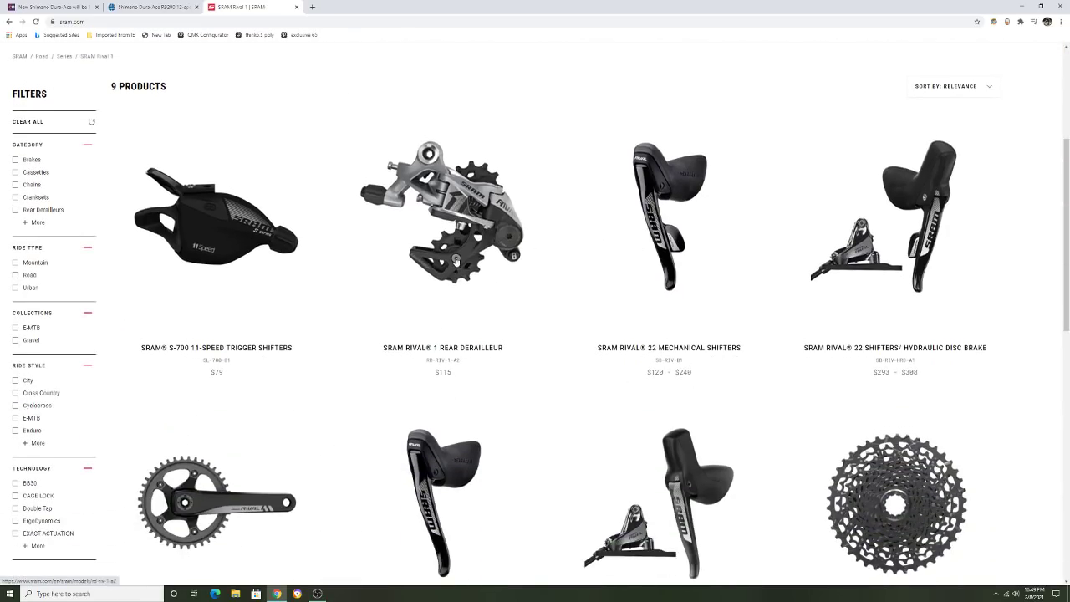
scroll(down, 3)
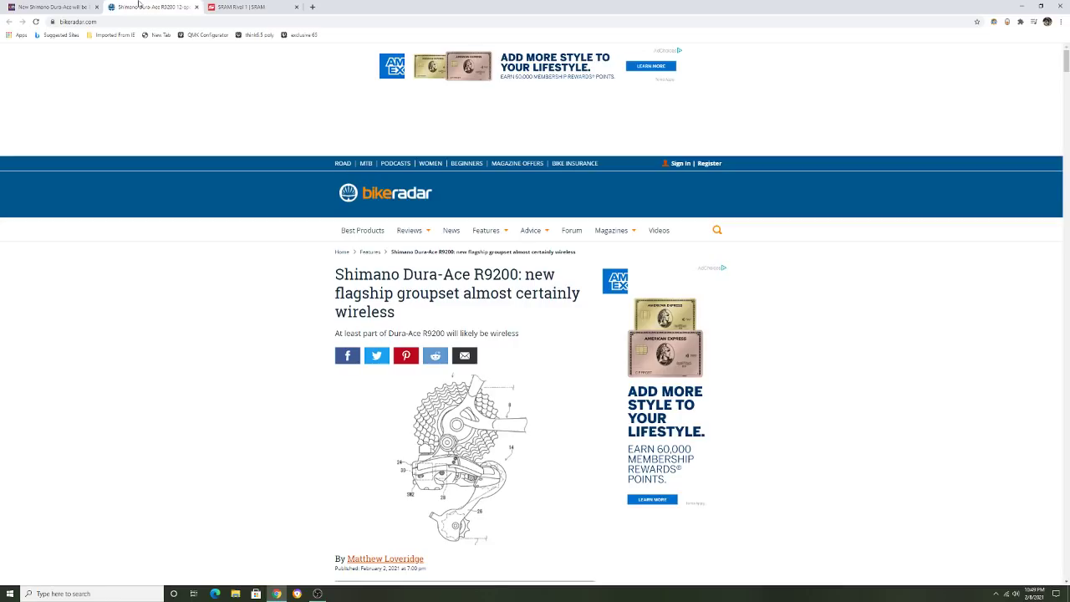
Step: Scroll through the BikeRadar R9200 predictions down to the crank patent section
scroll(down, 3)
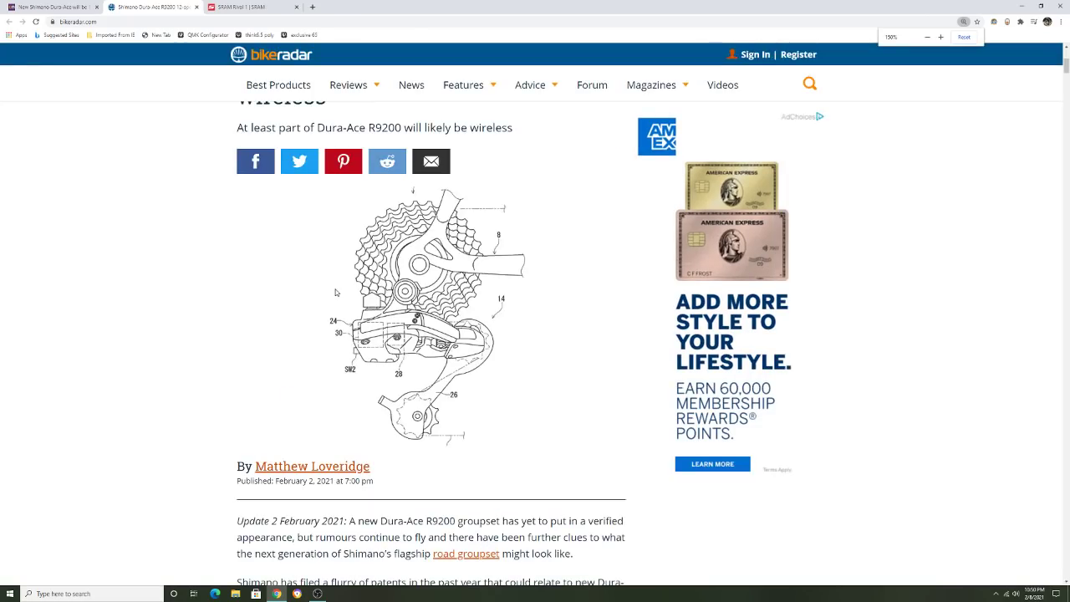
scroll(down, 3)
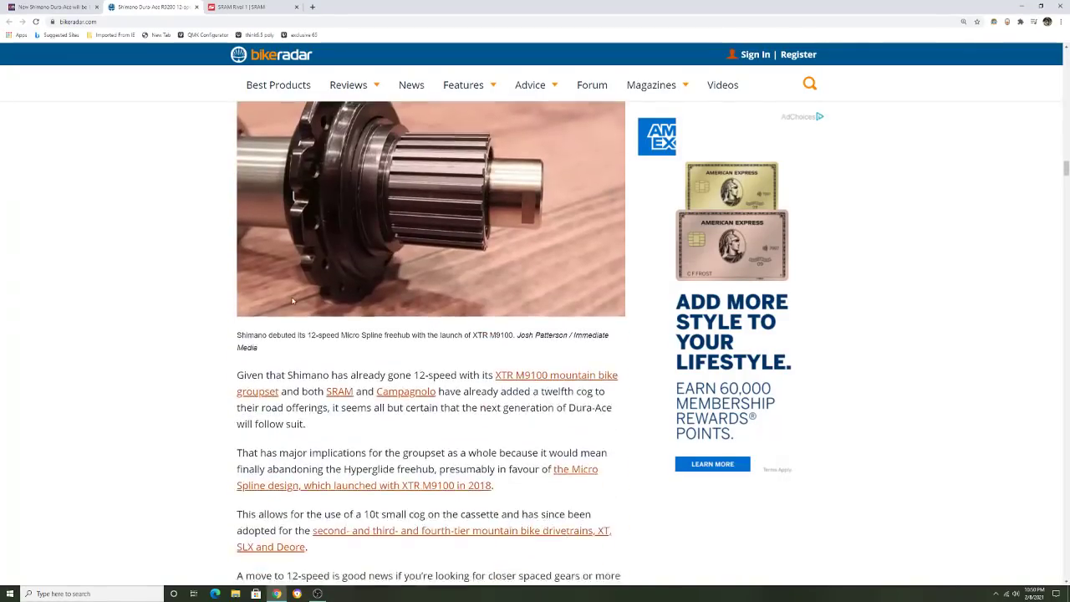
scroll(down, 3)
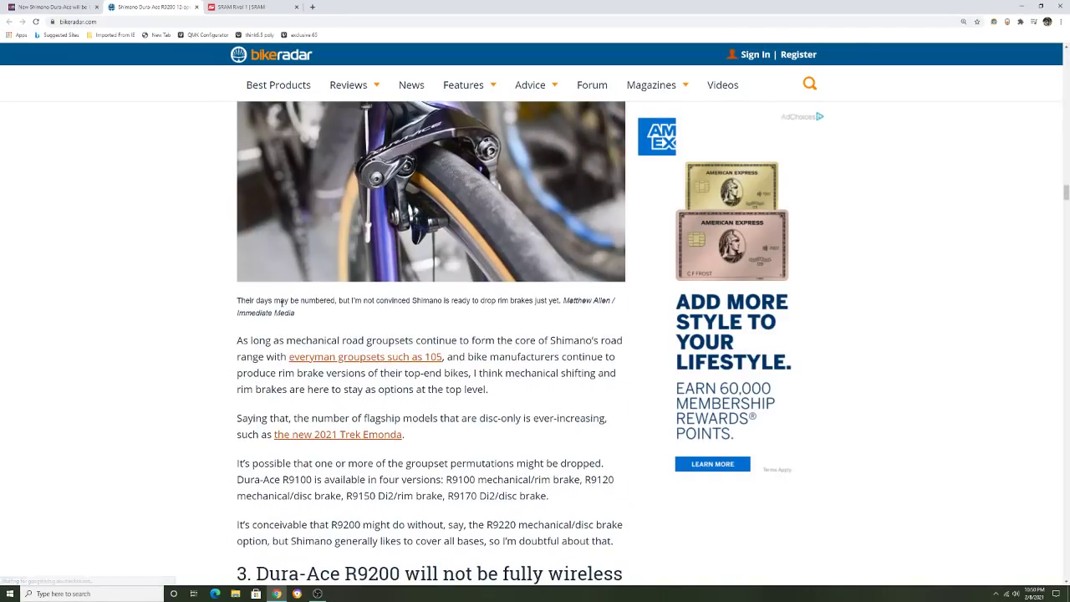
scroll(down, 3)
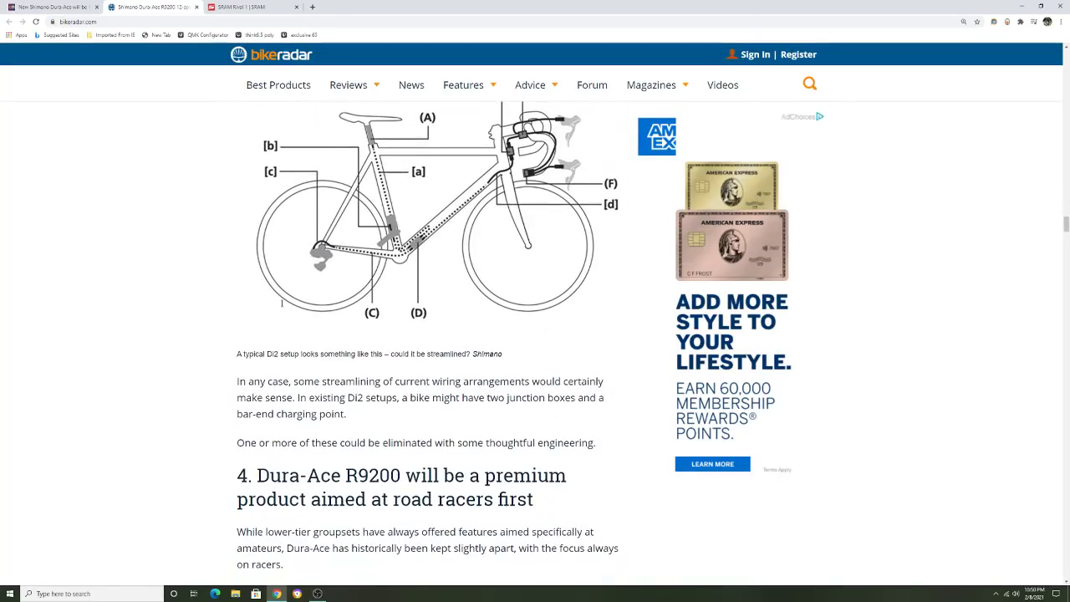
scroll(down, 3)
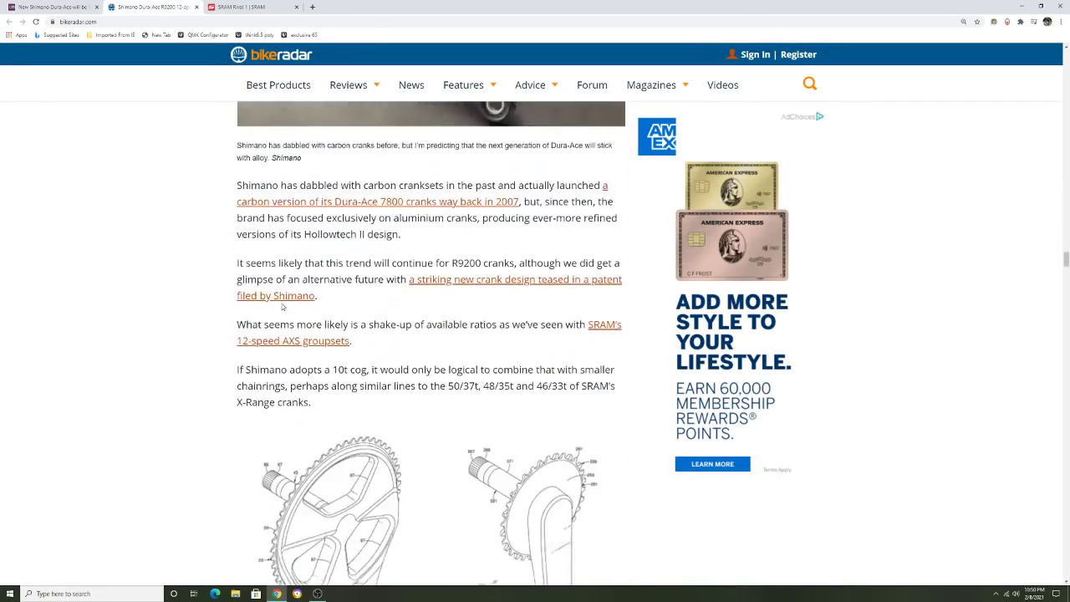
scroll(down, 3)
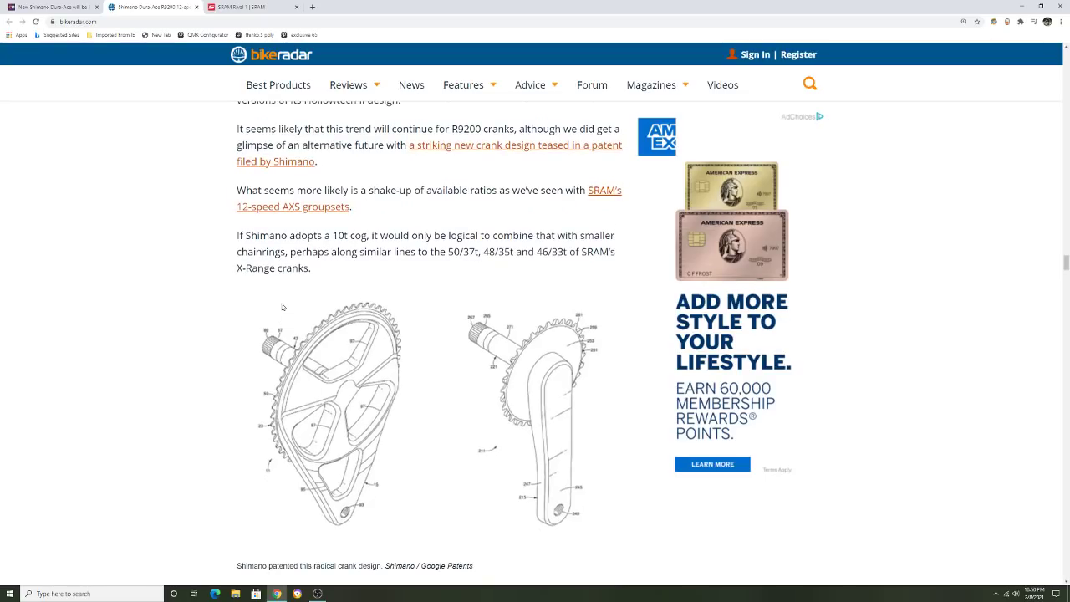
scroll(down, 3)
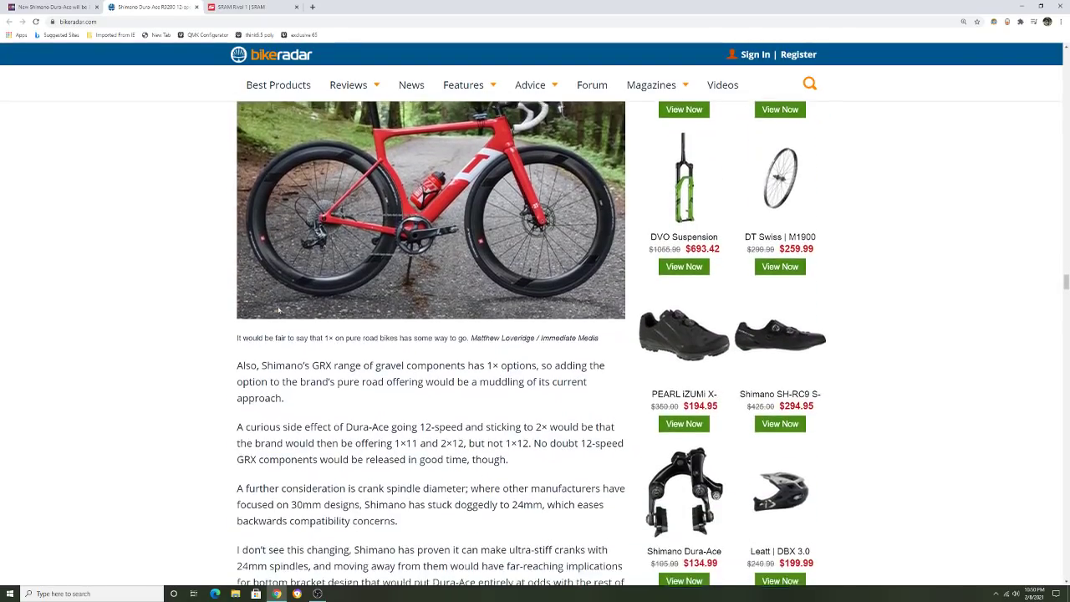
scroll(down, 3)
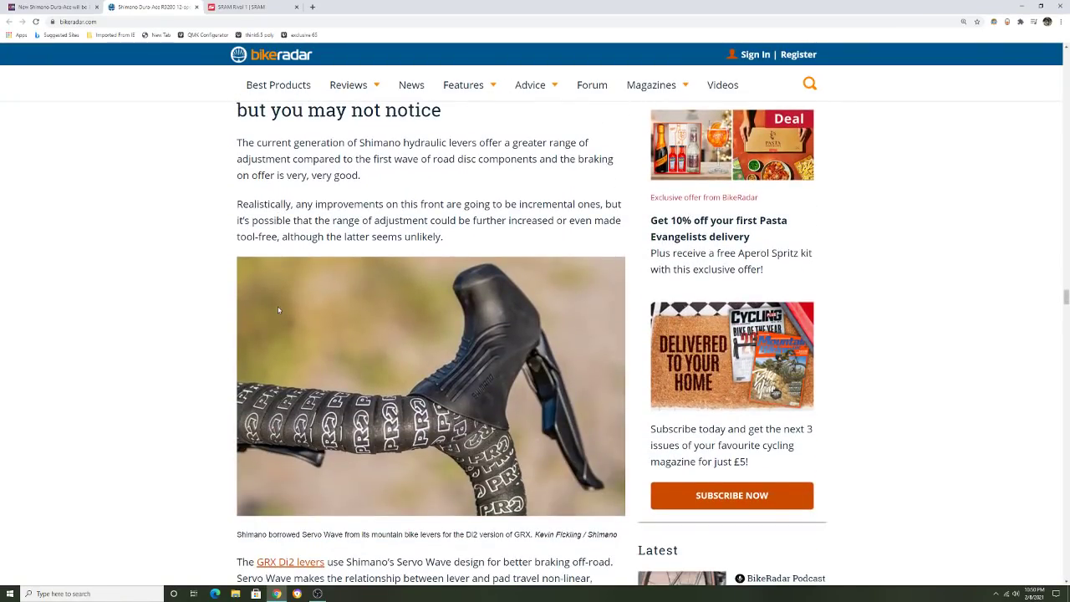
Step: Select the word 'notice' in the braking heading and skim around that section
scroll(up, 3)
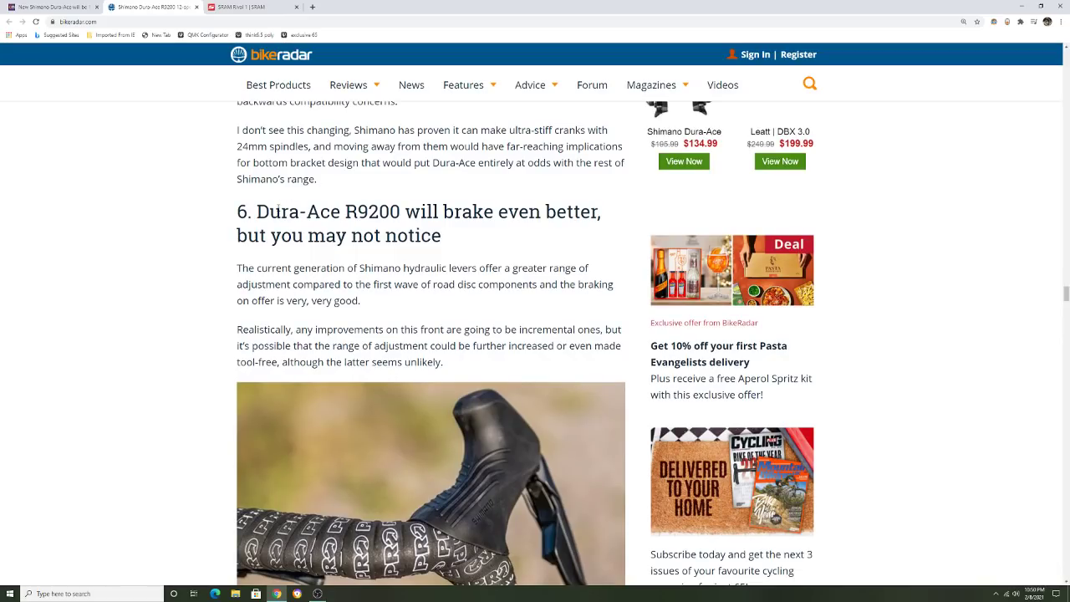
double_click(418, 235)
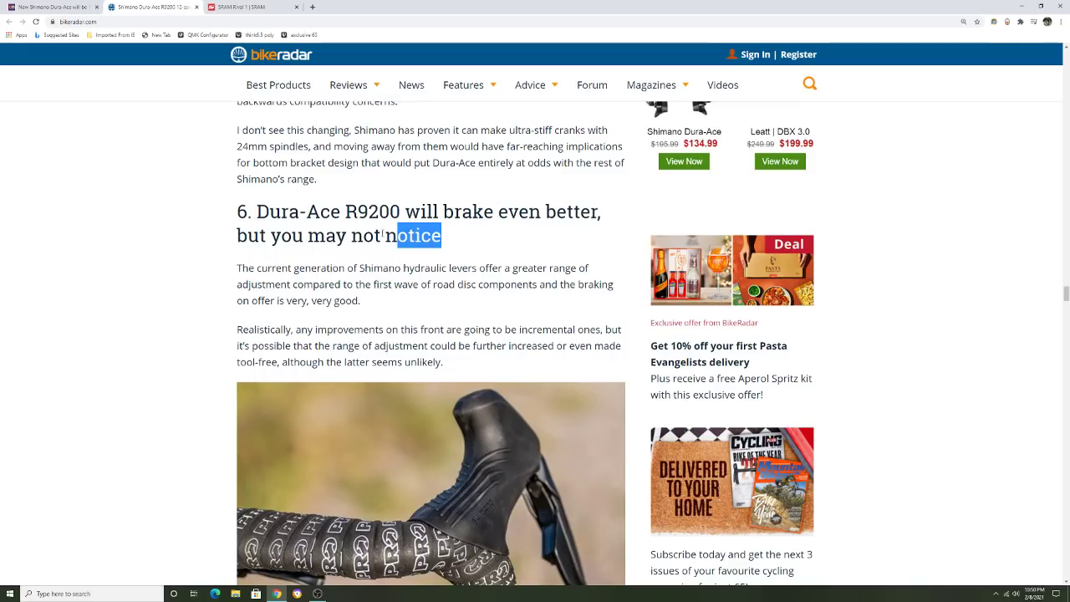
scroll(down, 3)
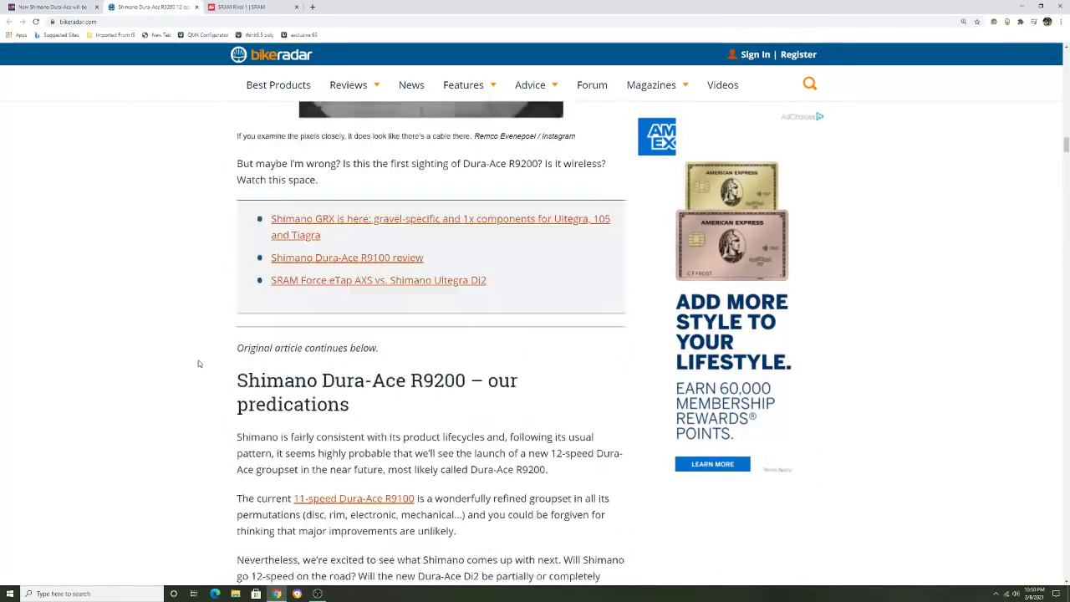
scroll(up, 3)
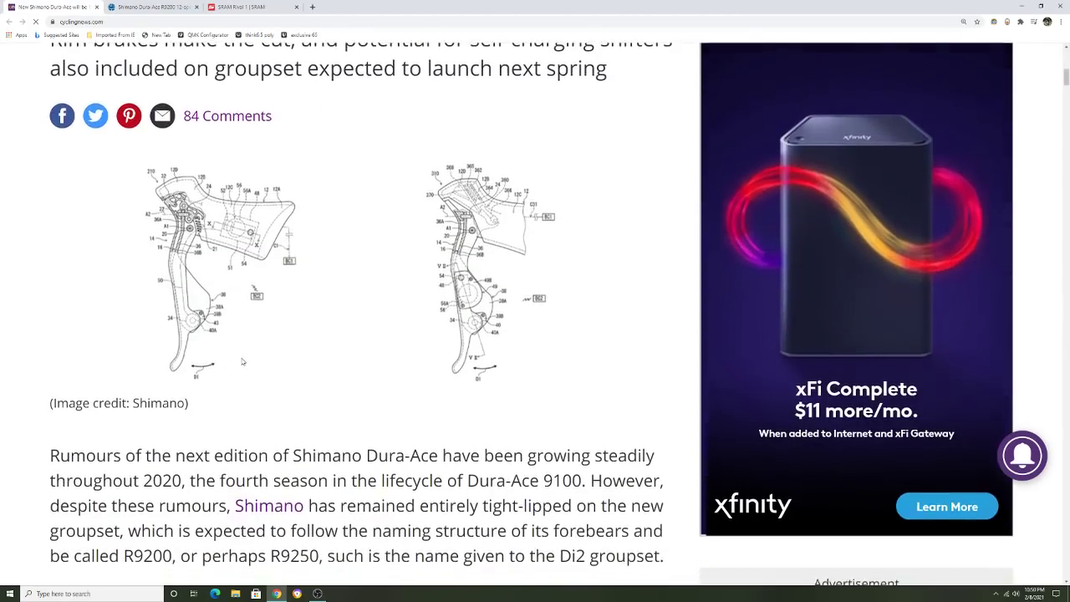
scroll(down, 3)
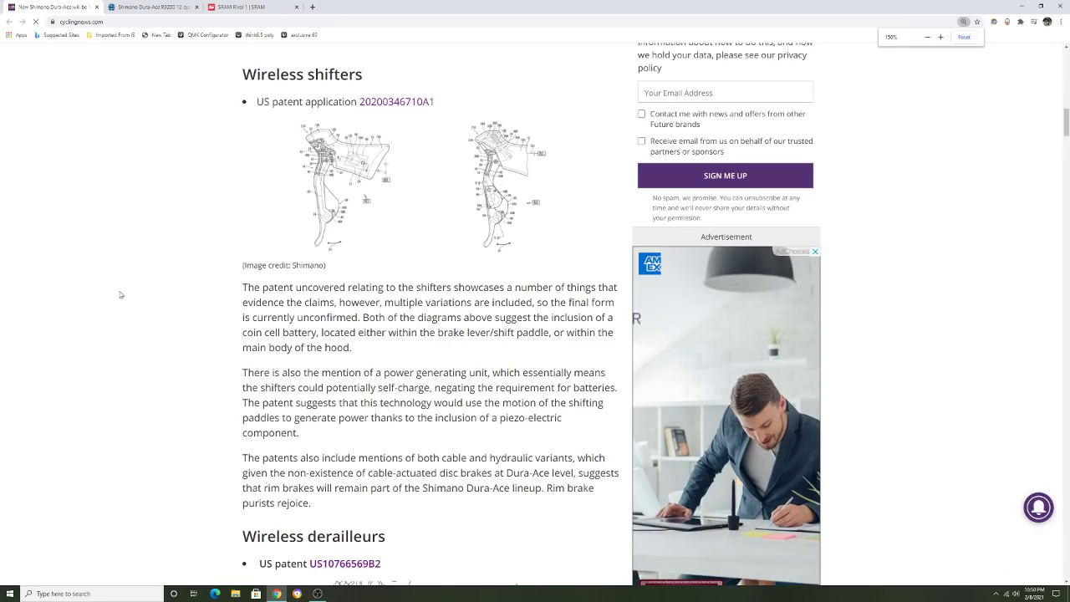
scroll(down, 3)
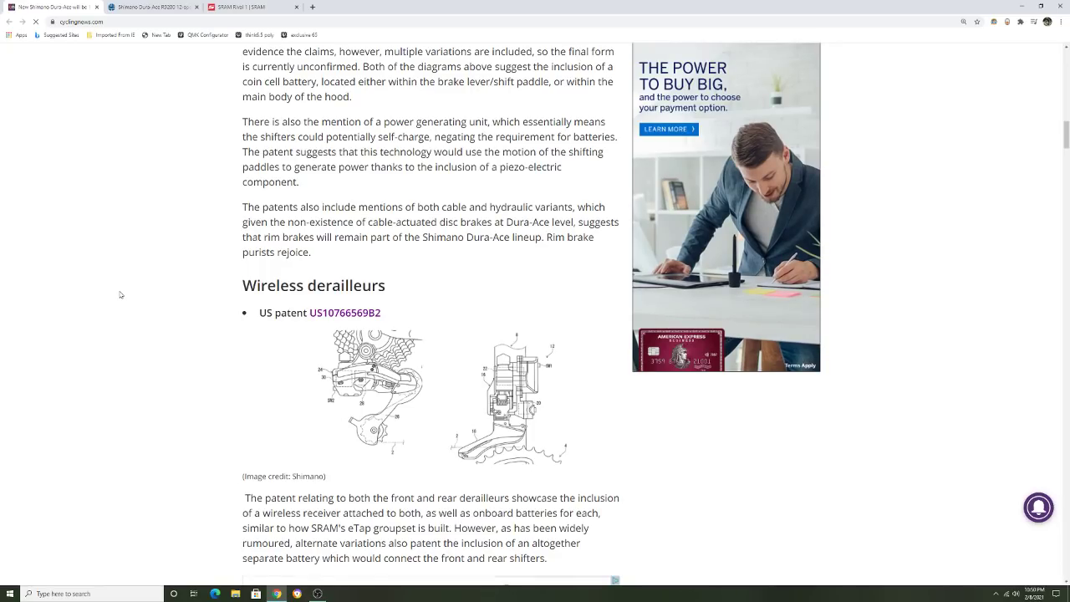
scroll(down, 3)
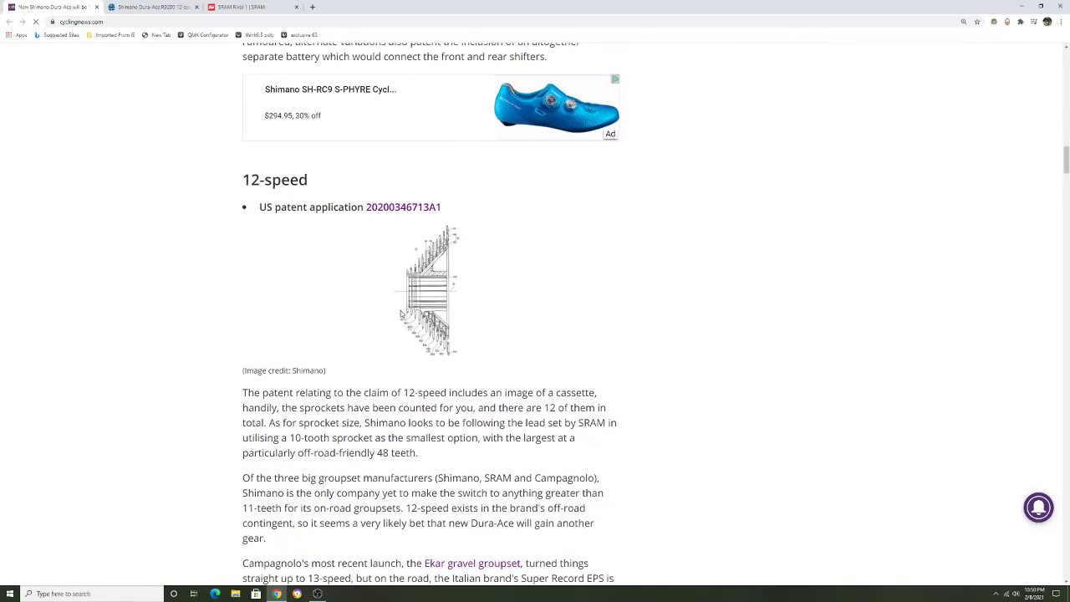
scroll(down, 3)
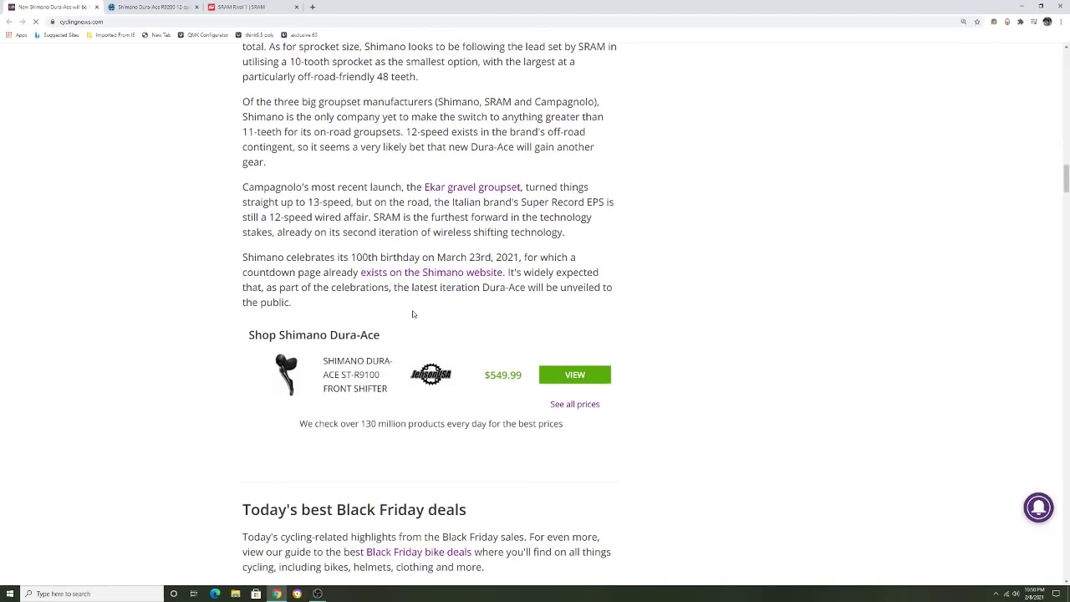